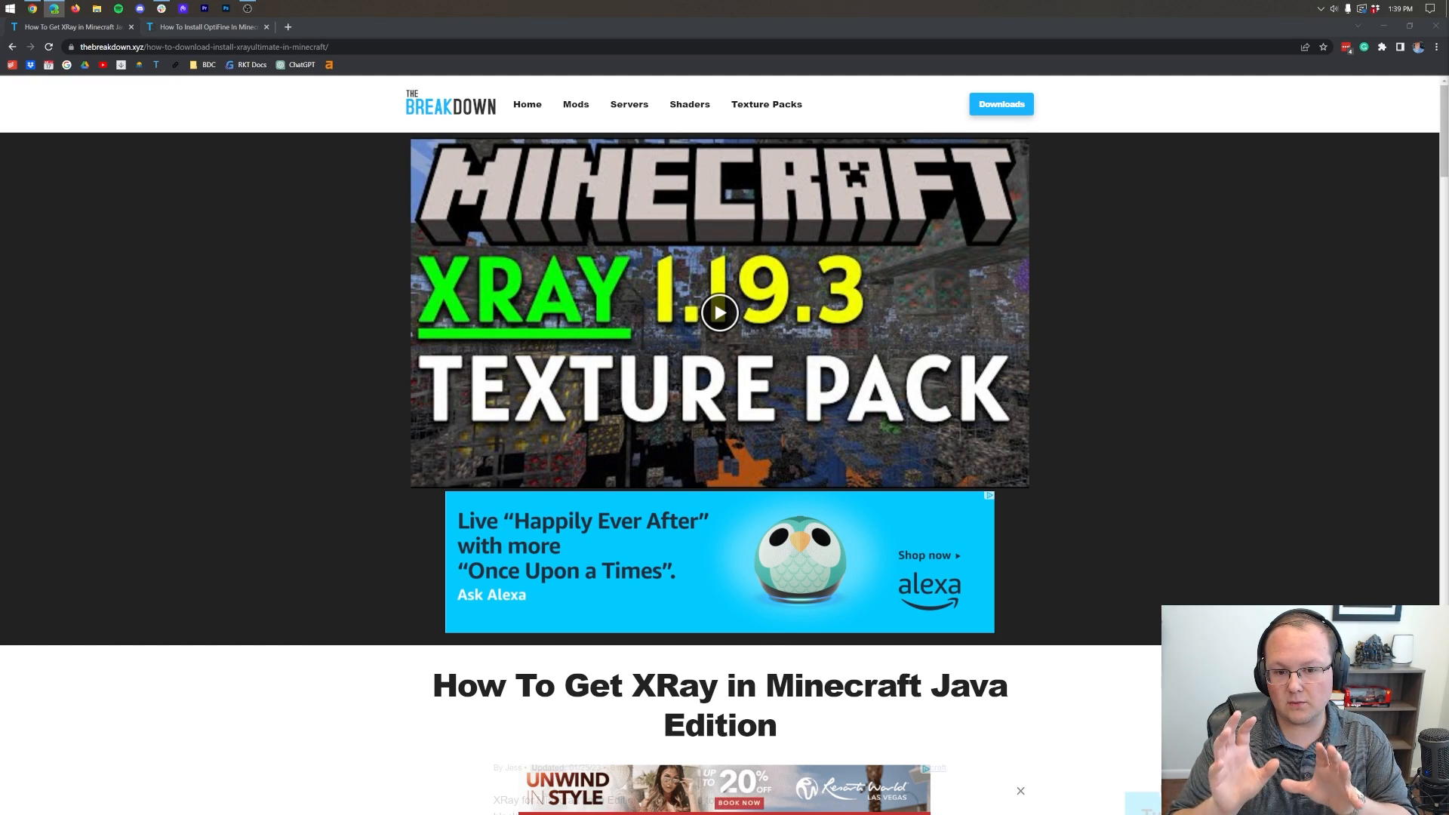
# Open the Xray Ultimate project page on the beta CurseForge website.
pyautogui.scroll(-3)
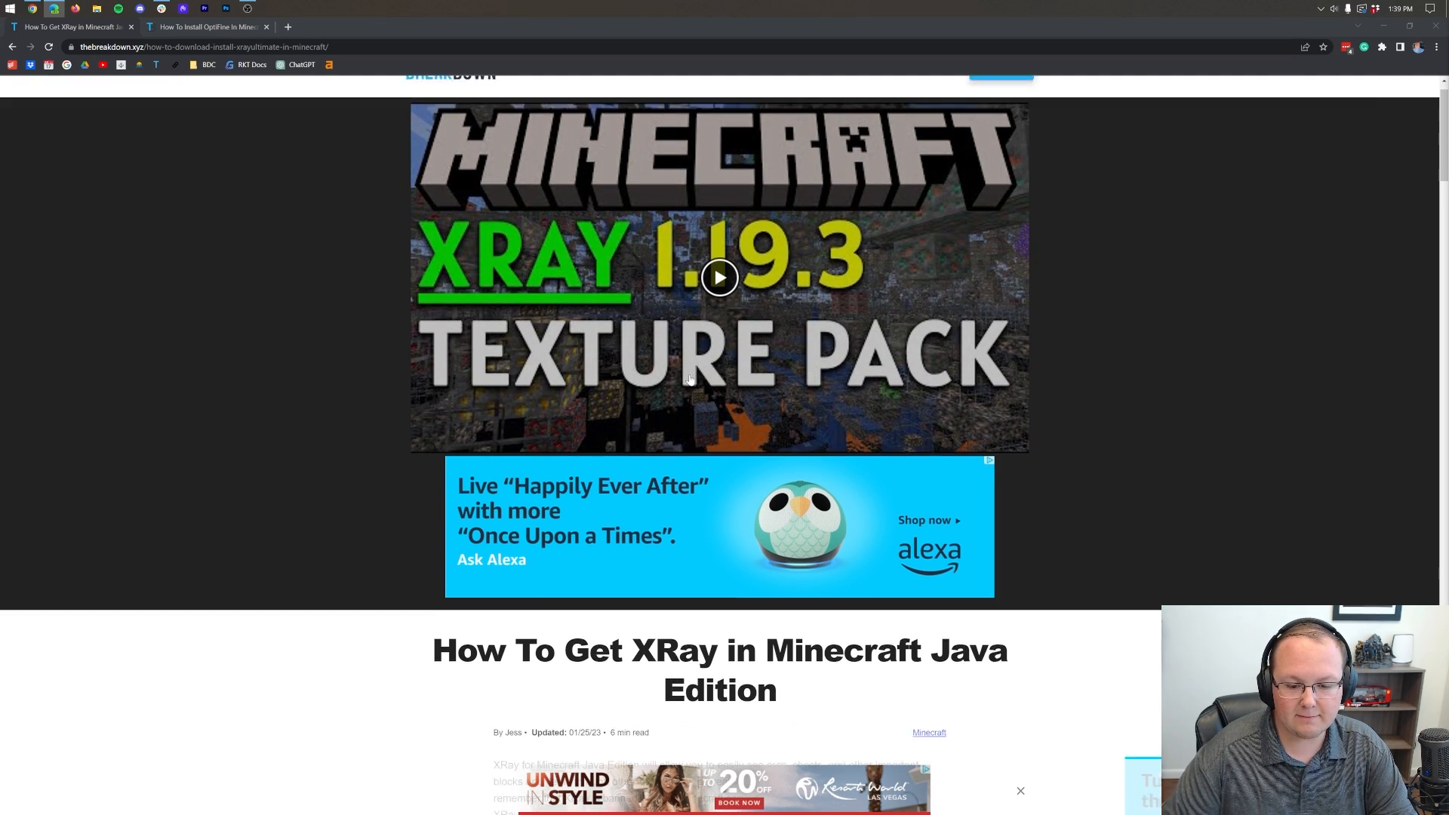
pyautogui.scroll(-3)
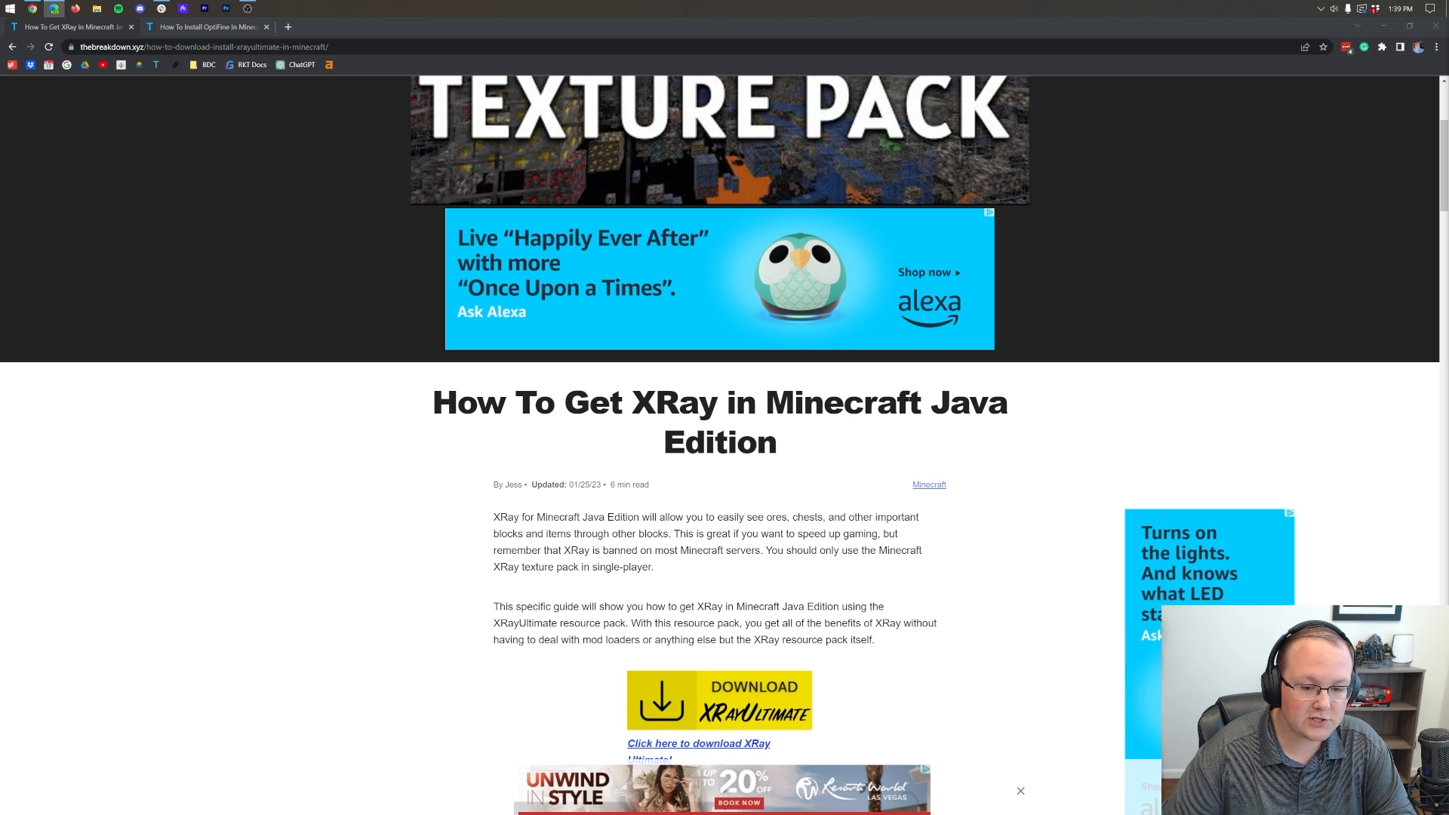
pyautogui.scroll(-3)
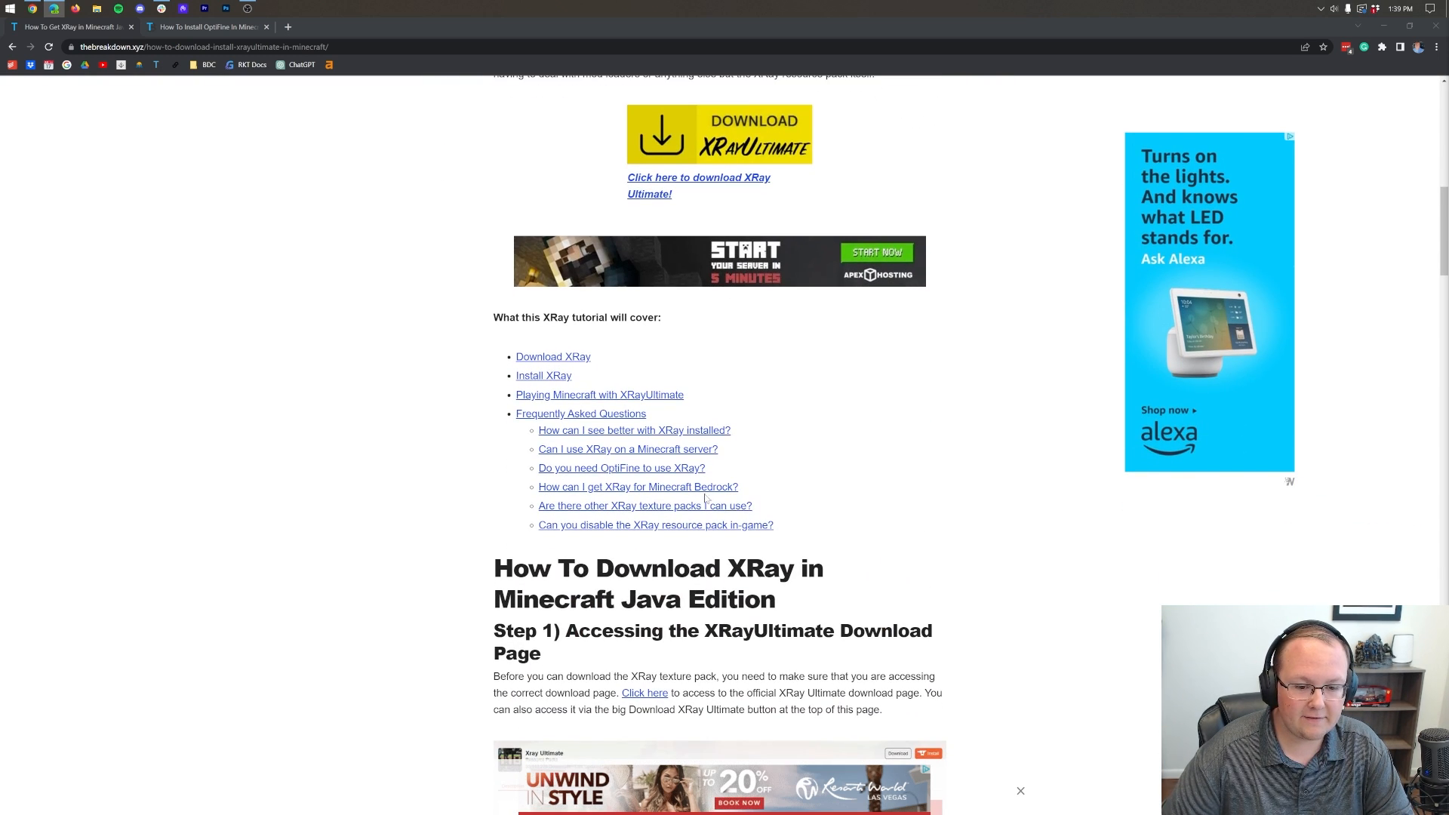
pyautogui.scroll(-3)
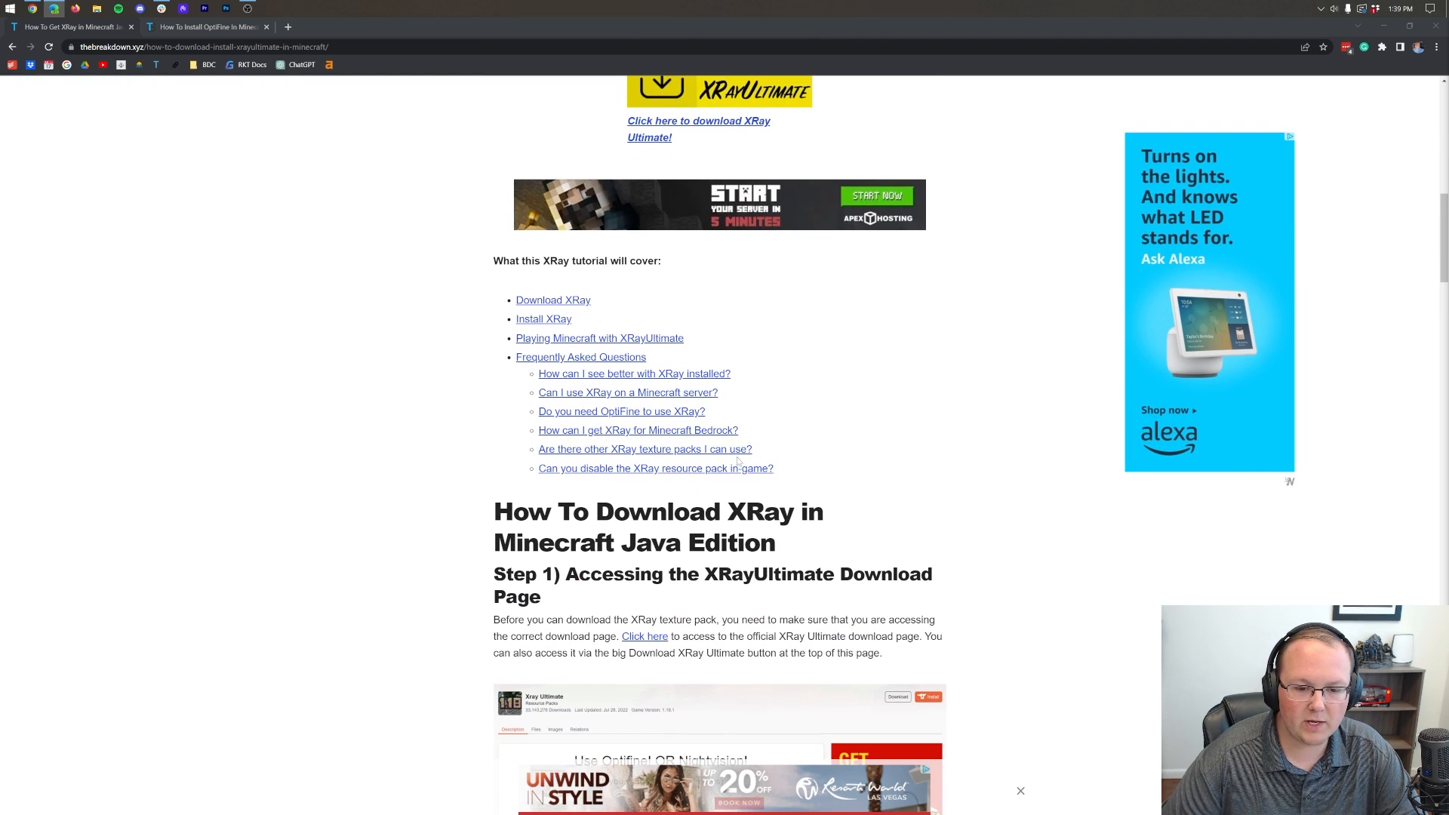
pyautogui.moveTo(614, 374)
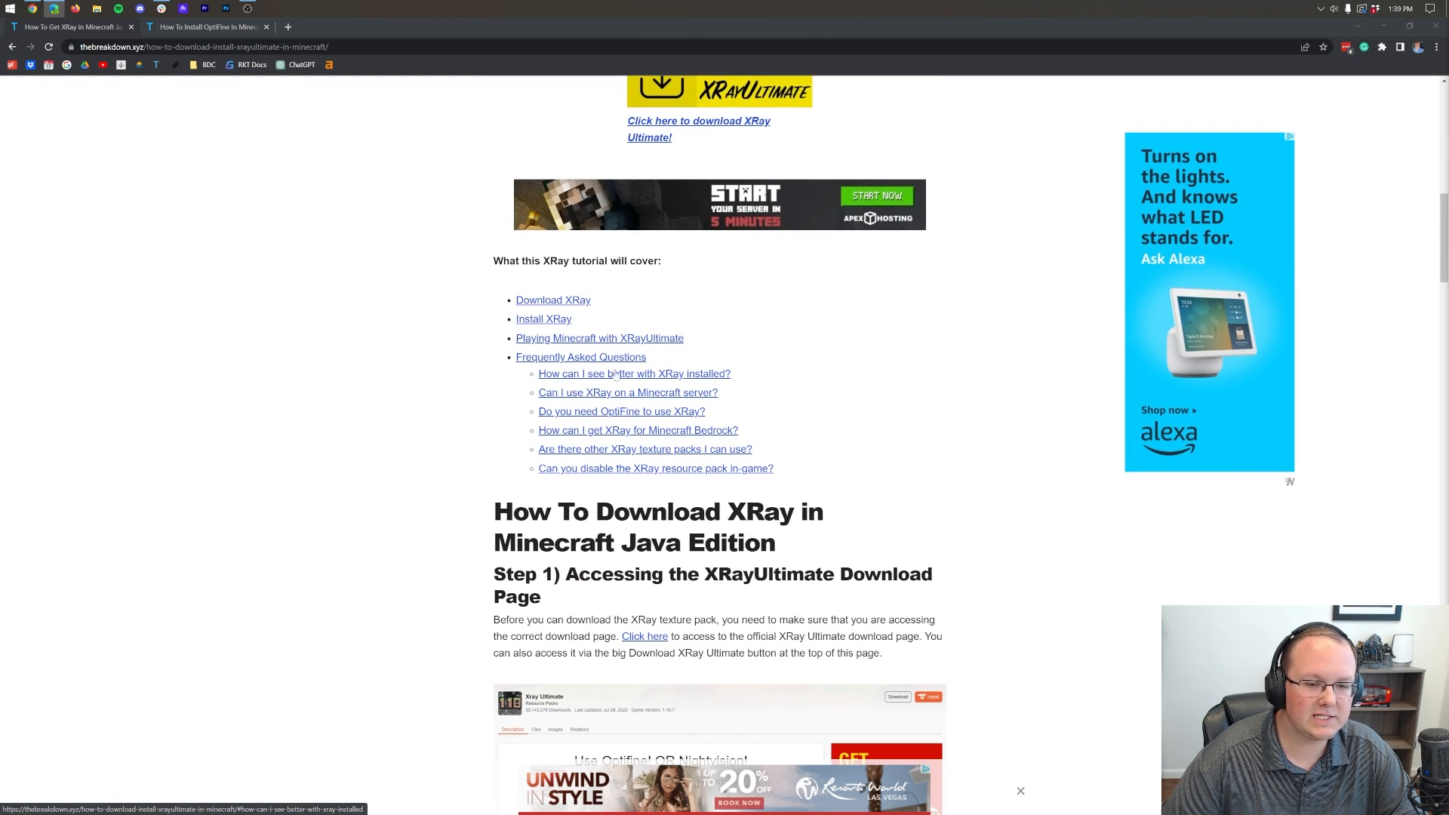
pyautogui.scroll(3)
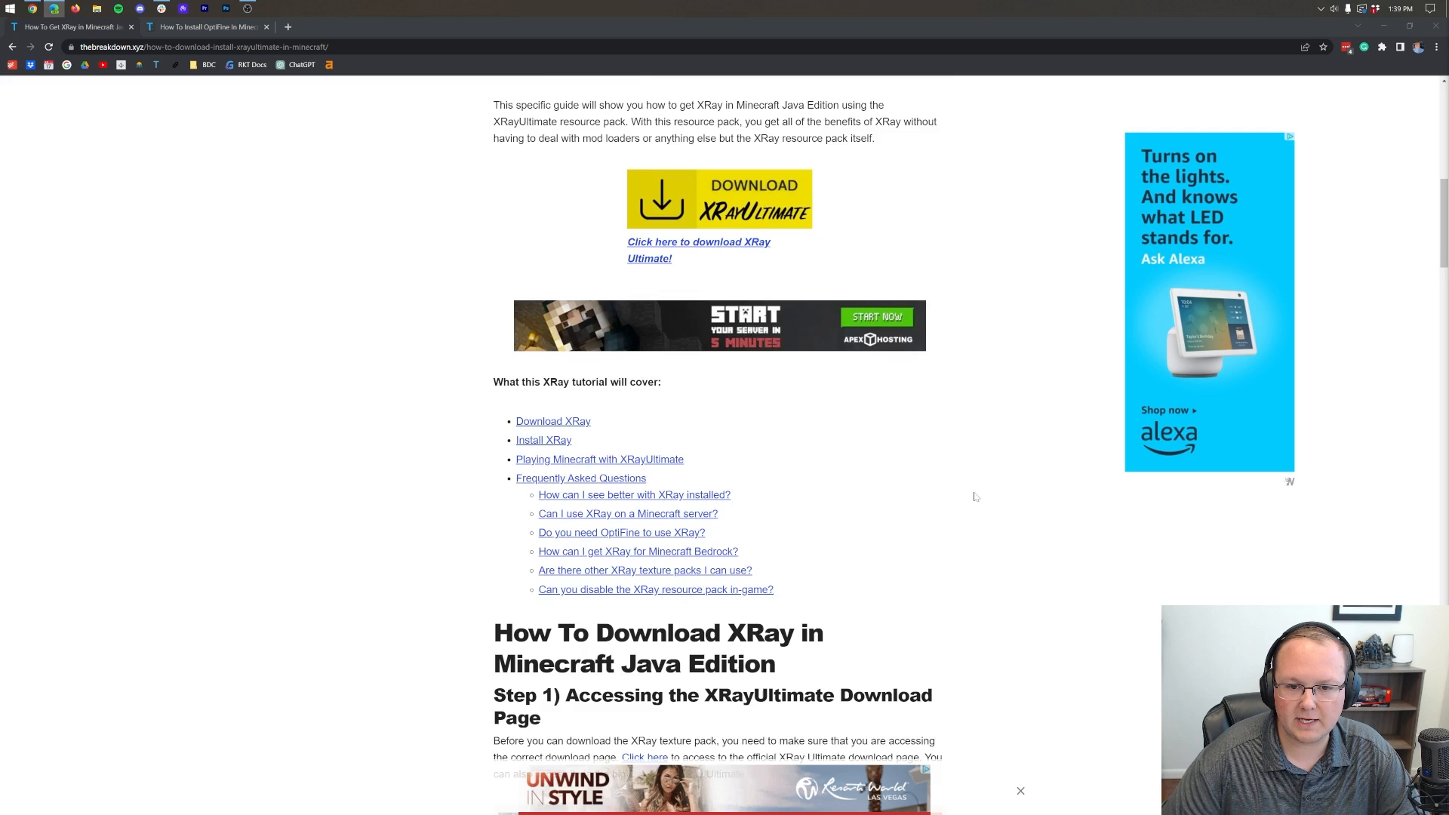
pyautogui.scroll(3)
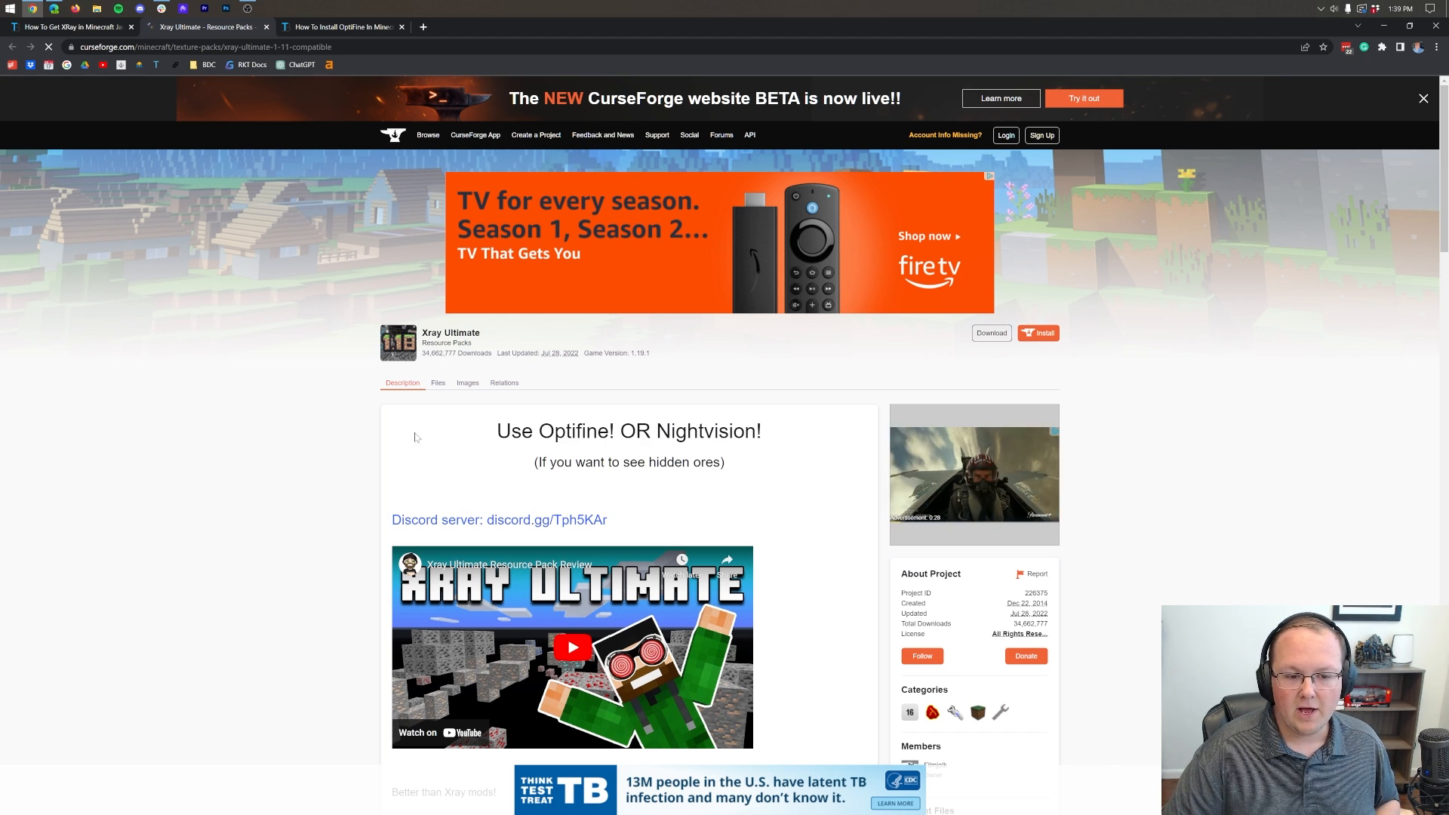
pyautogui.moveTo(1098, 143)
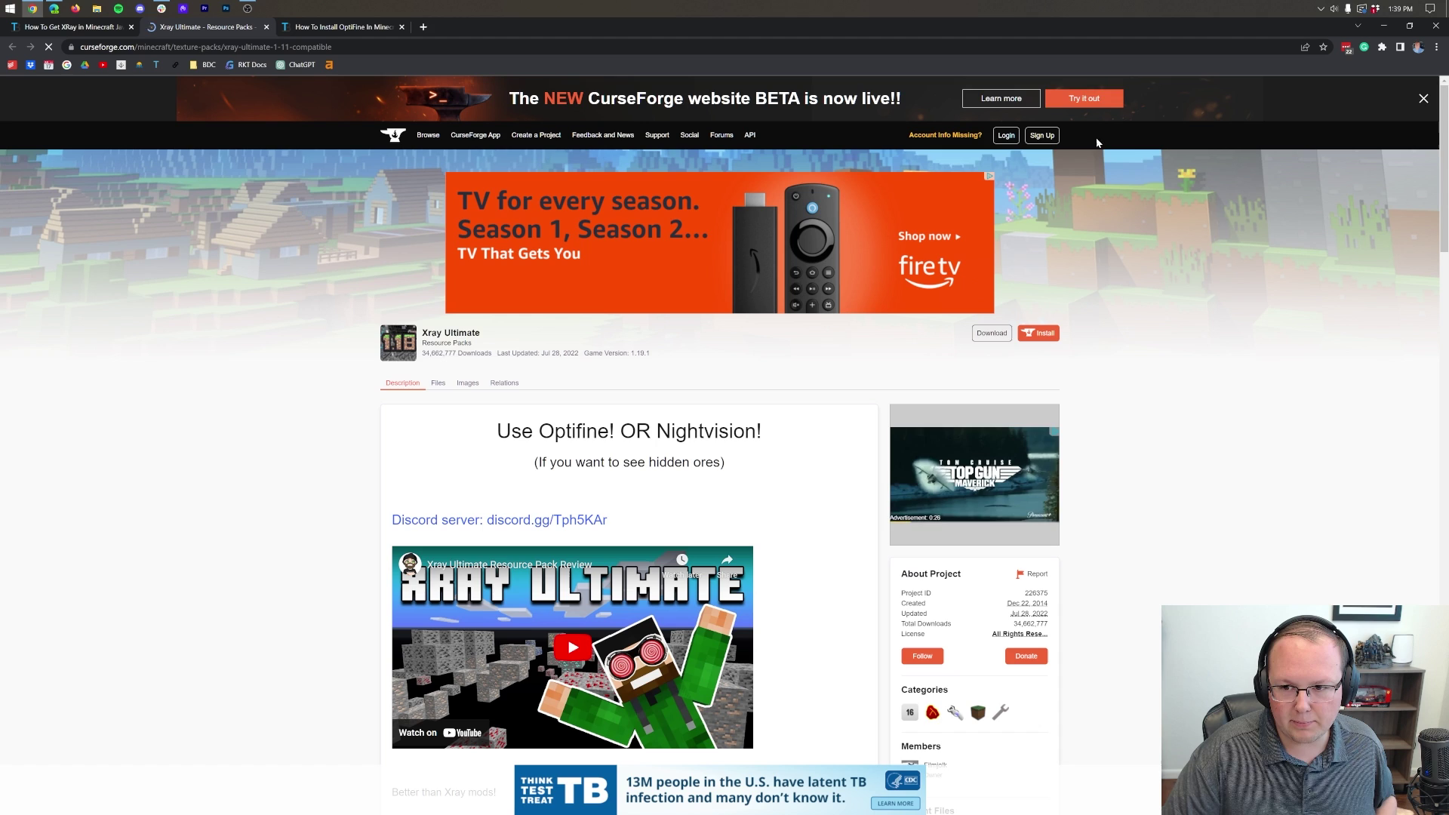
pyautogui.click(1083, 98)
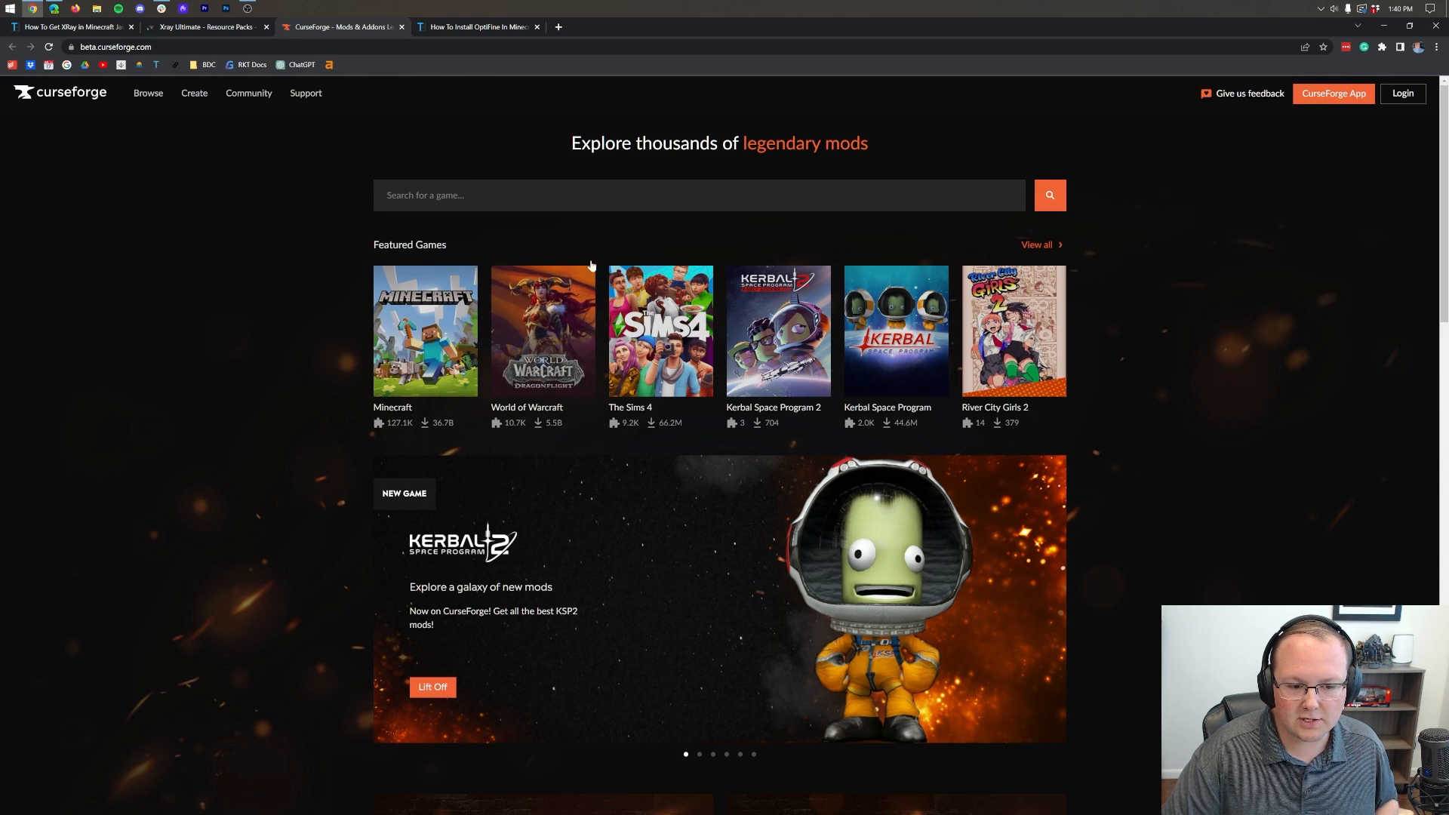
pyautogui.moveTo(301, 147)
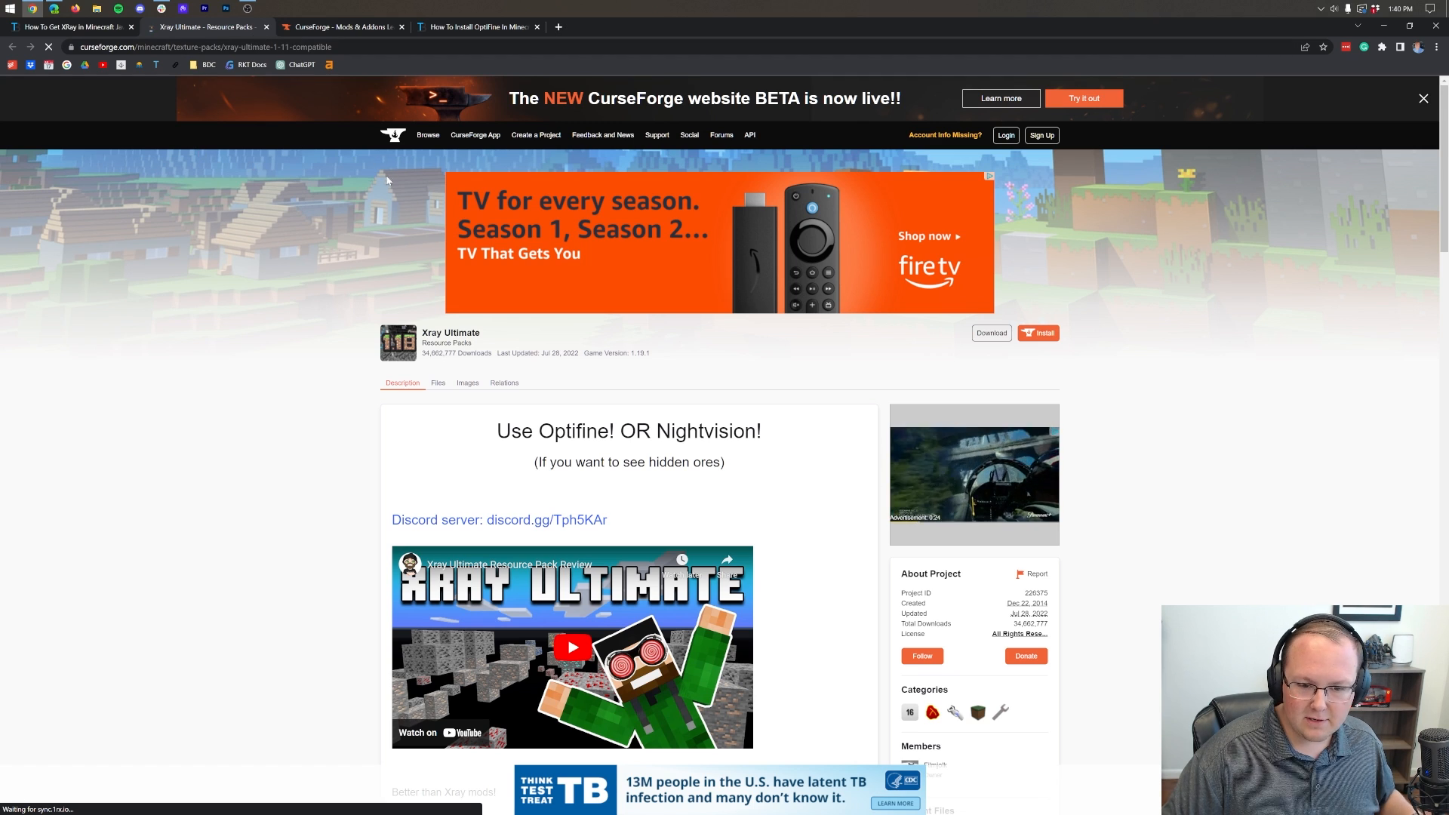
pyautogui.click(1083, 98)
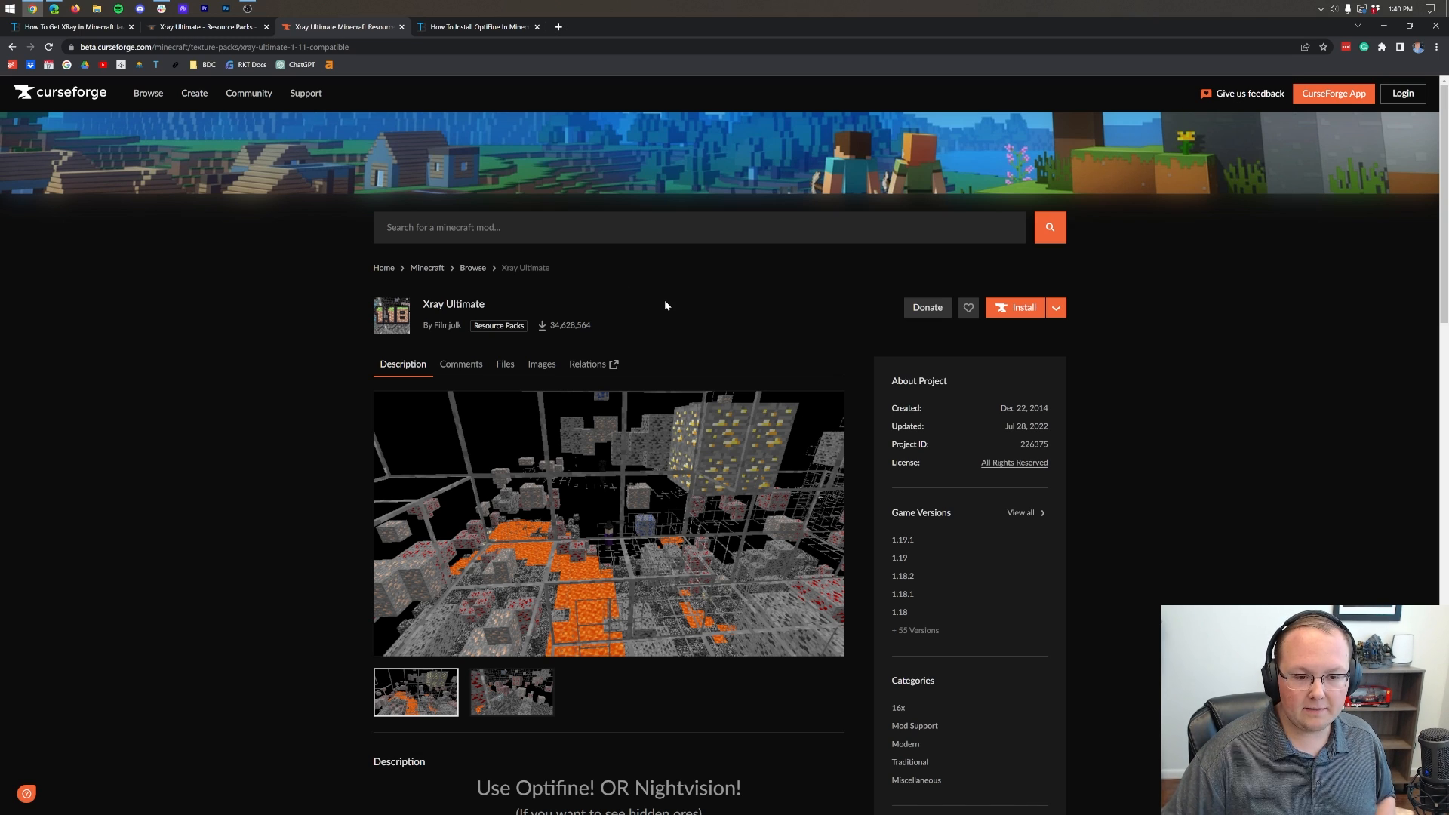
# Download the newest 1.19.1 Xray Ultimate file from the pack's Files list.
pyautogui.click(505, 363)
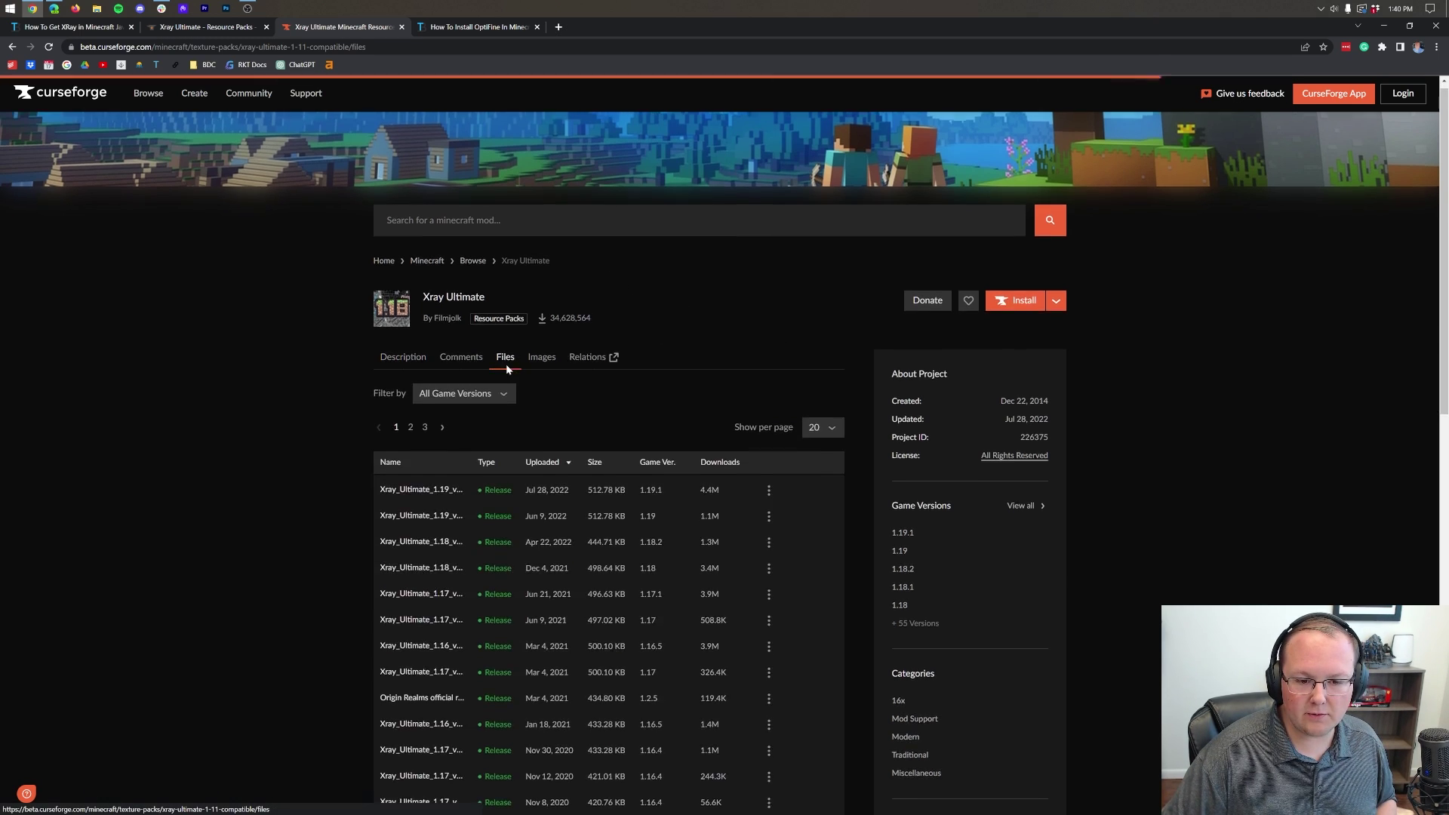
pyautogui.scroll(-3)
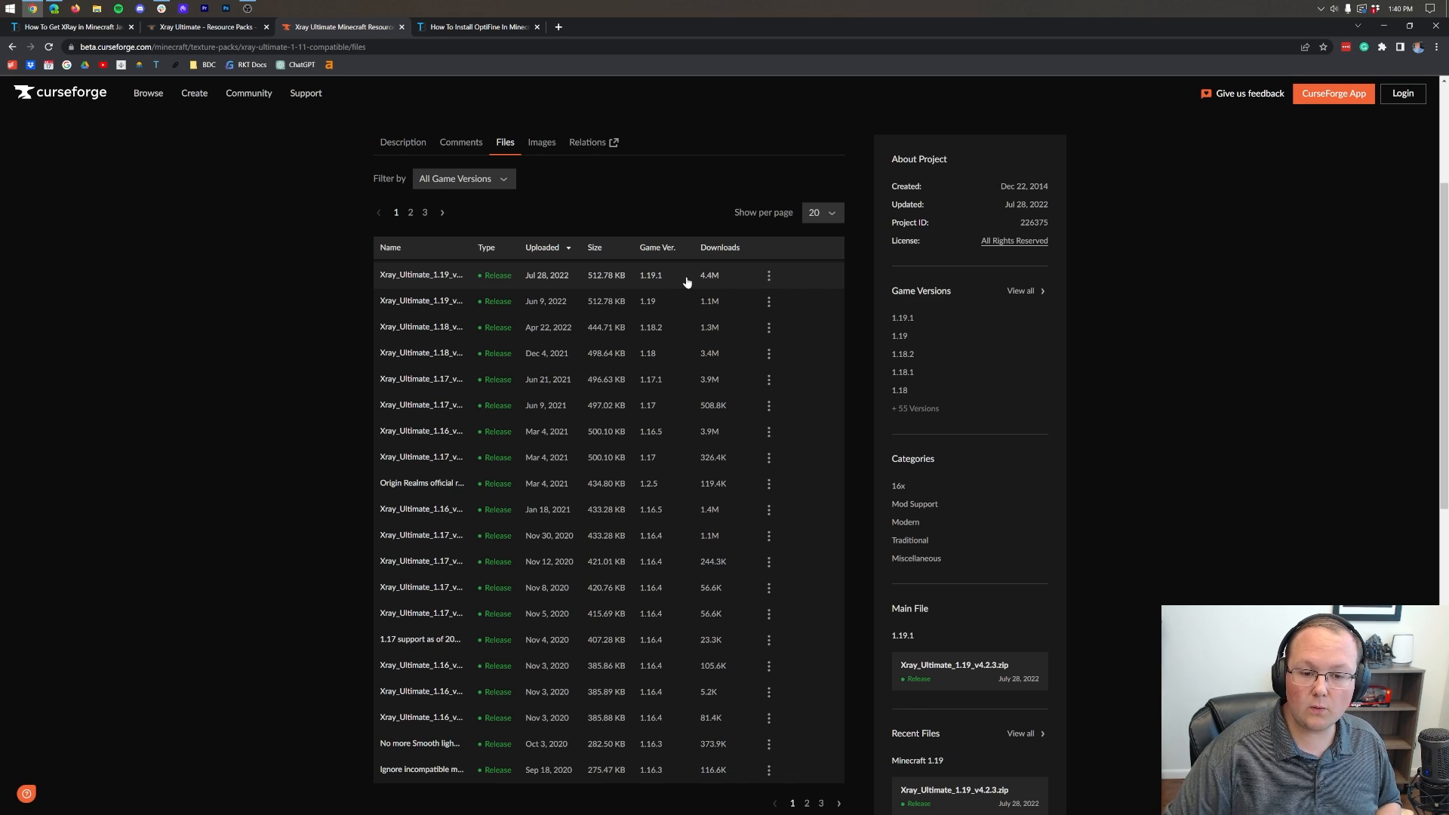
pyautogui.moveTo(638, 282)
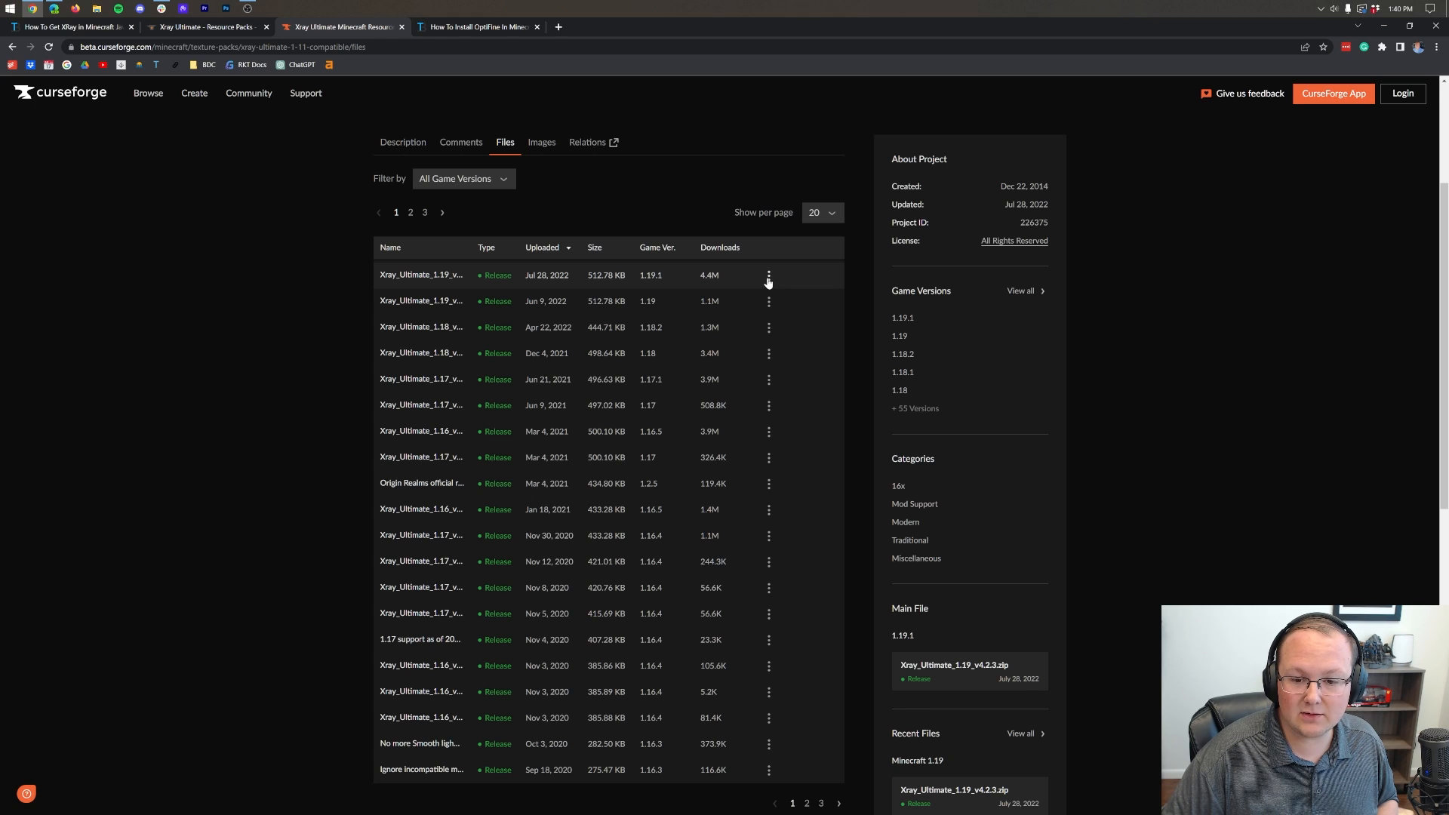
pyautogui.click(769, 274)
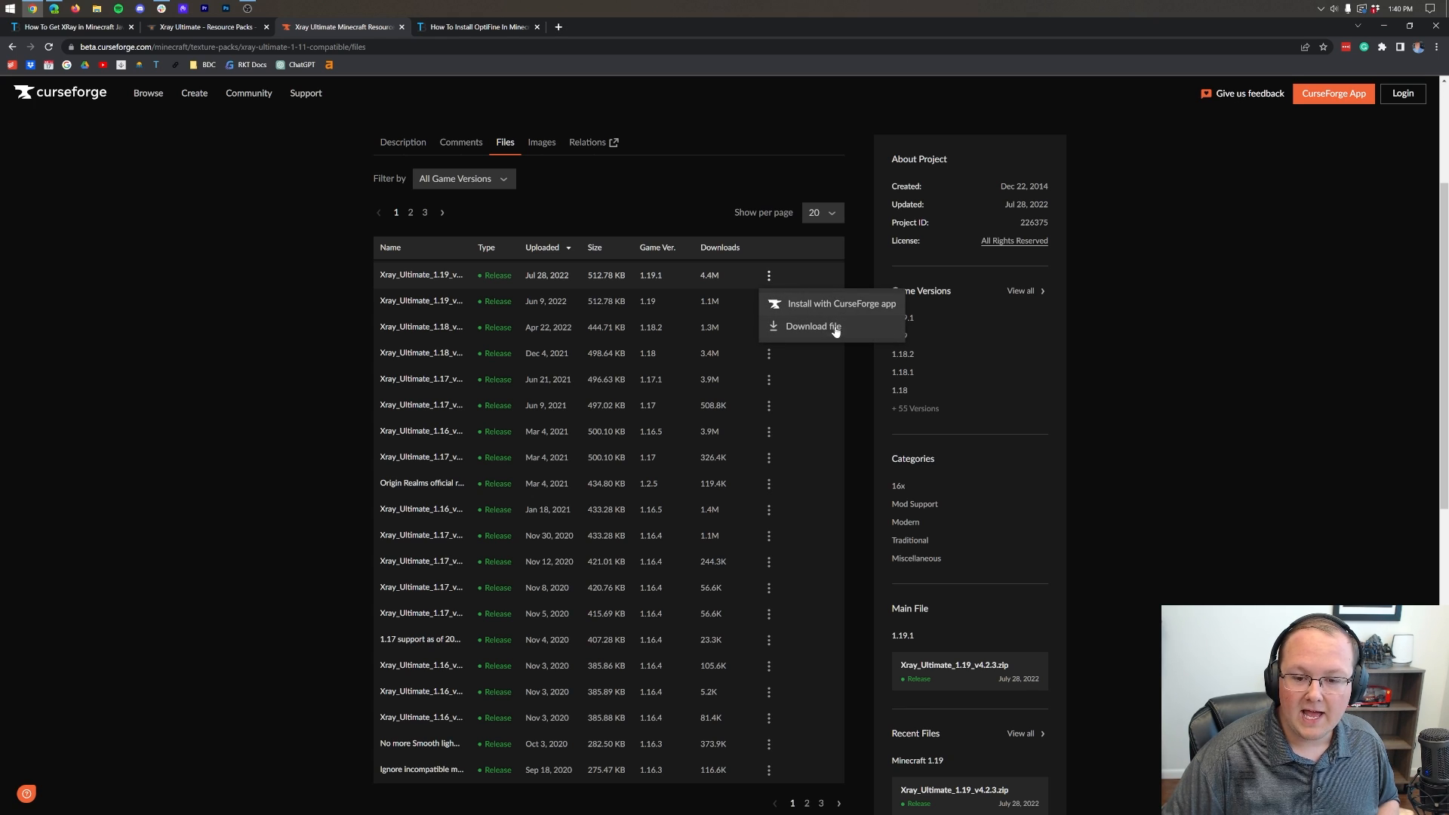
pyautogui.click(813, 326)
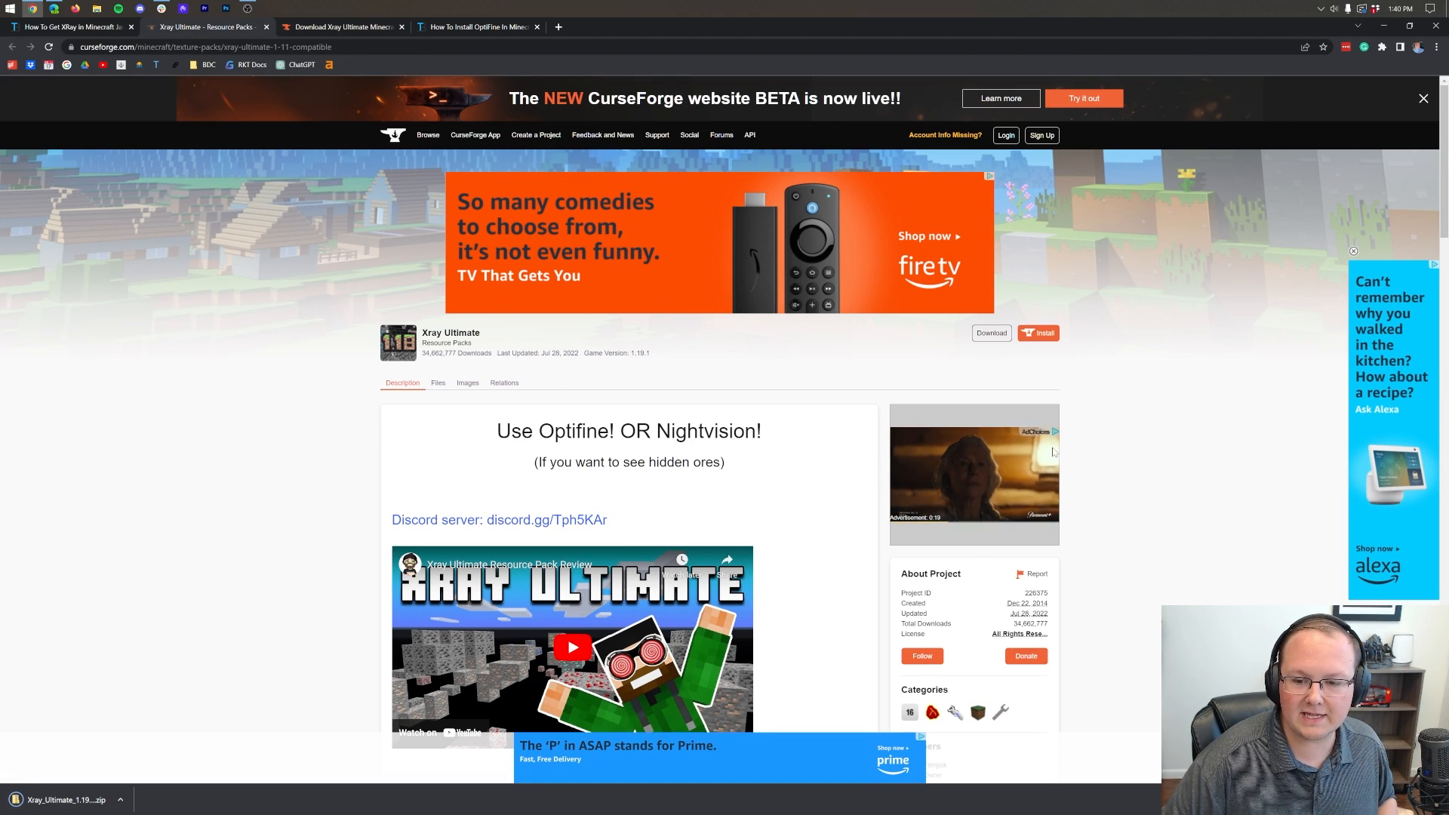
pyautogui.scroll(-3)
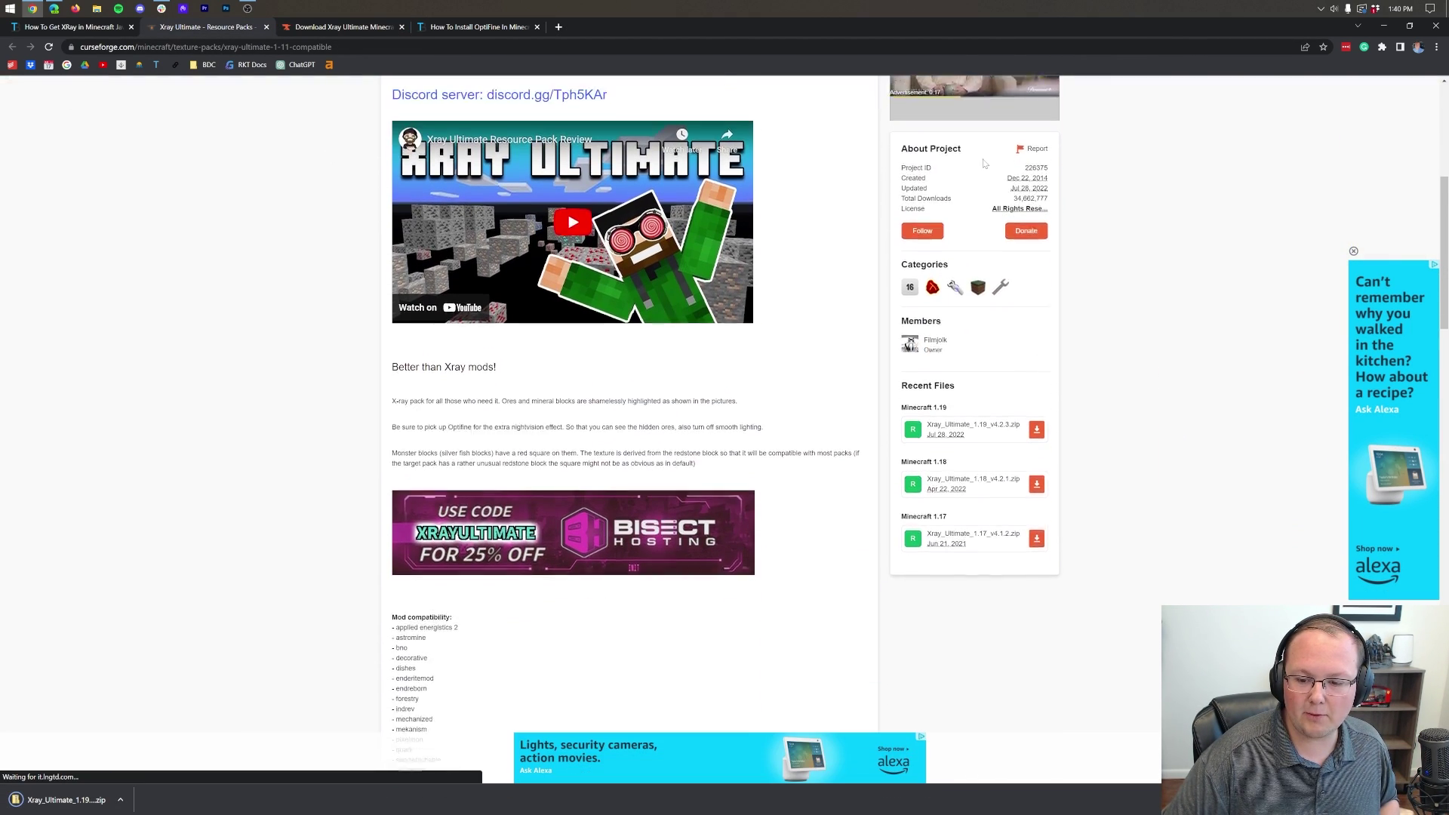
pyautogui.scroll(-3)
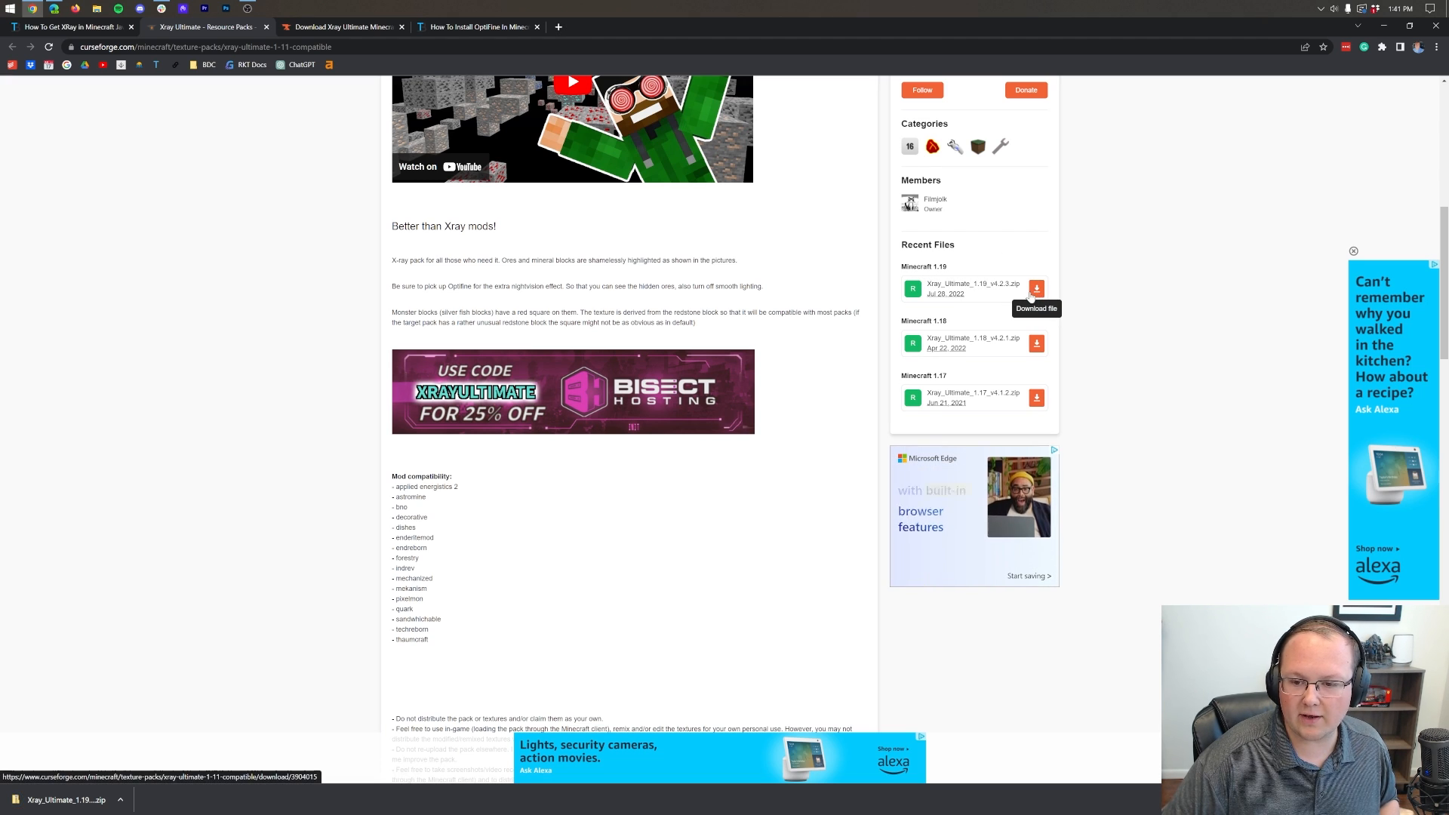
pyautogui.moveTo(1094, 312)
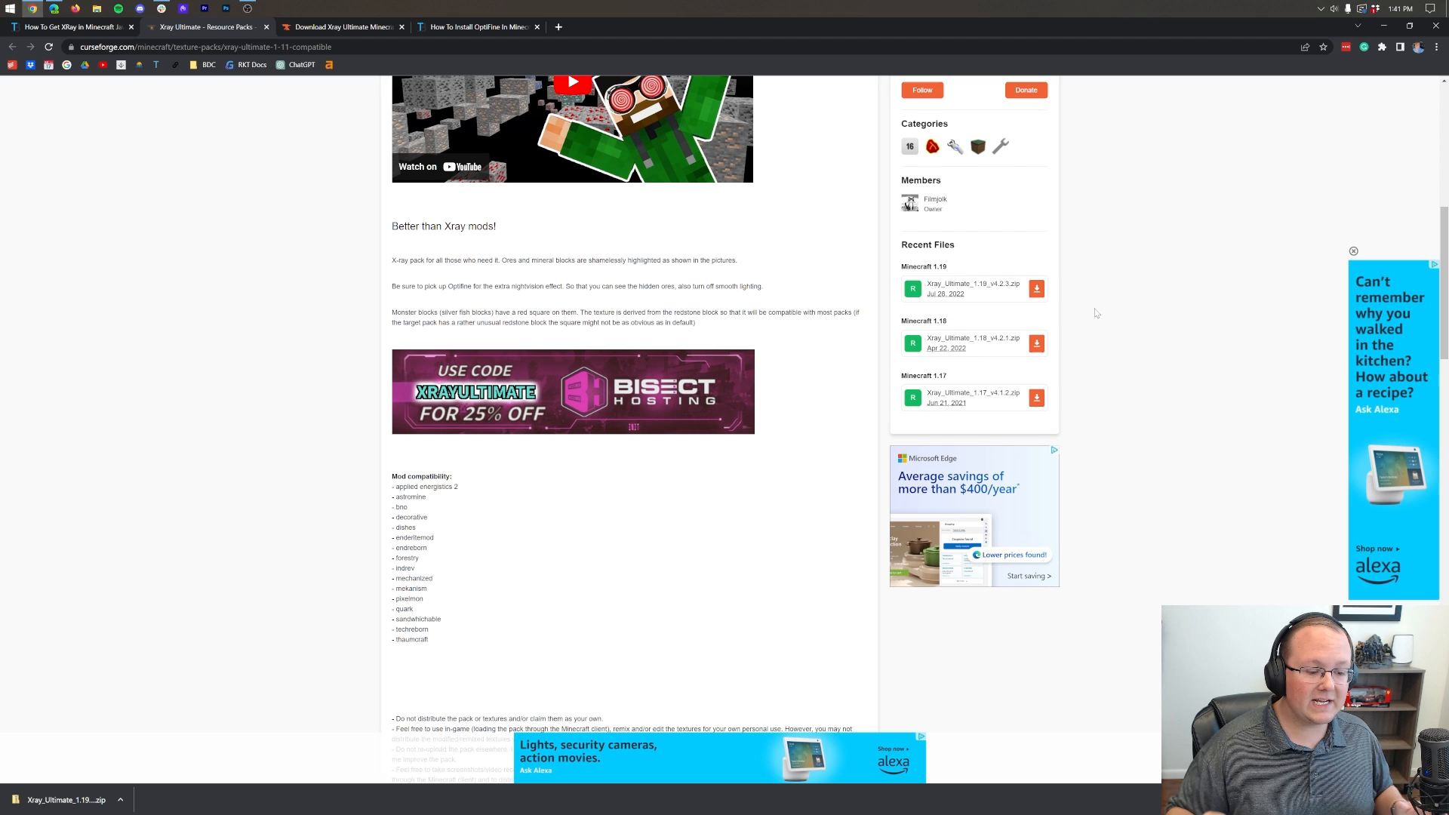
pyautogui.click(477, 26)
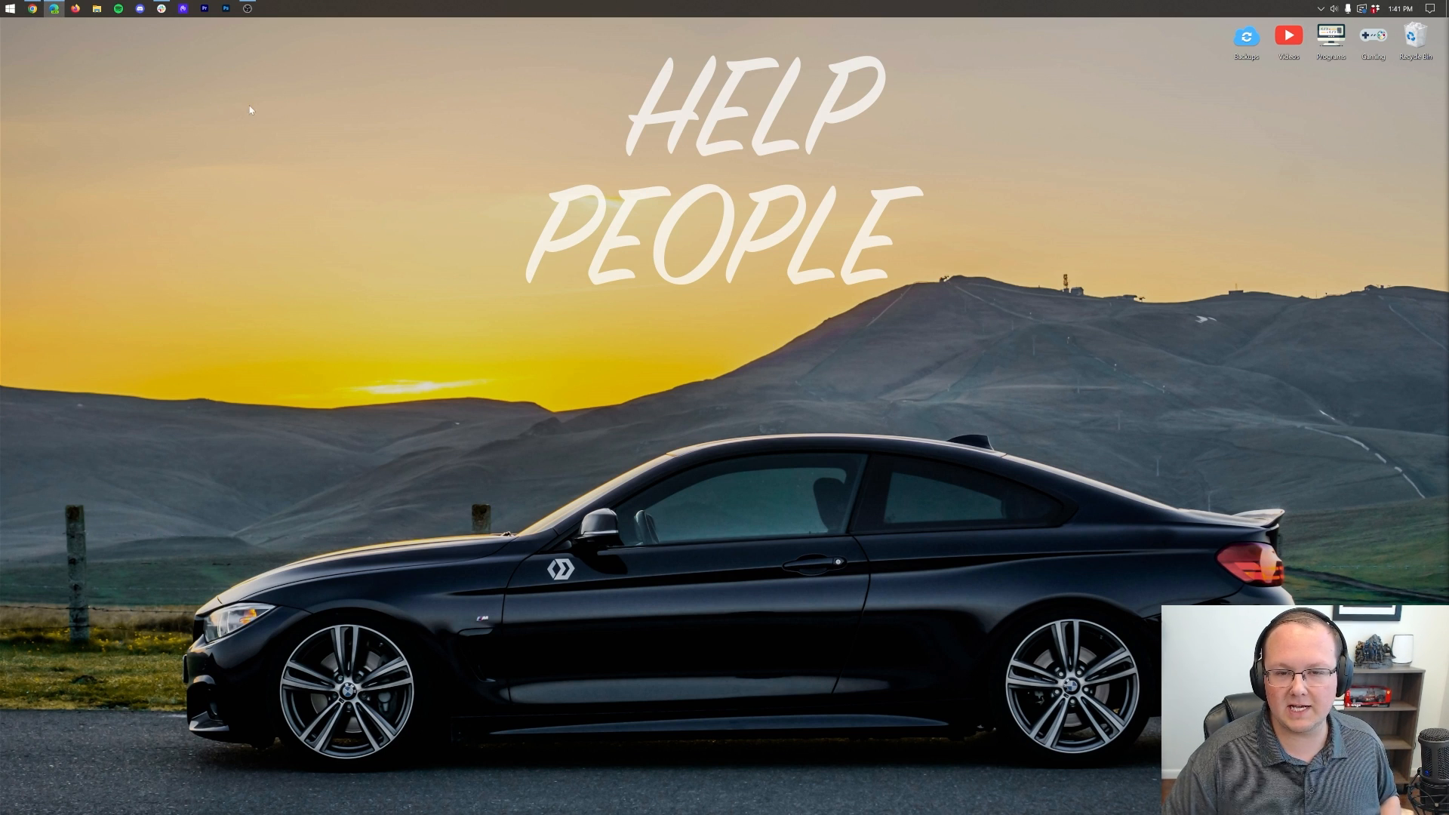
pyautogui.moveTo(10, 8)
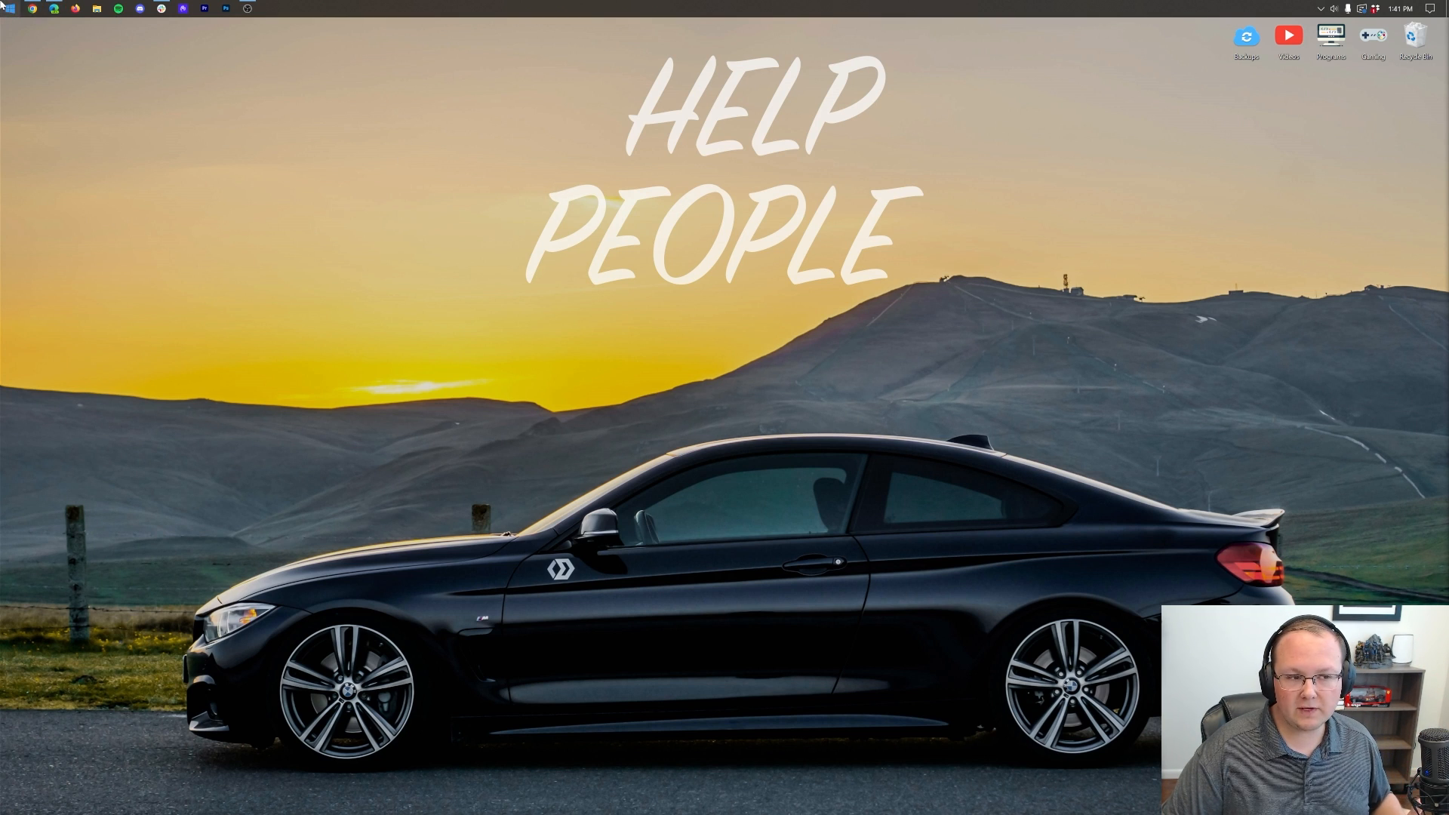
# Move the Xray Ultimate zip from Downloads to the desktop and close Explorer.
pyautogui.write('down')
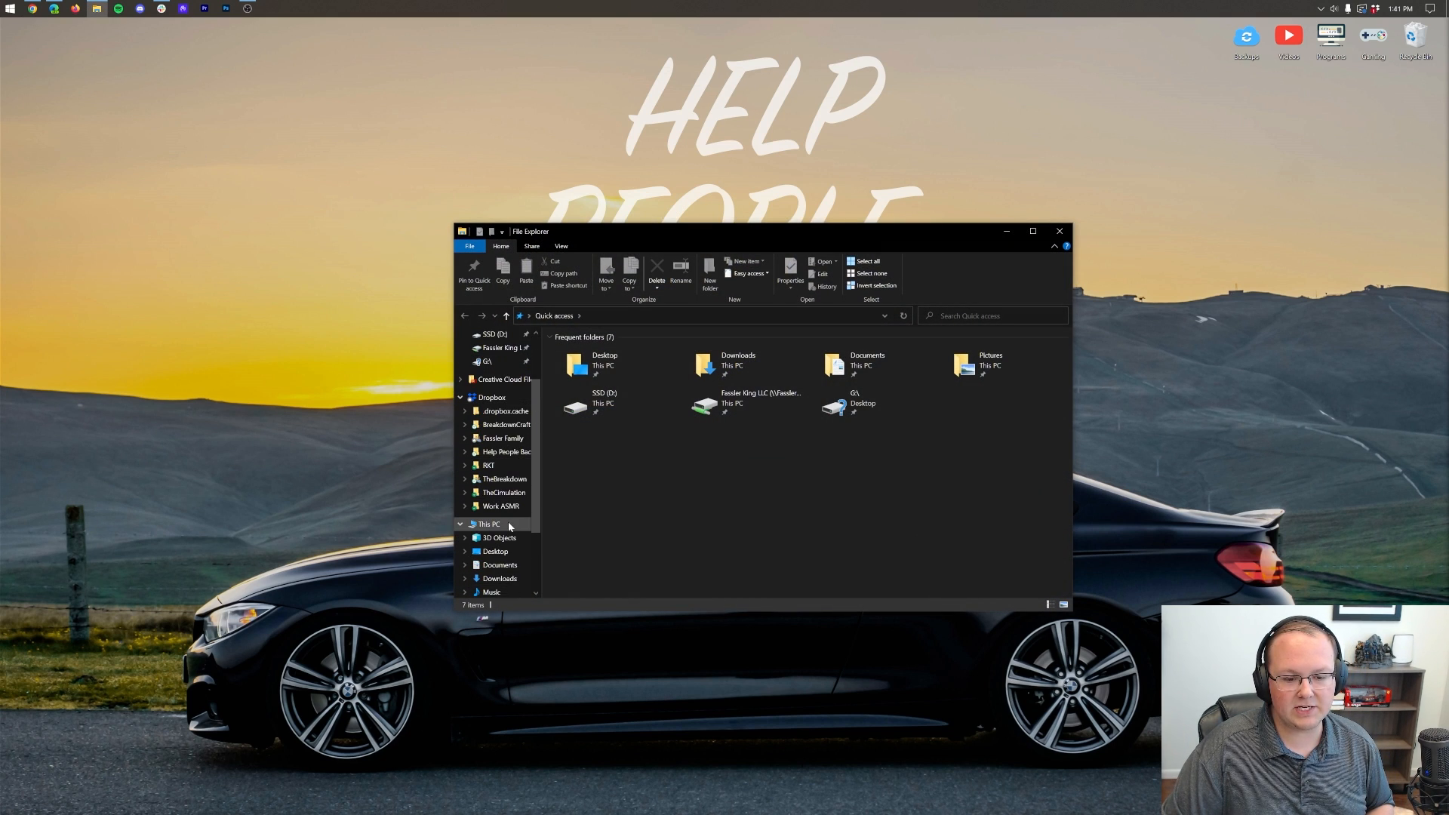
pyautogui.click(488, 524)
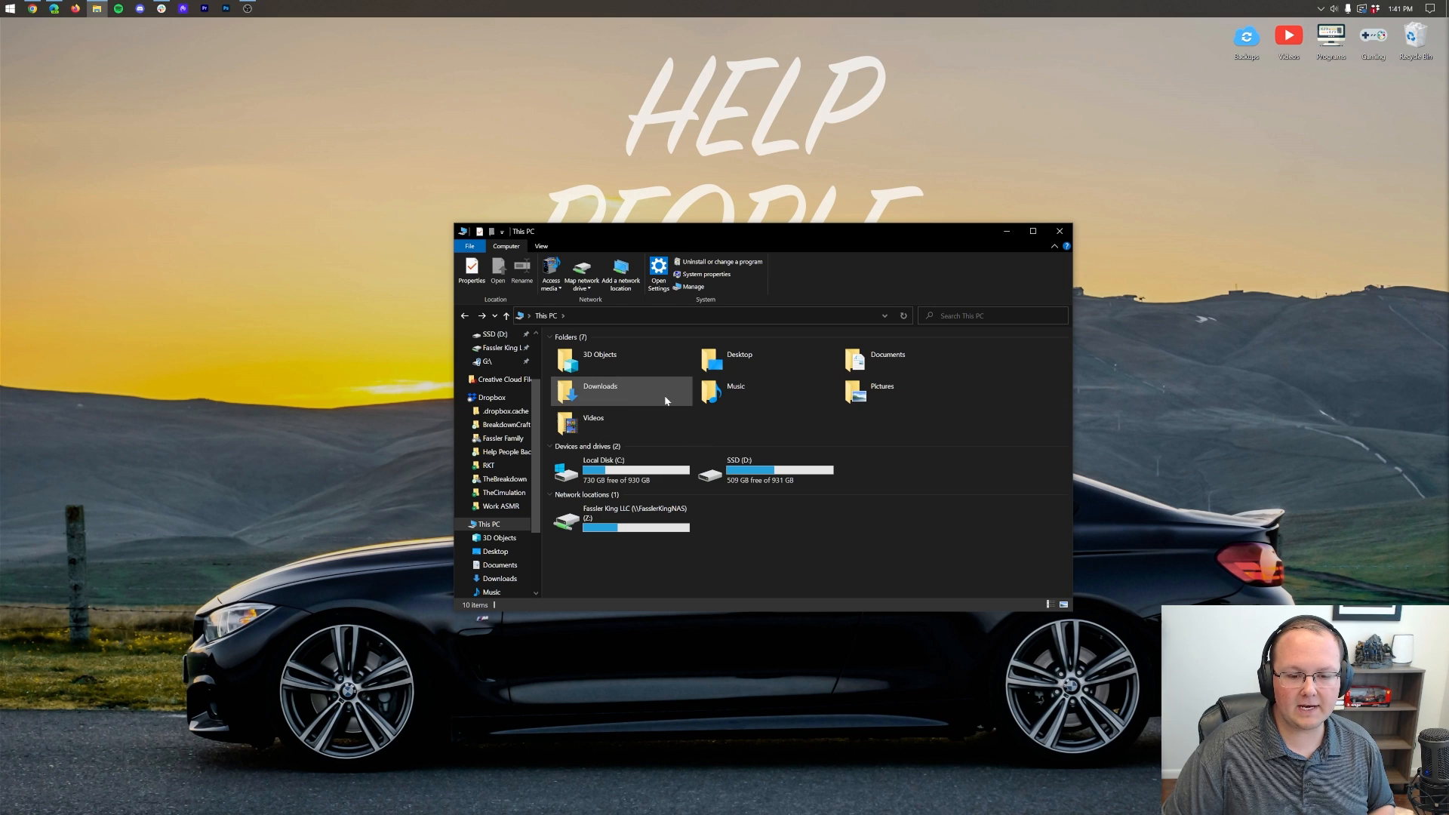
pyautogui.doubleClick(600, 386)
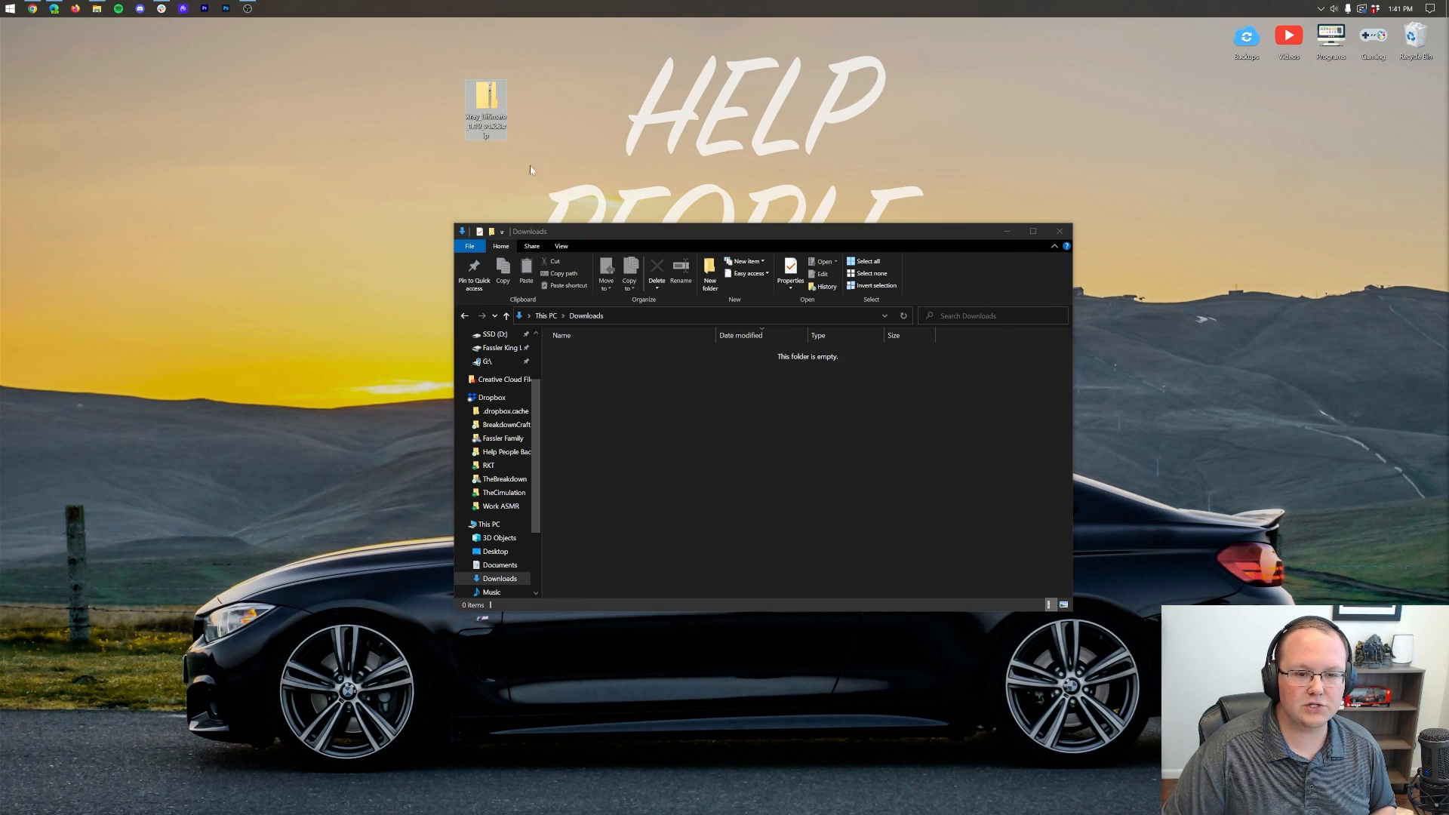
pyautogui.click(8, 802)
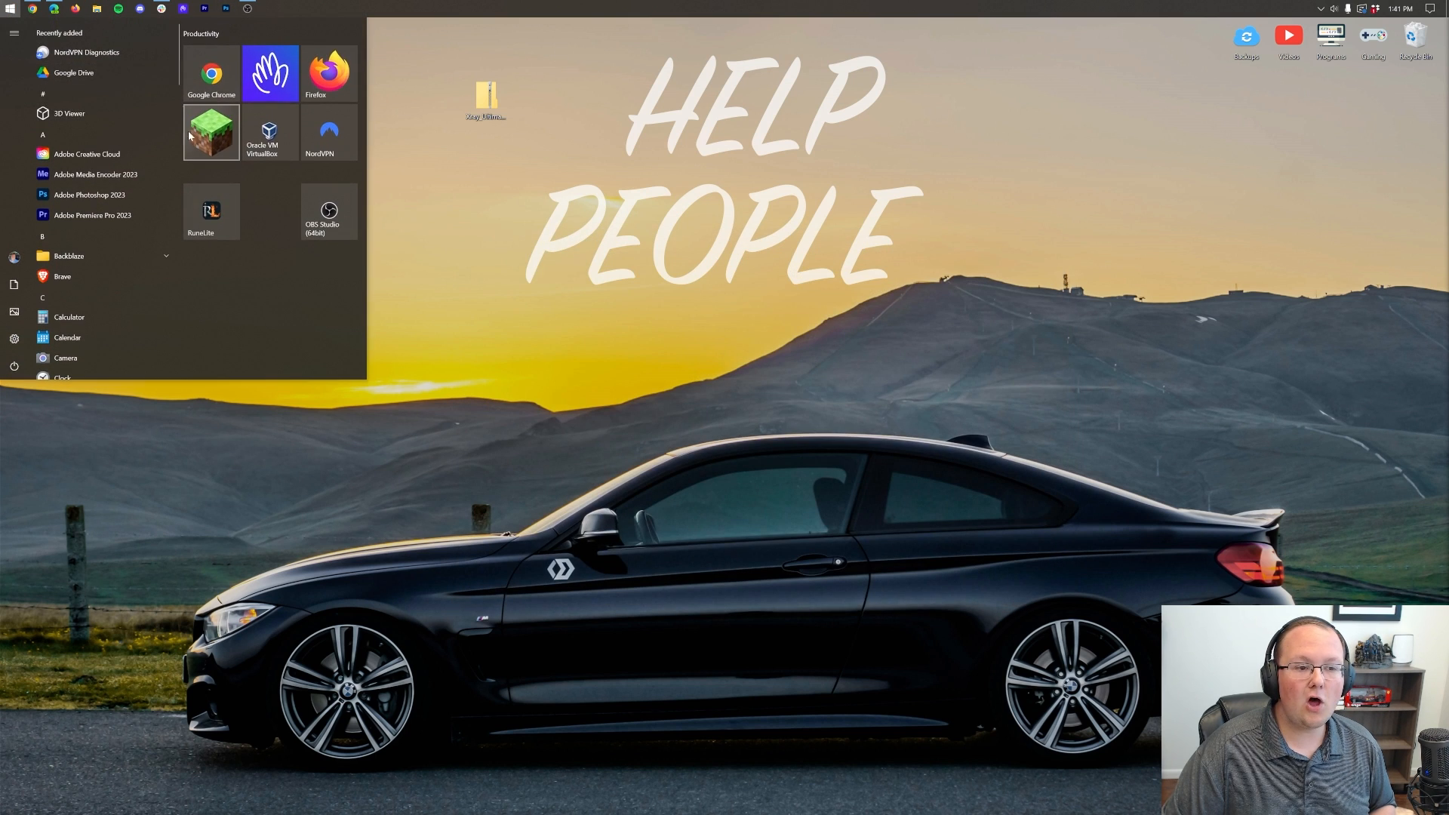
# Launch Minecraft Java Edition latest release 1.19.4 from the Minecraft Launcher.
pyautogui.click(462, 378)
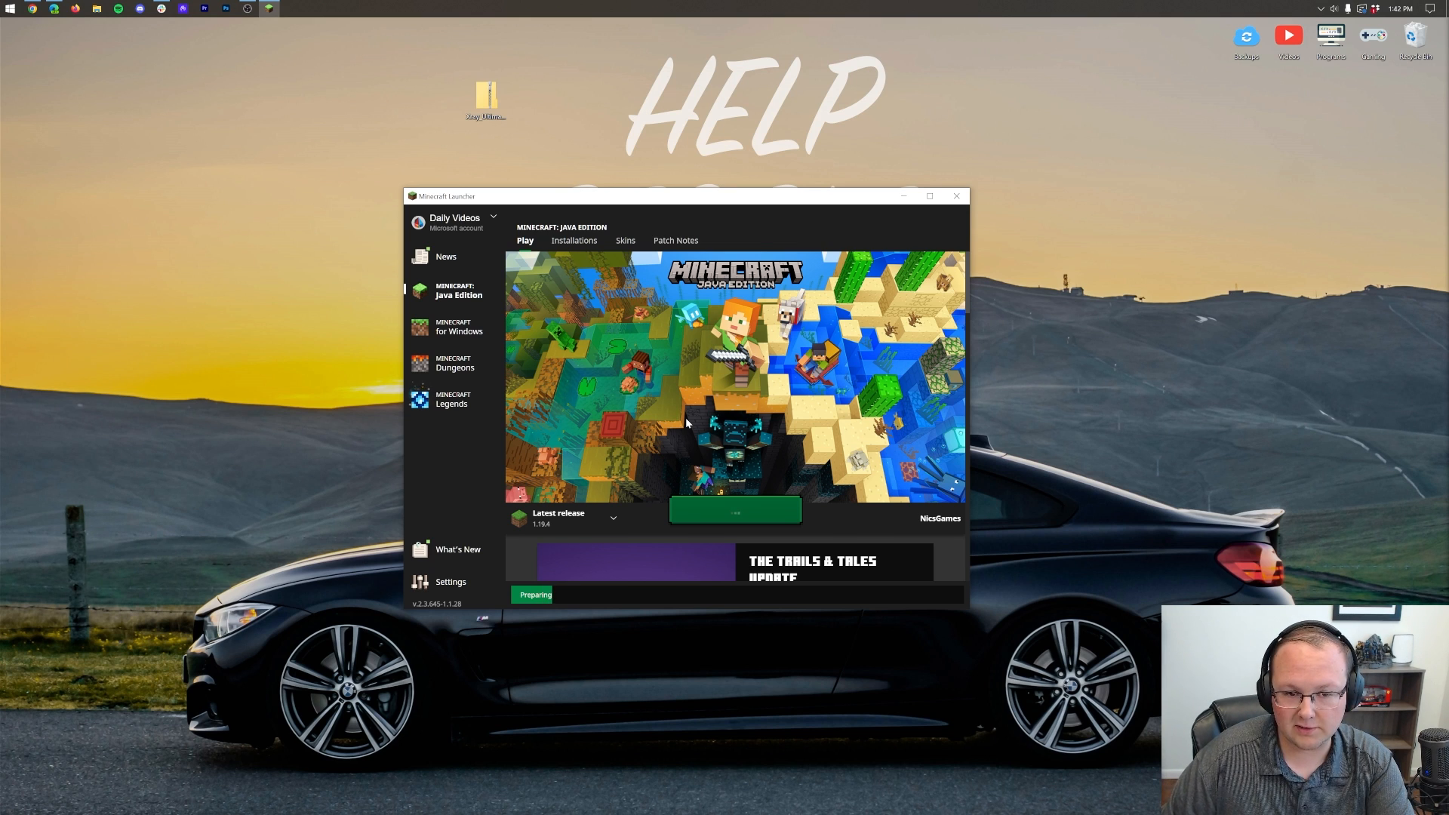
pyautogui.click(734, 511)
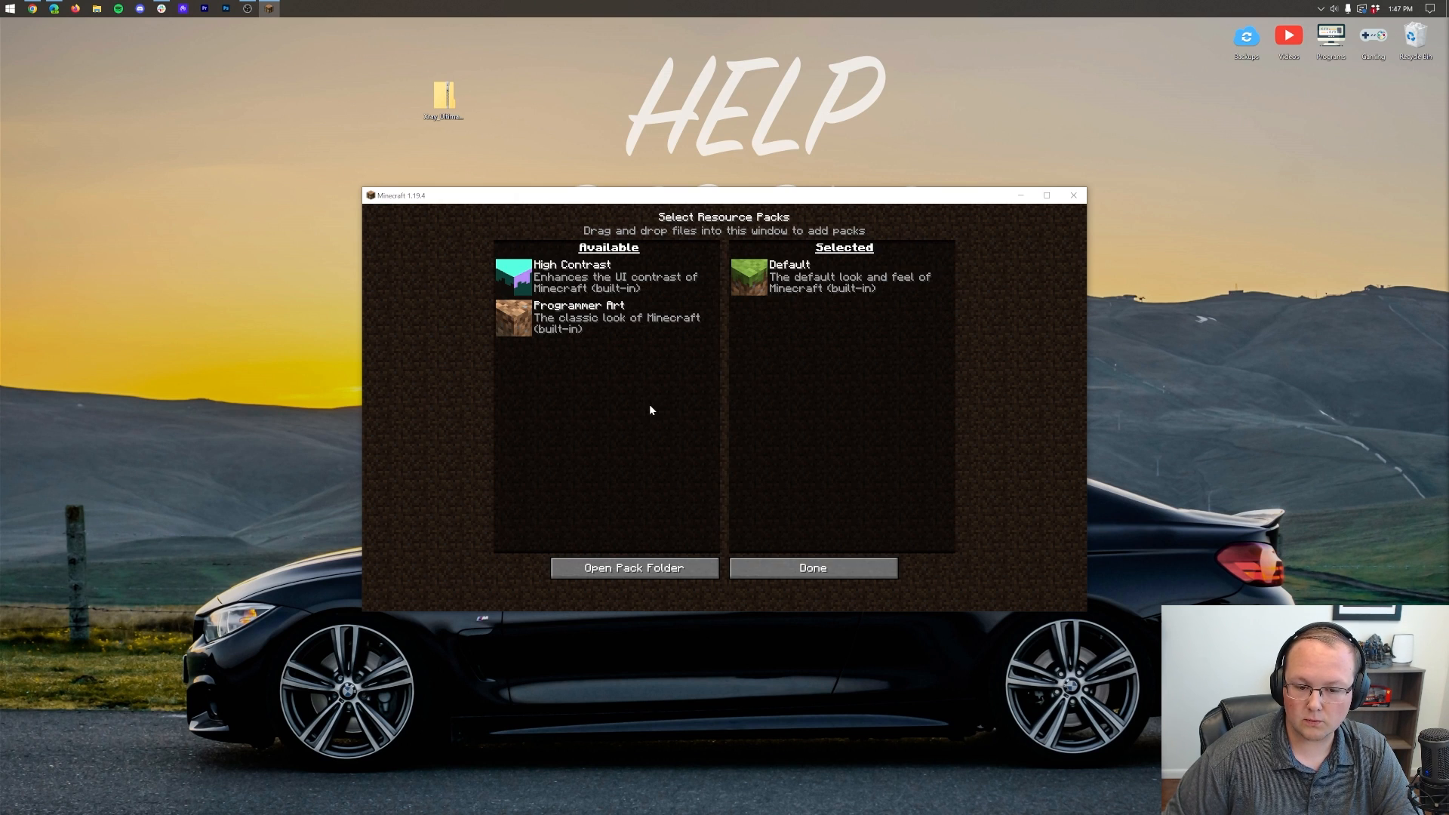
pyautogui.moveTo(688, 555)
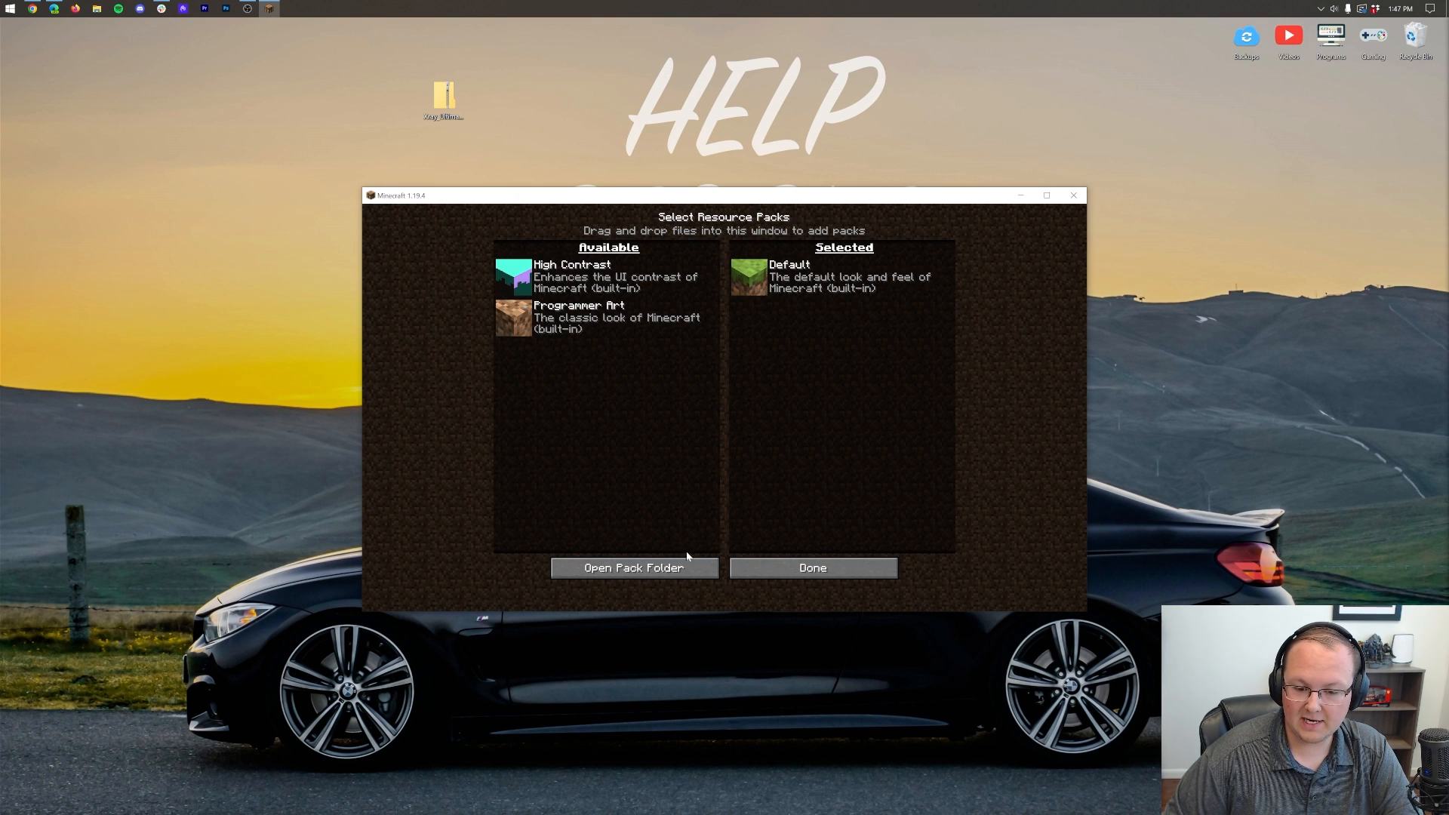
# Open the pack folder through Options > Resource Packs > Open Pack Folder.
pyautogui.click(811, 568)
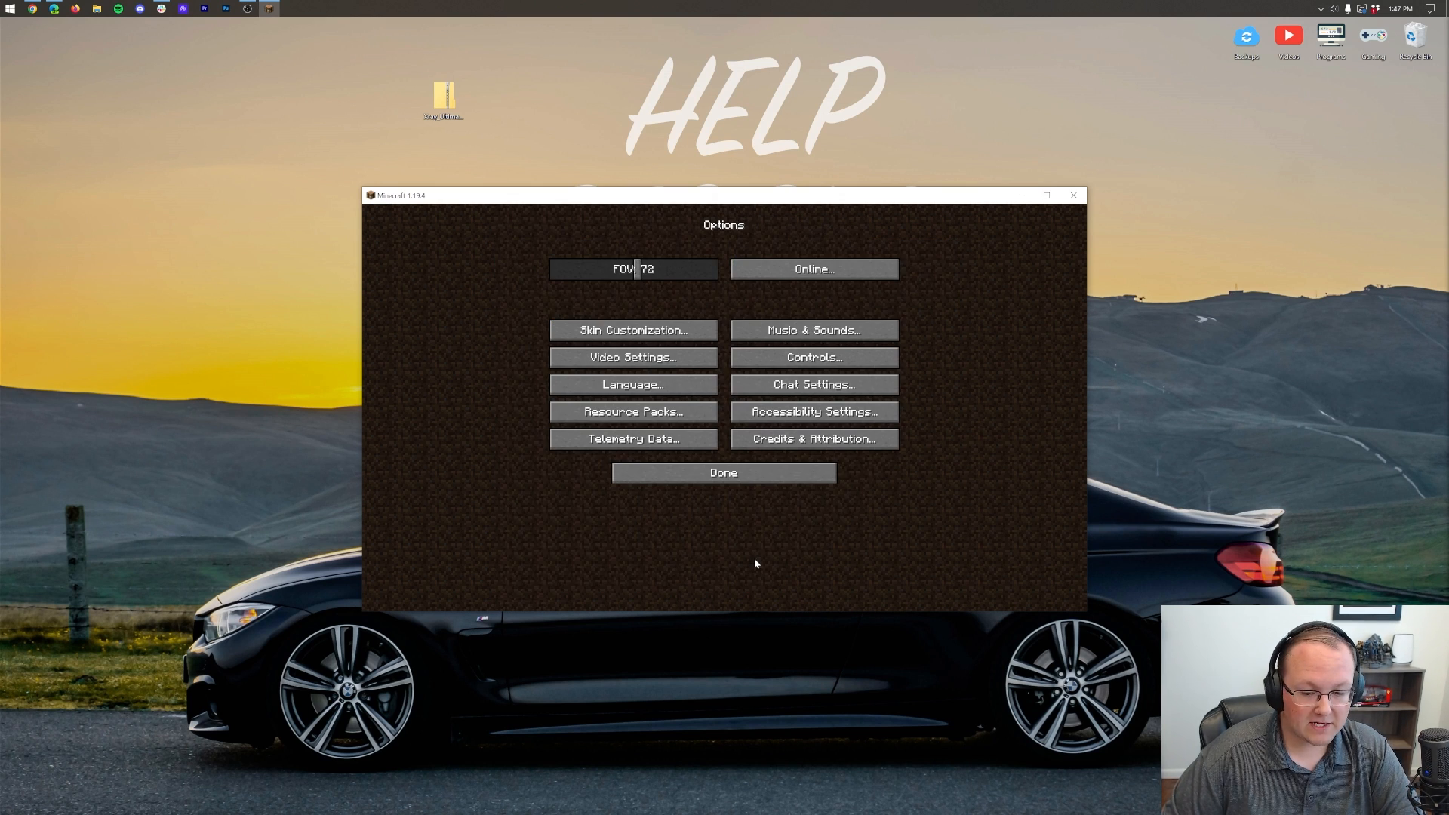
pyautogui.click(723, 473)
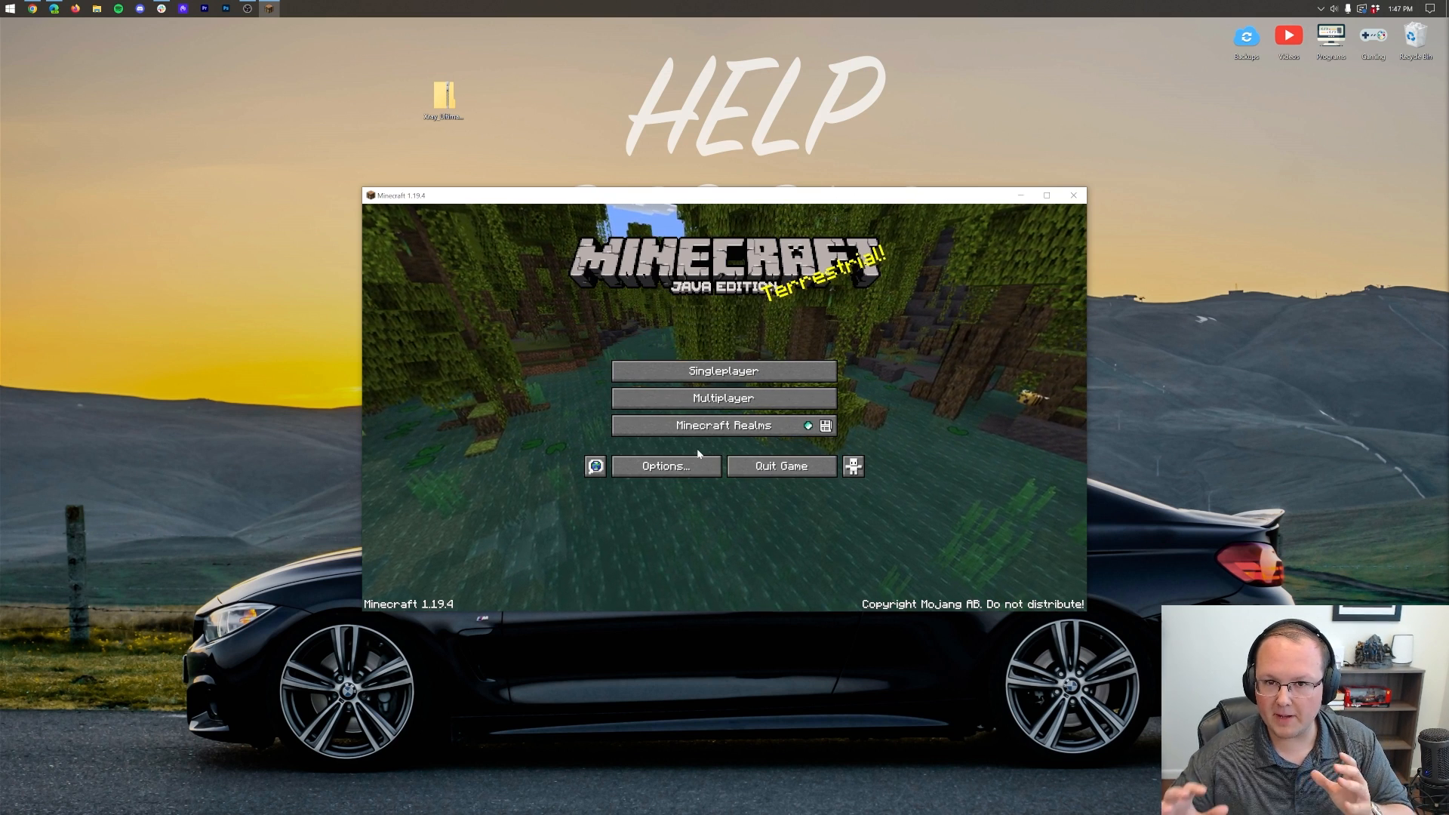
pyautogui.click(663, 466)
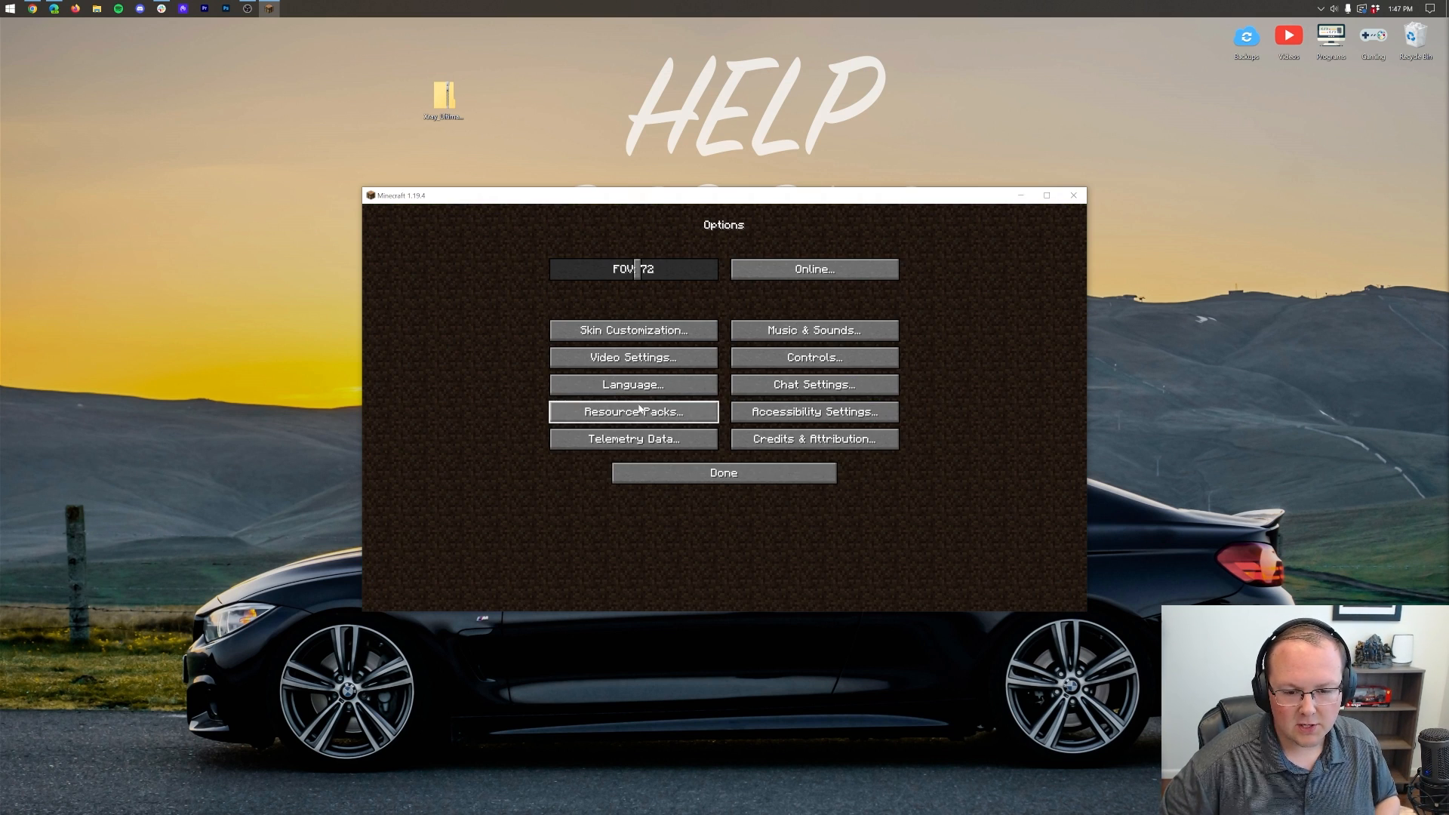
pyautogui.click(633, 412)
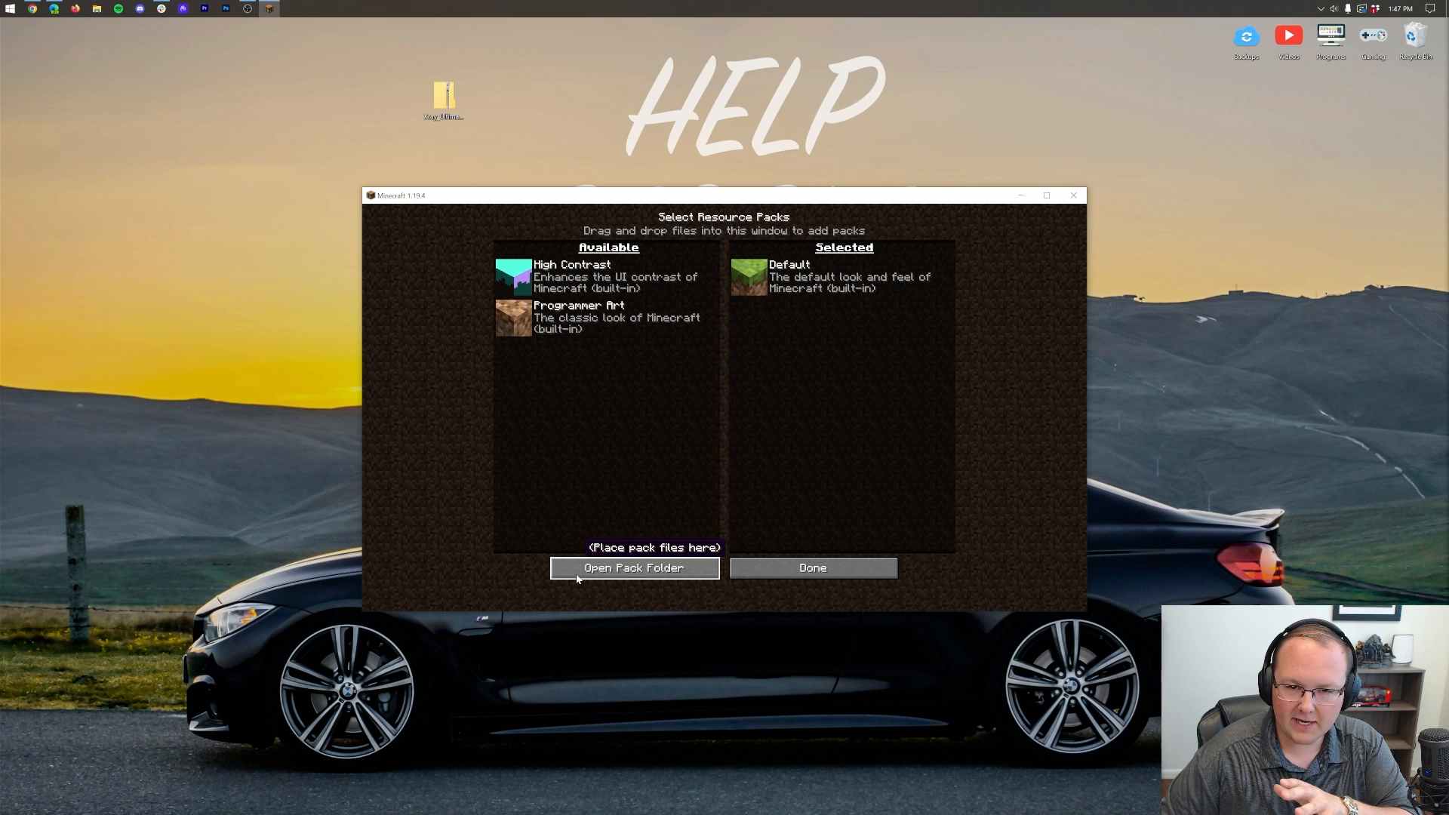
pyautogui.click(633, 567)
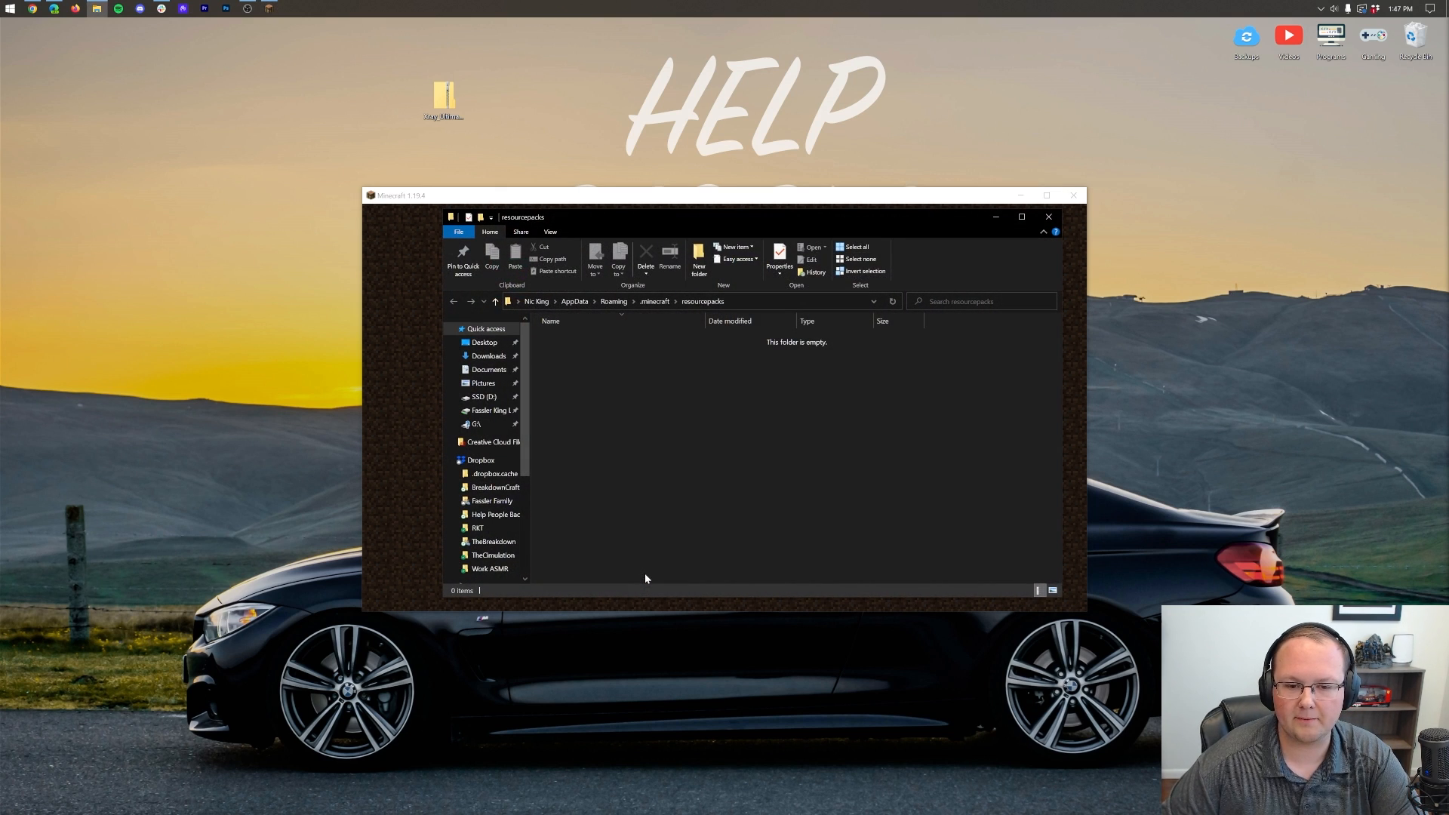
pyautogui.moveTo(689, 477)
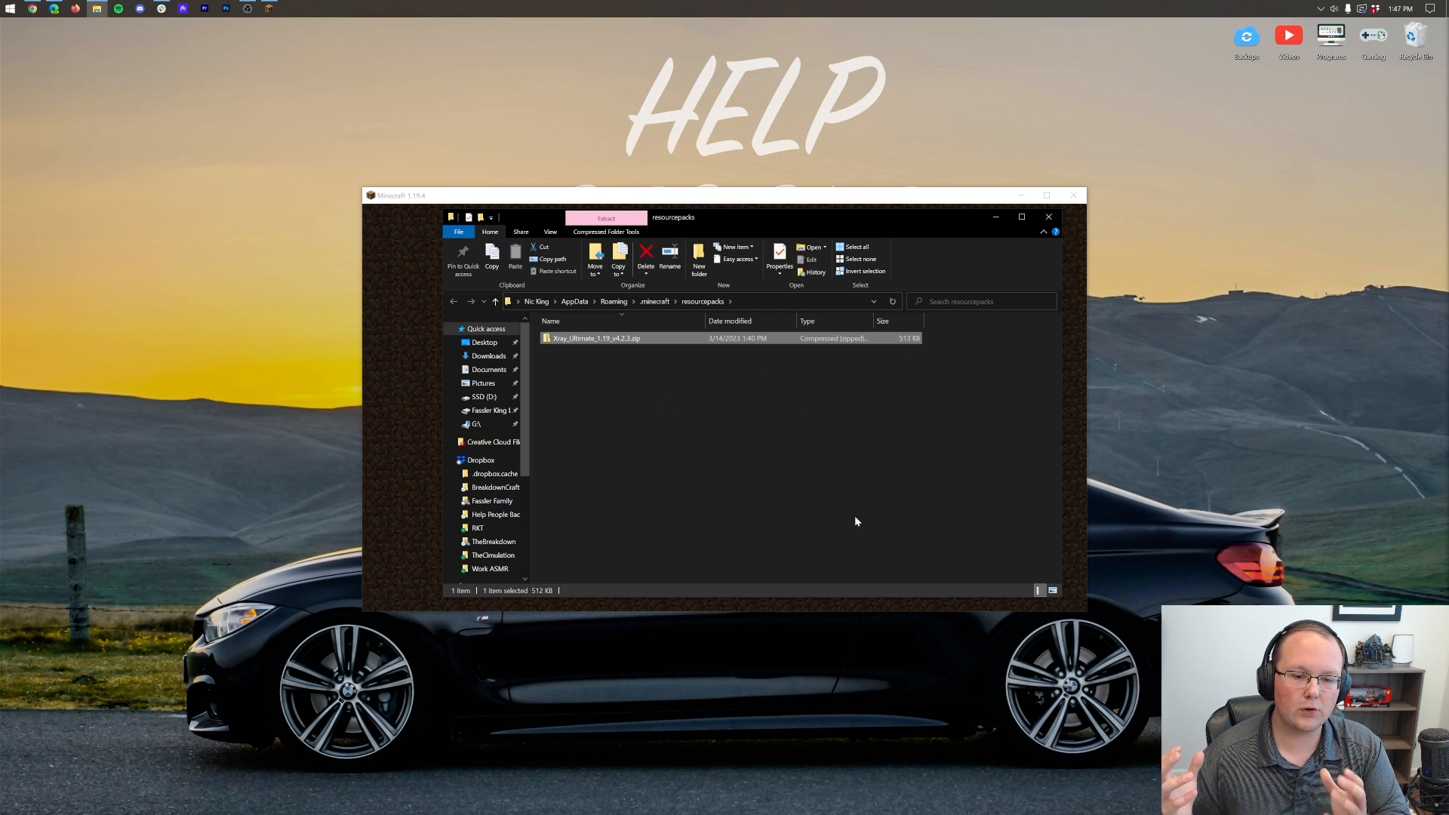
pyautogui.moveTo(1049, 217)
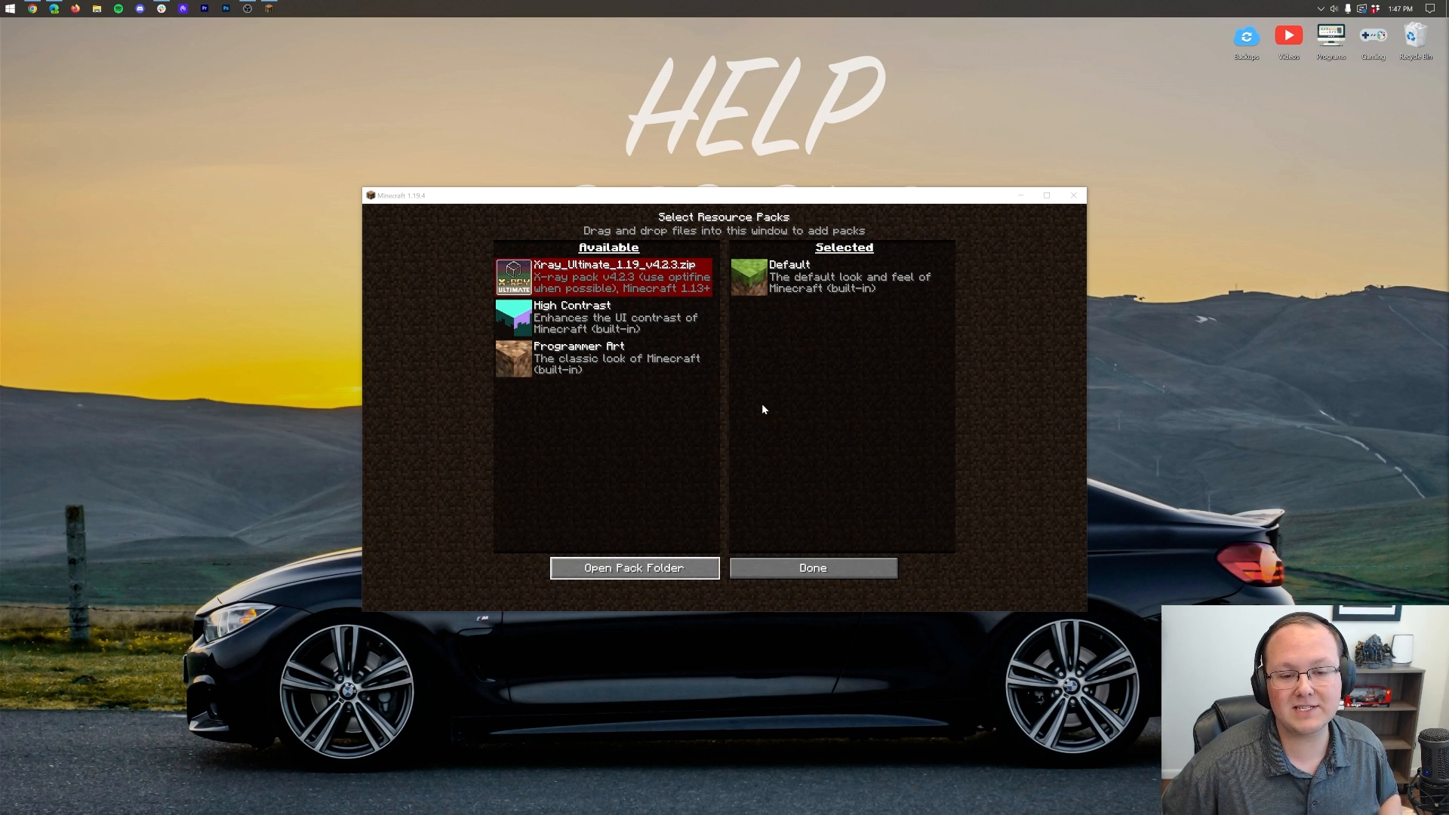
pyautogui.moveTo(607, 276)
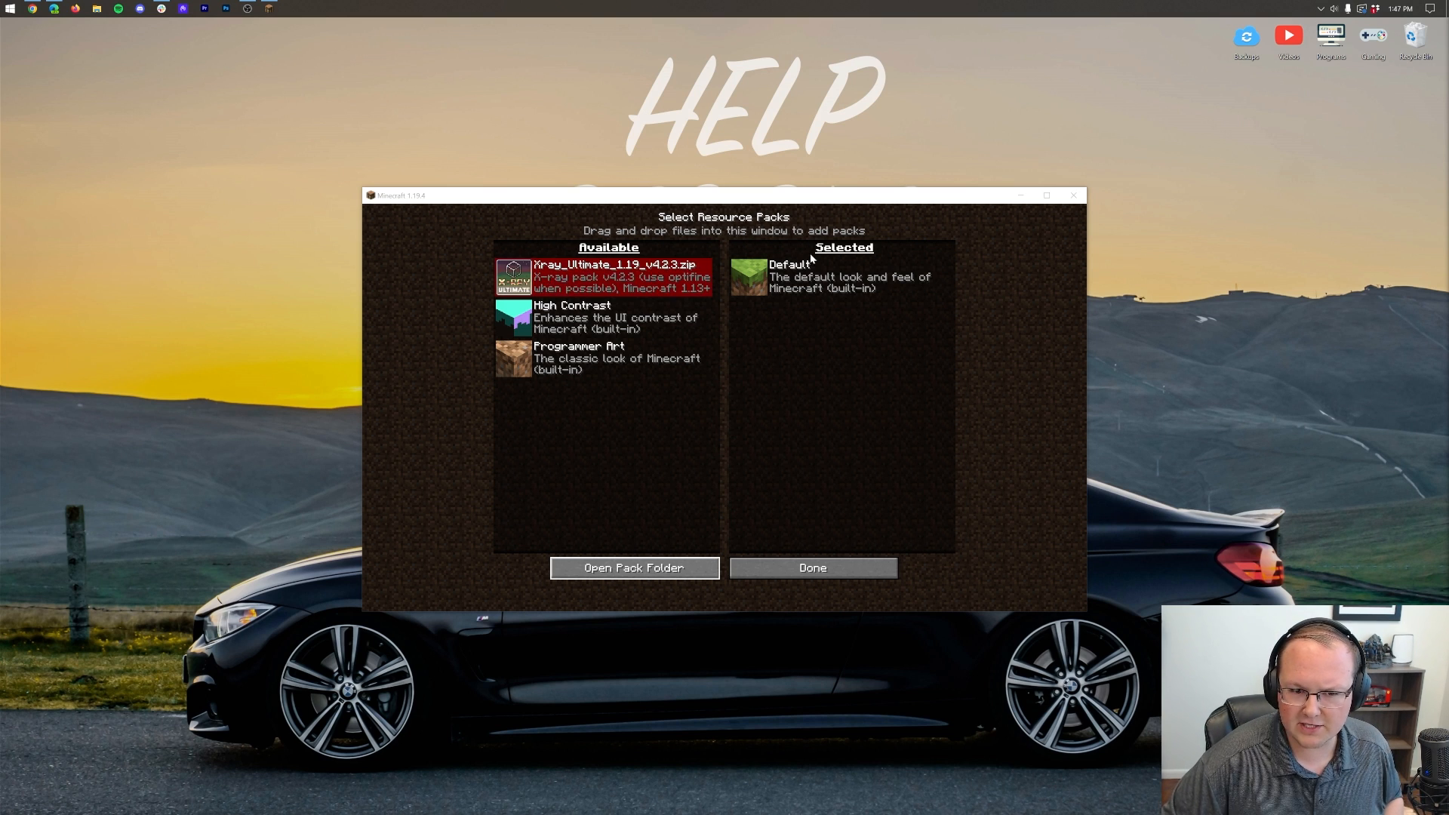
pyautogui.moveTo(772, 465)
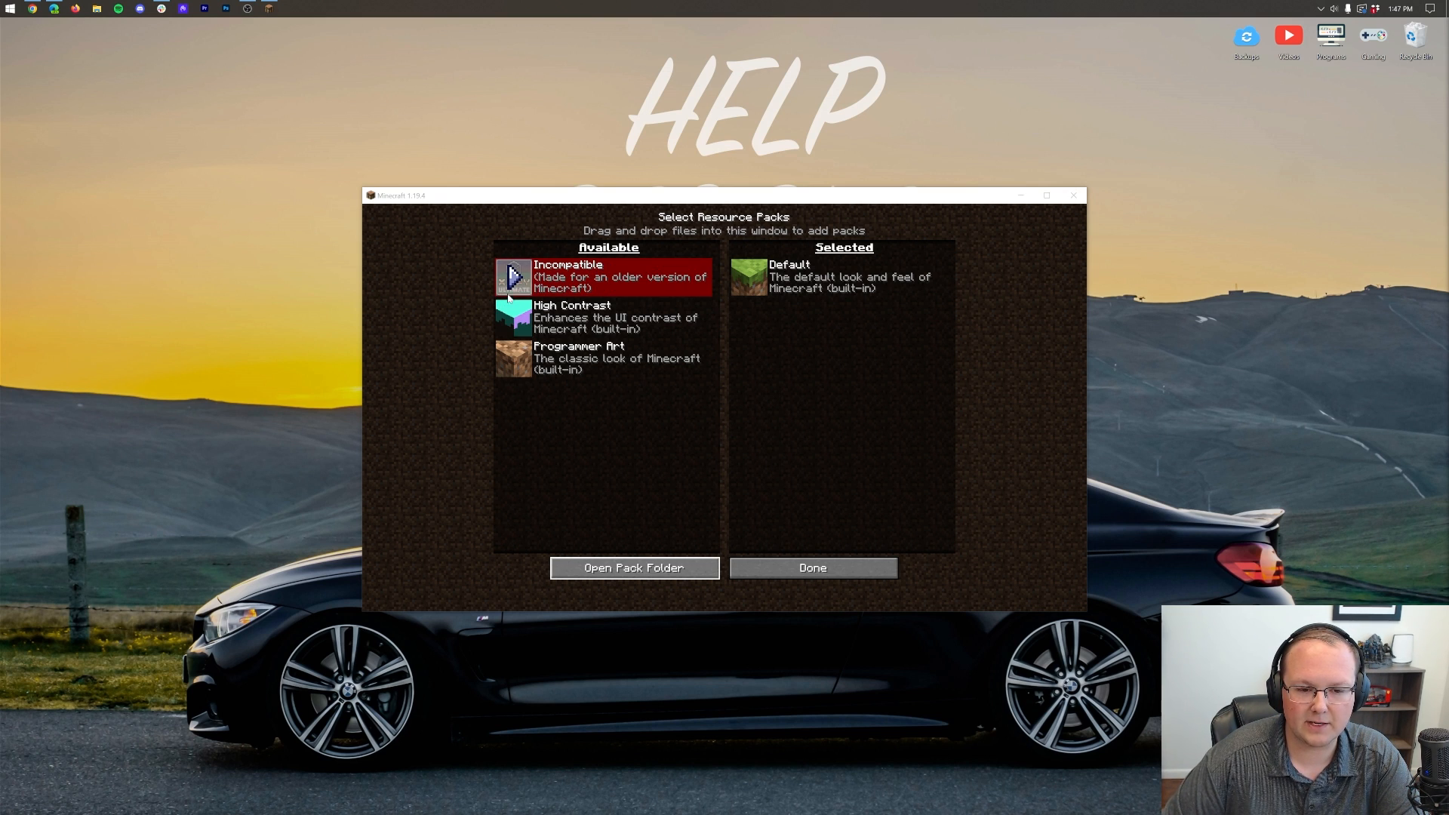
# Enable Xray Ultimate, accept the older-version warning, and open the Singleplayer world list.
pyautogui.click(514, 276)
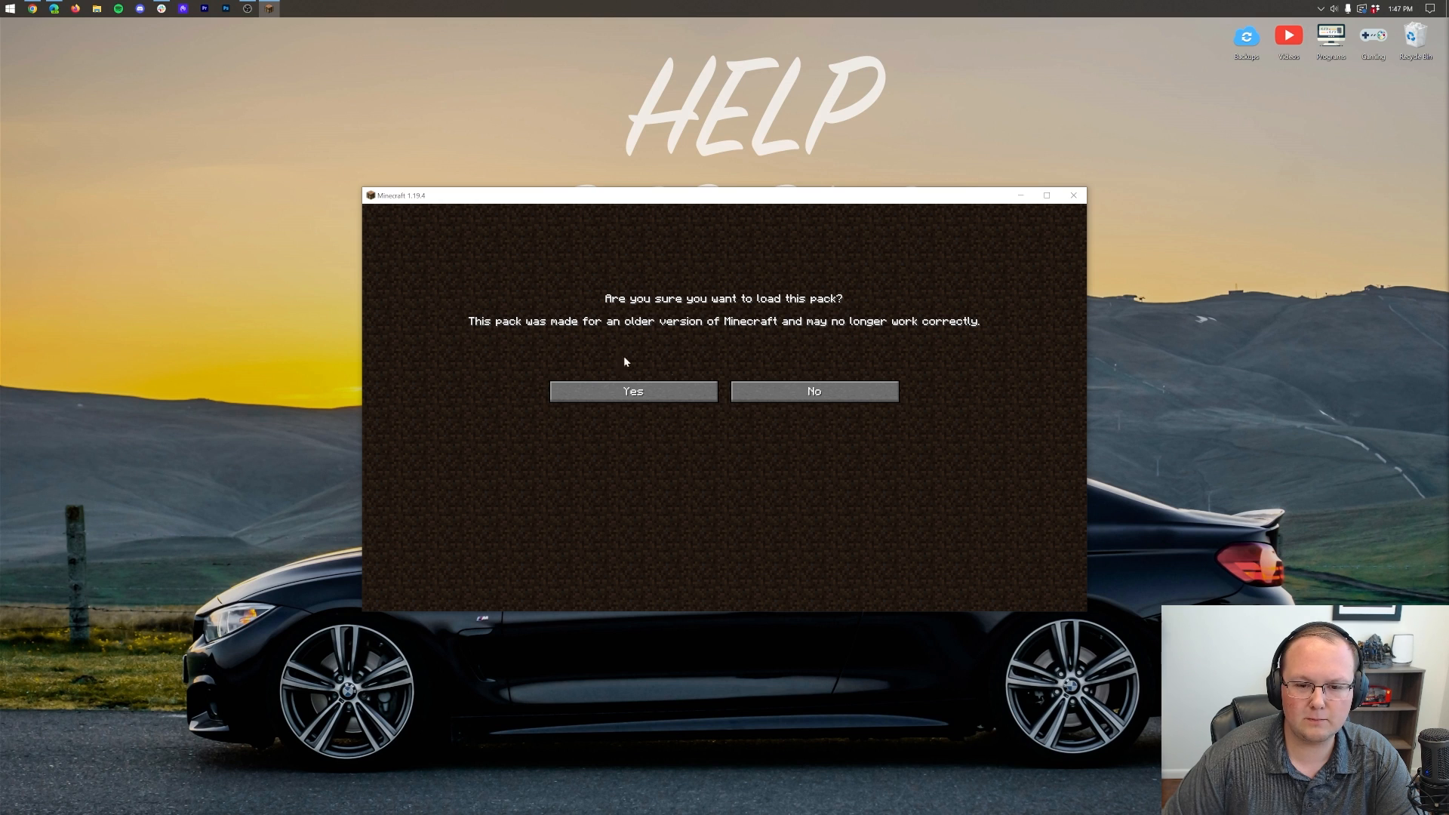
pyautogui.moveTo(552, 334)
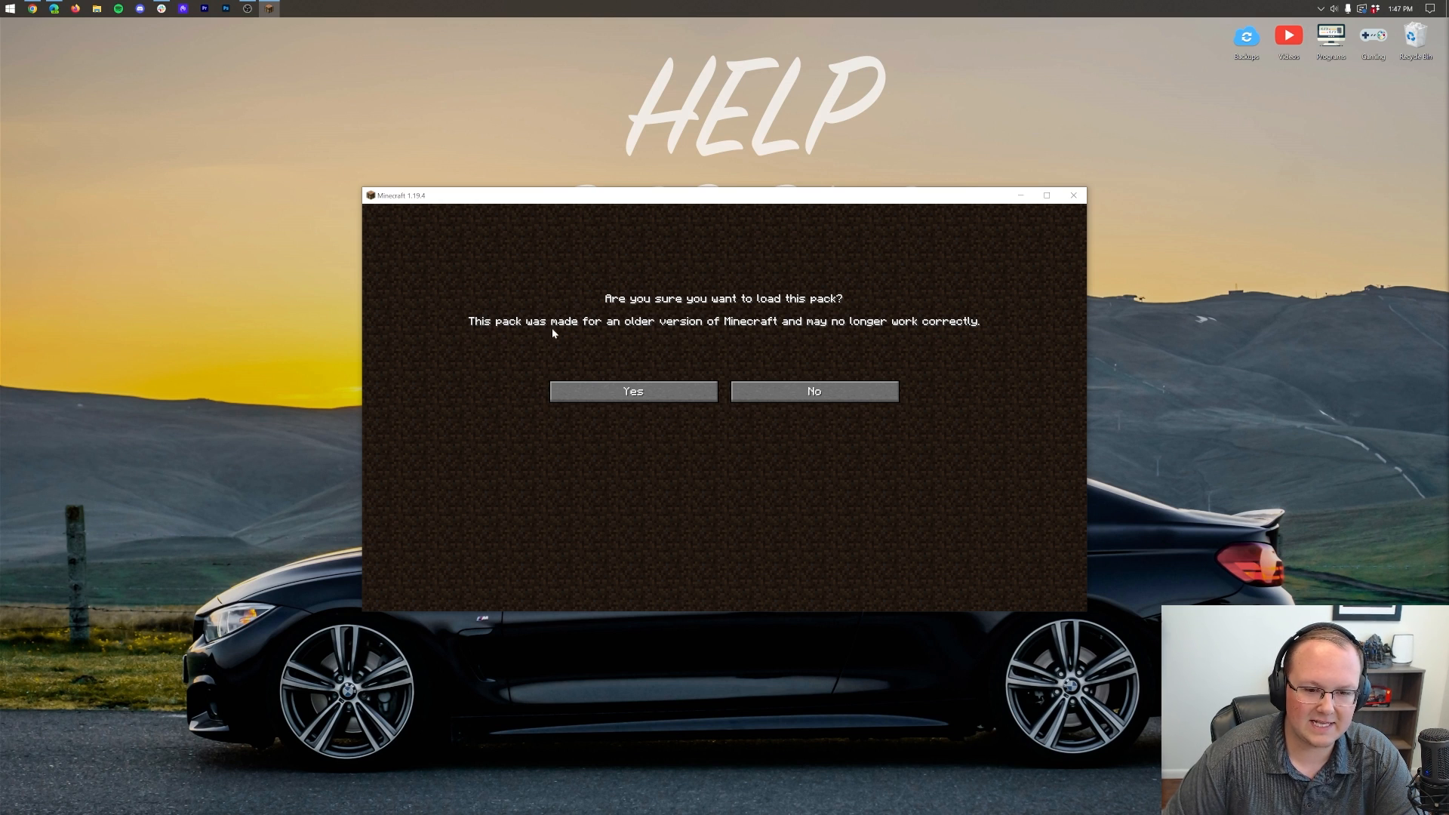
pyautogui.moveTo(938, 351)
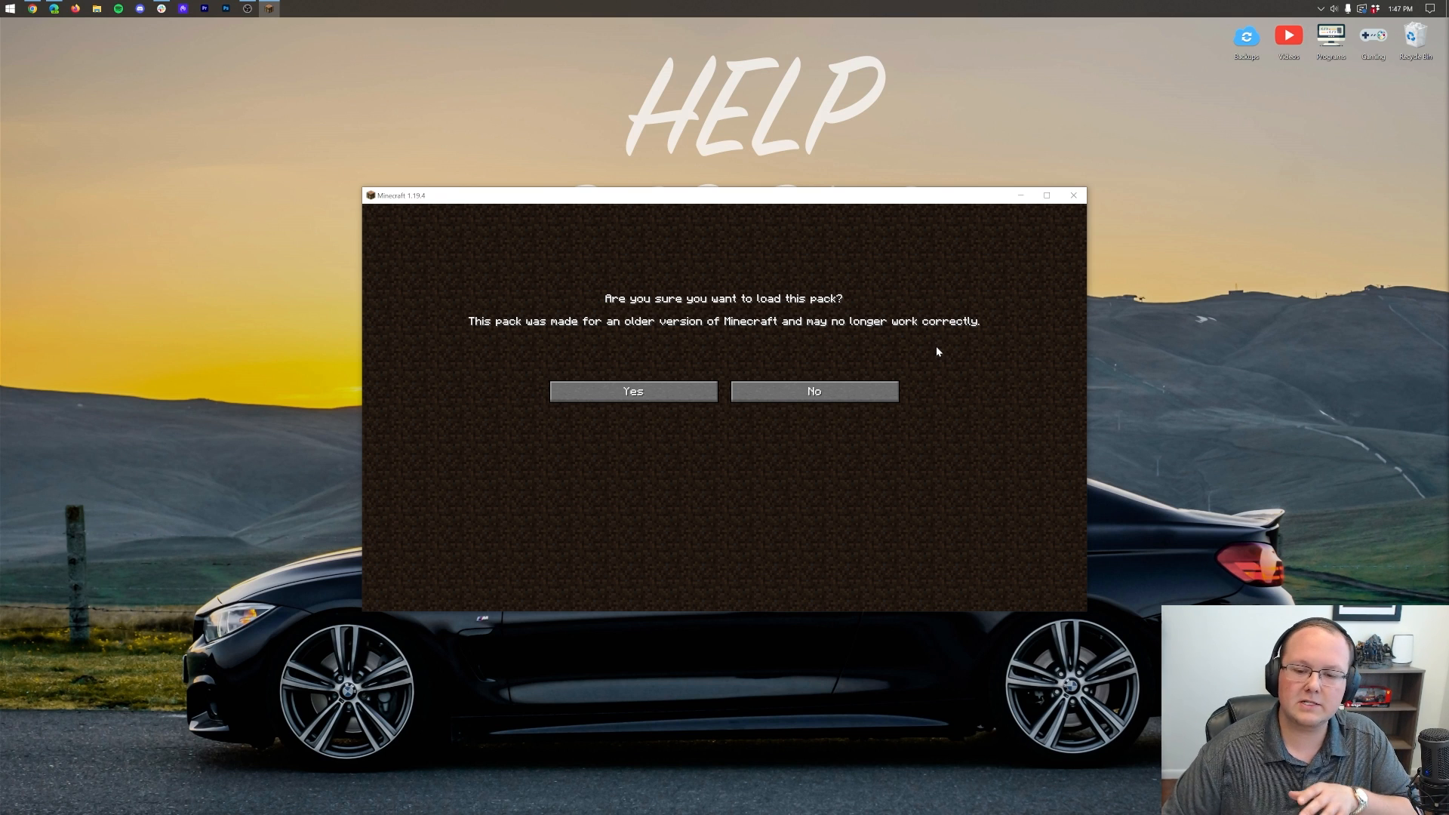
pyautogui.click(633, 391)
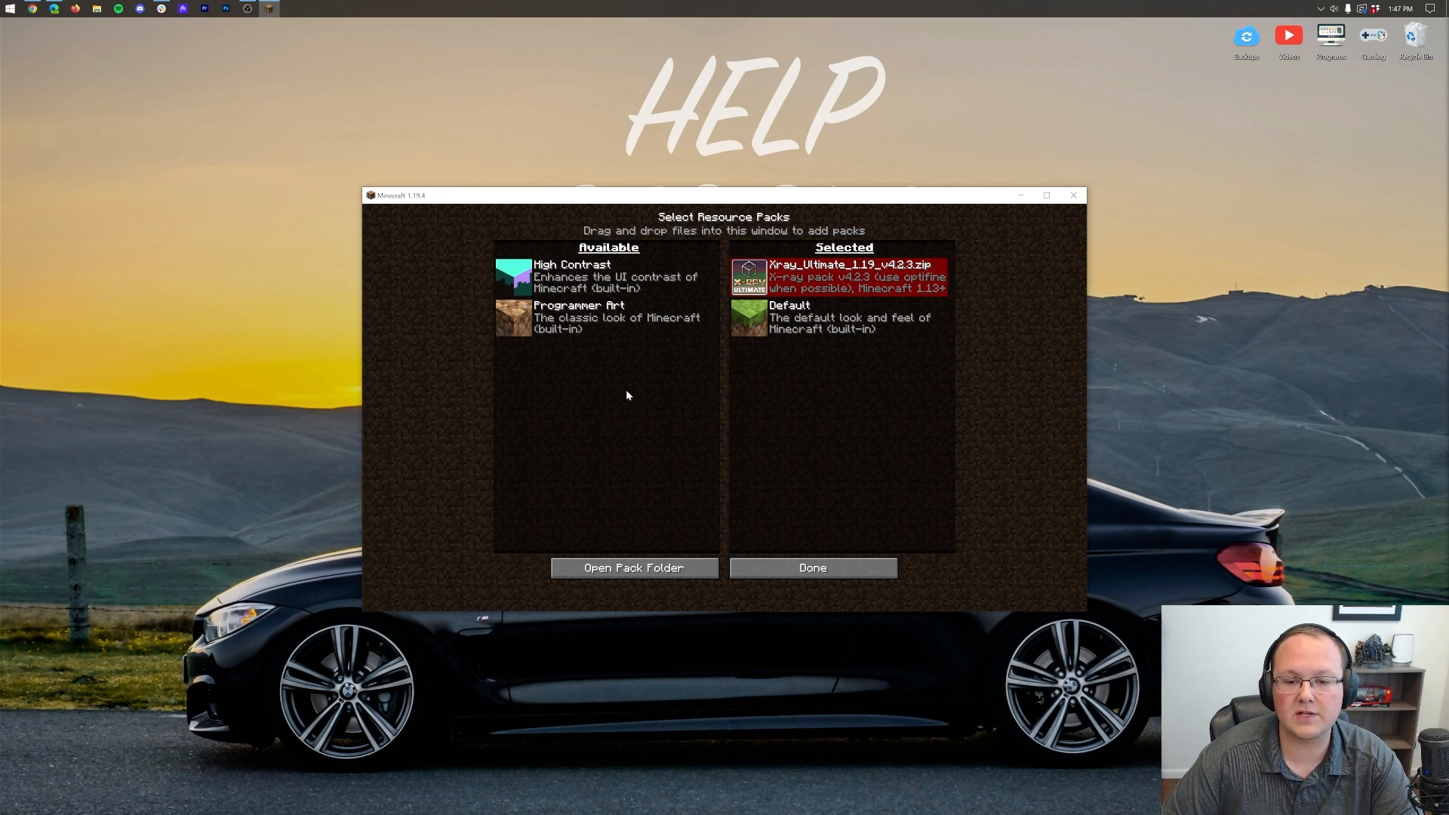
pyautogui.moveTo(809, 597)
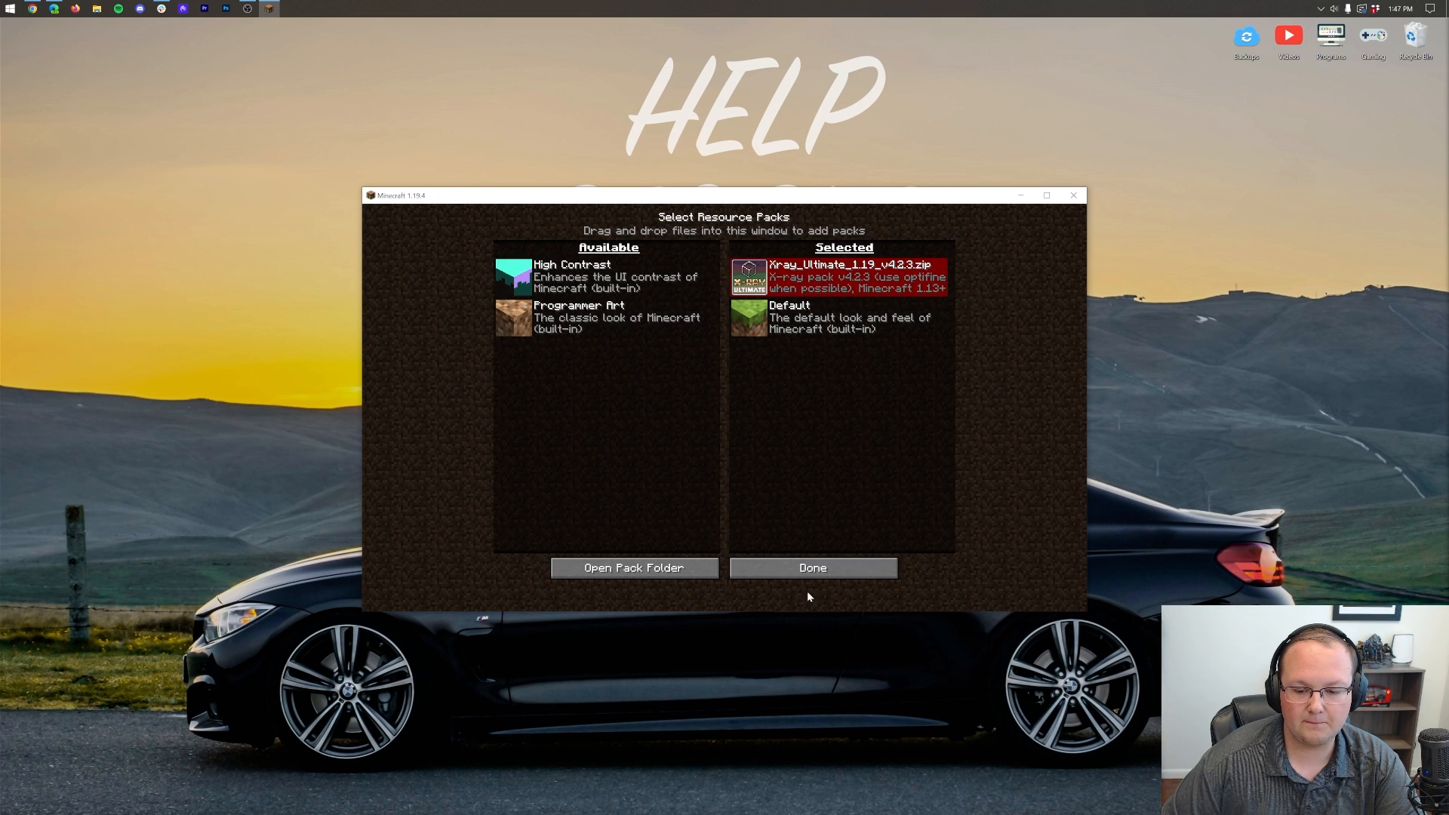
pyautogui.click(812, 568)
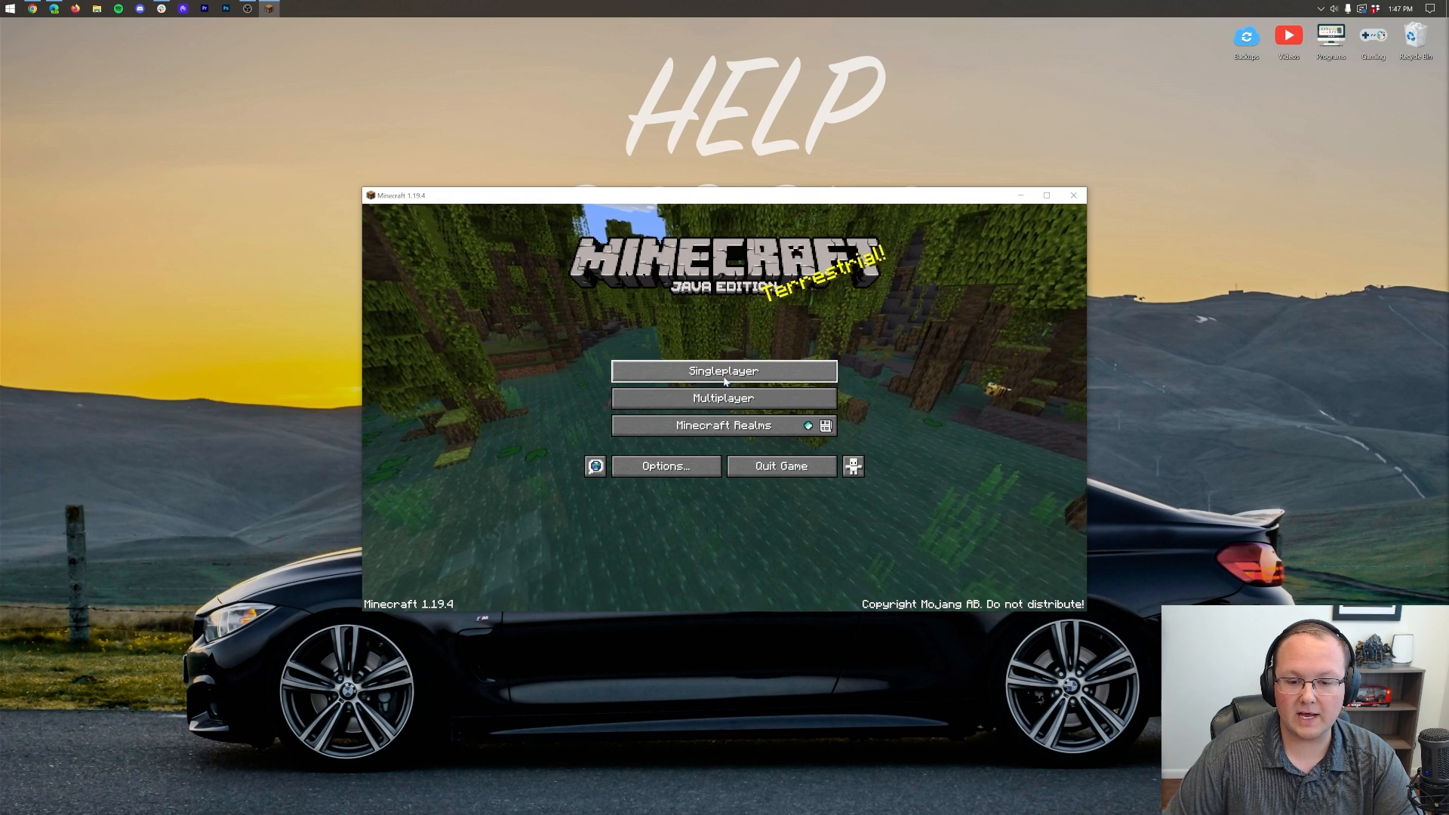
pyautogui.click(724, 370)
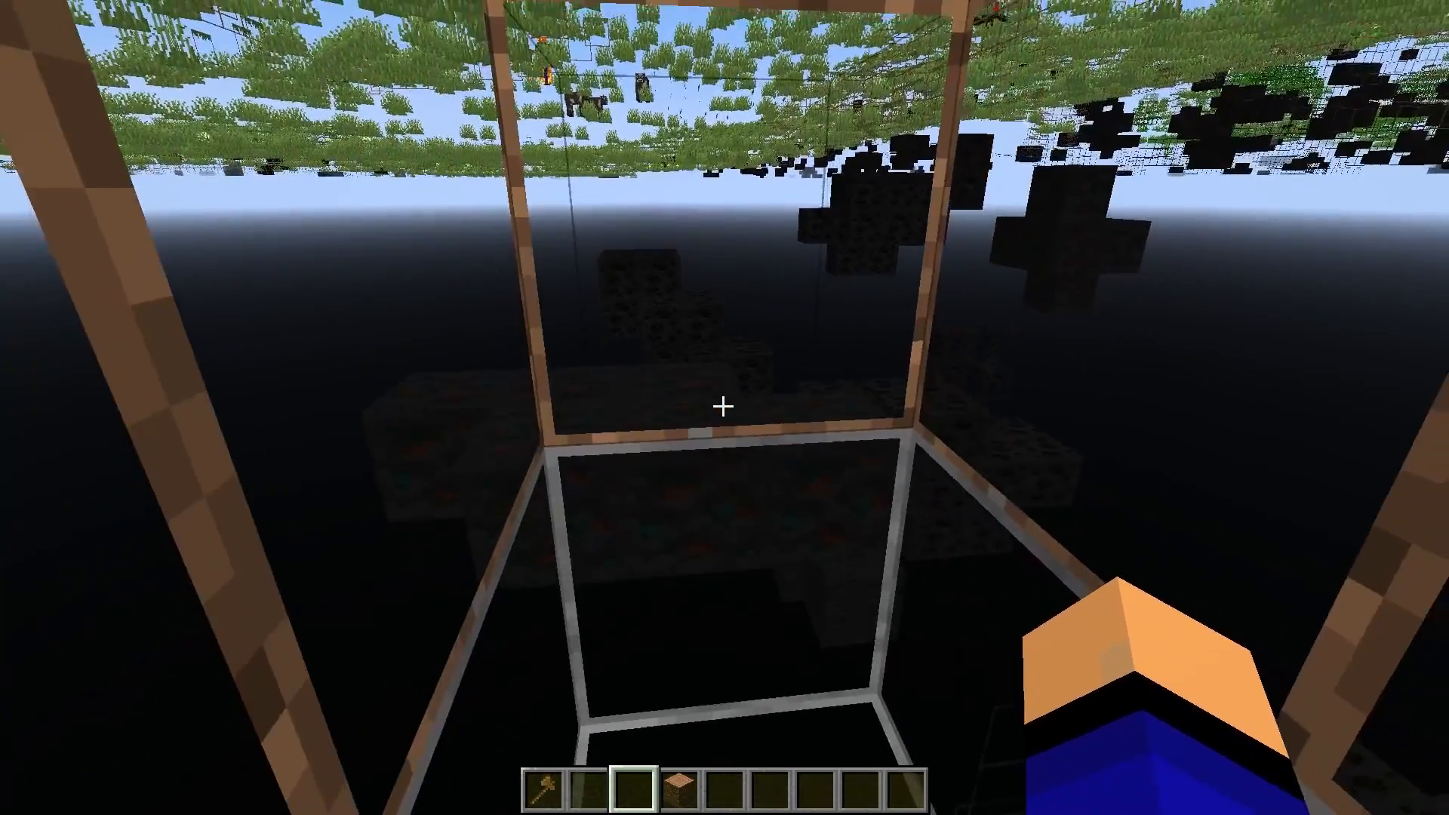
# Open the creative inventory inside the x-ray world.
pyautogui.press('e')
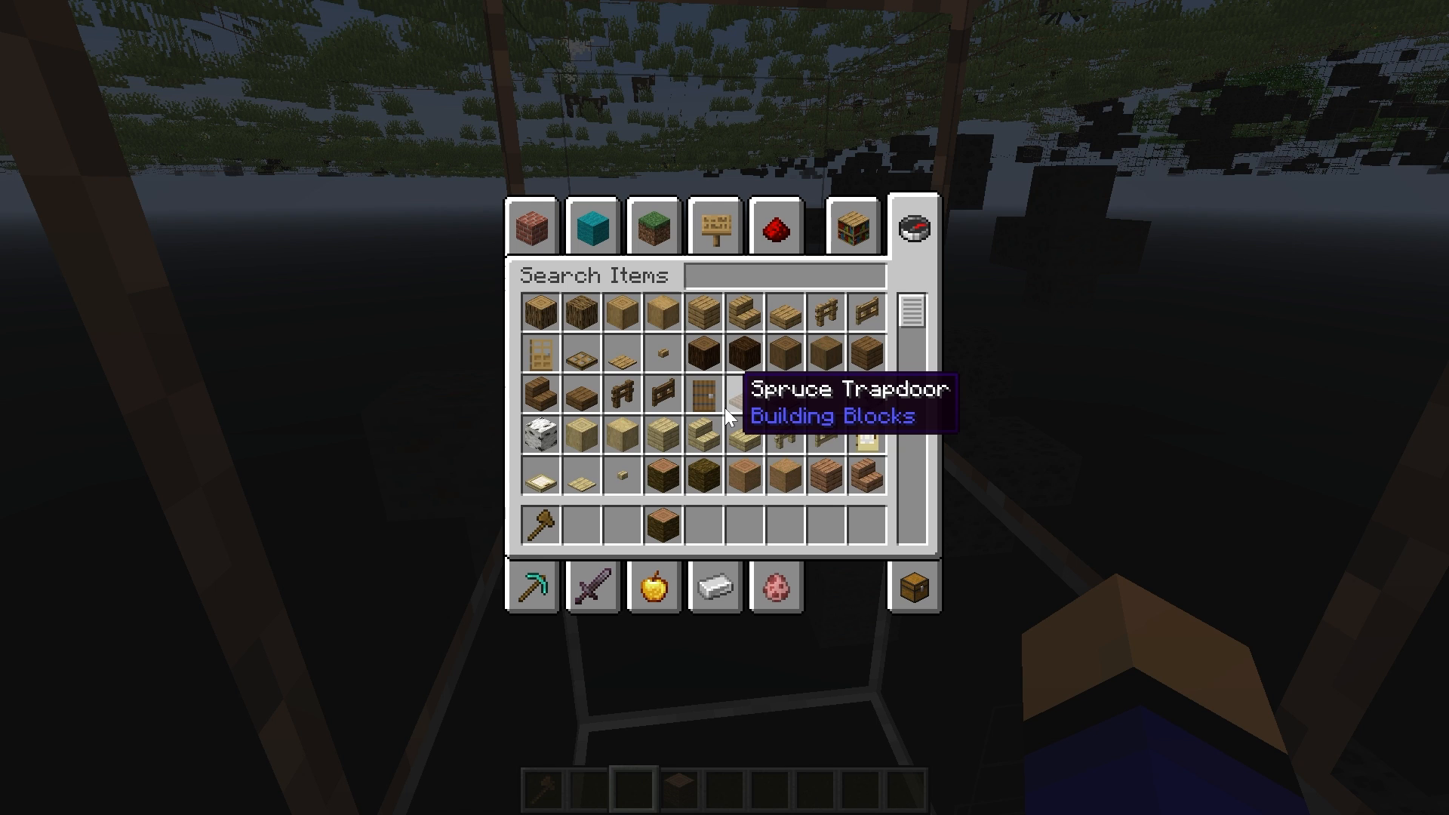
# Search 'night' for the Night Vision potion, then pause and switch to the browser.
pyautogui.write('night')
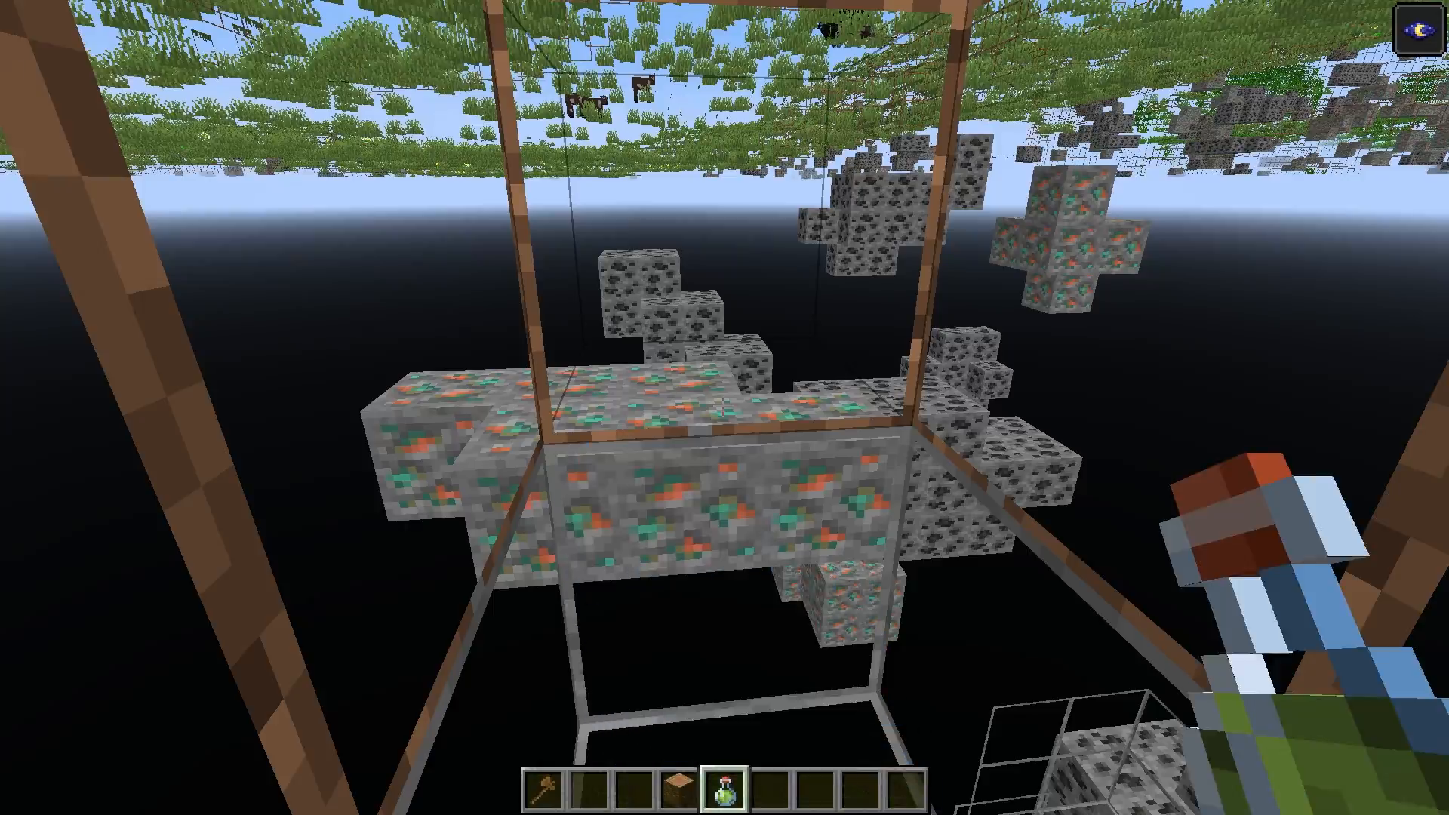
pyautogui.moveTo(725, 408)
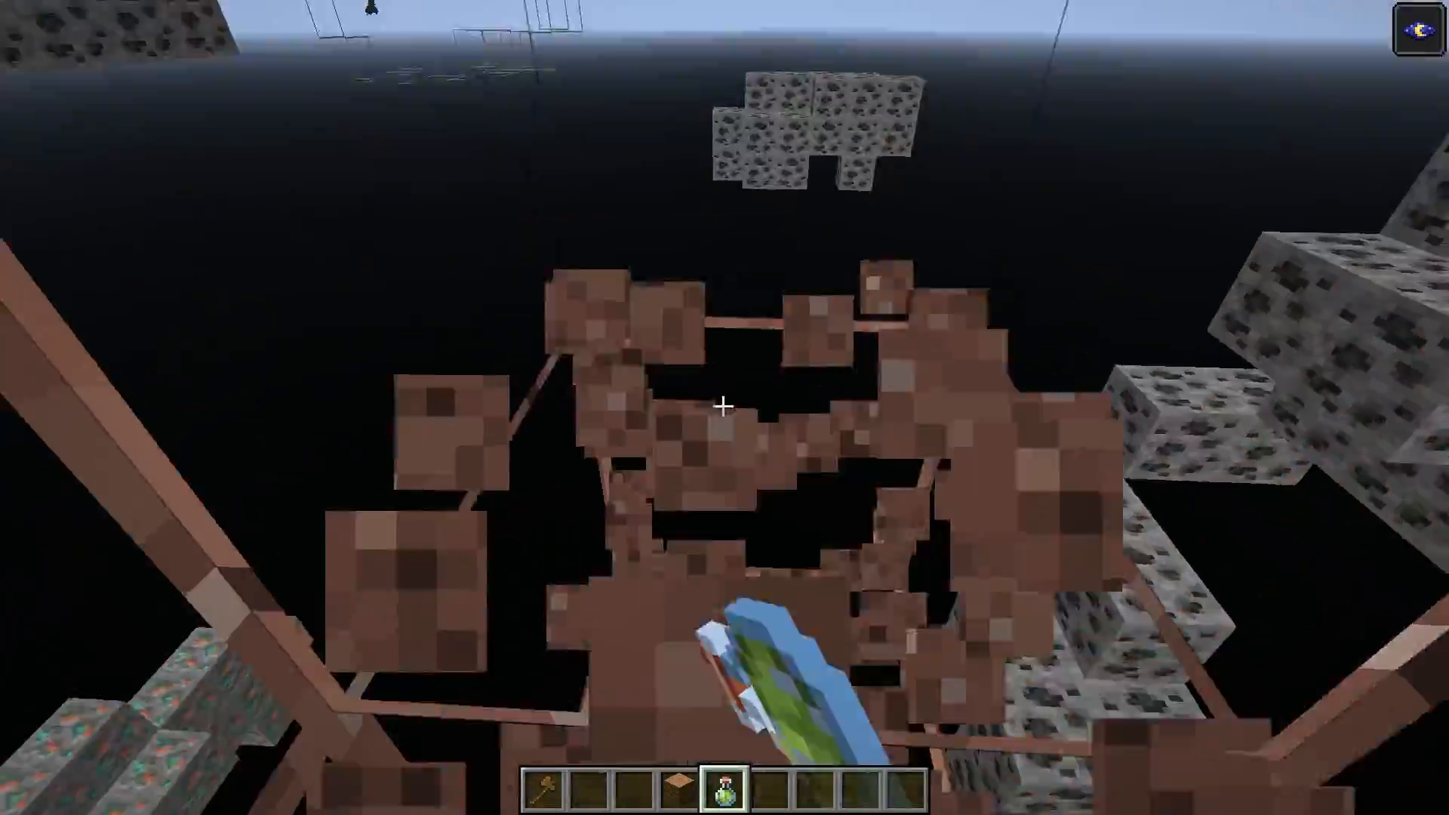
pyautogui.moveTo(724, 407)
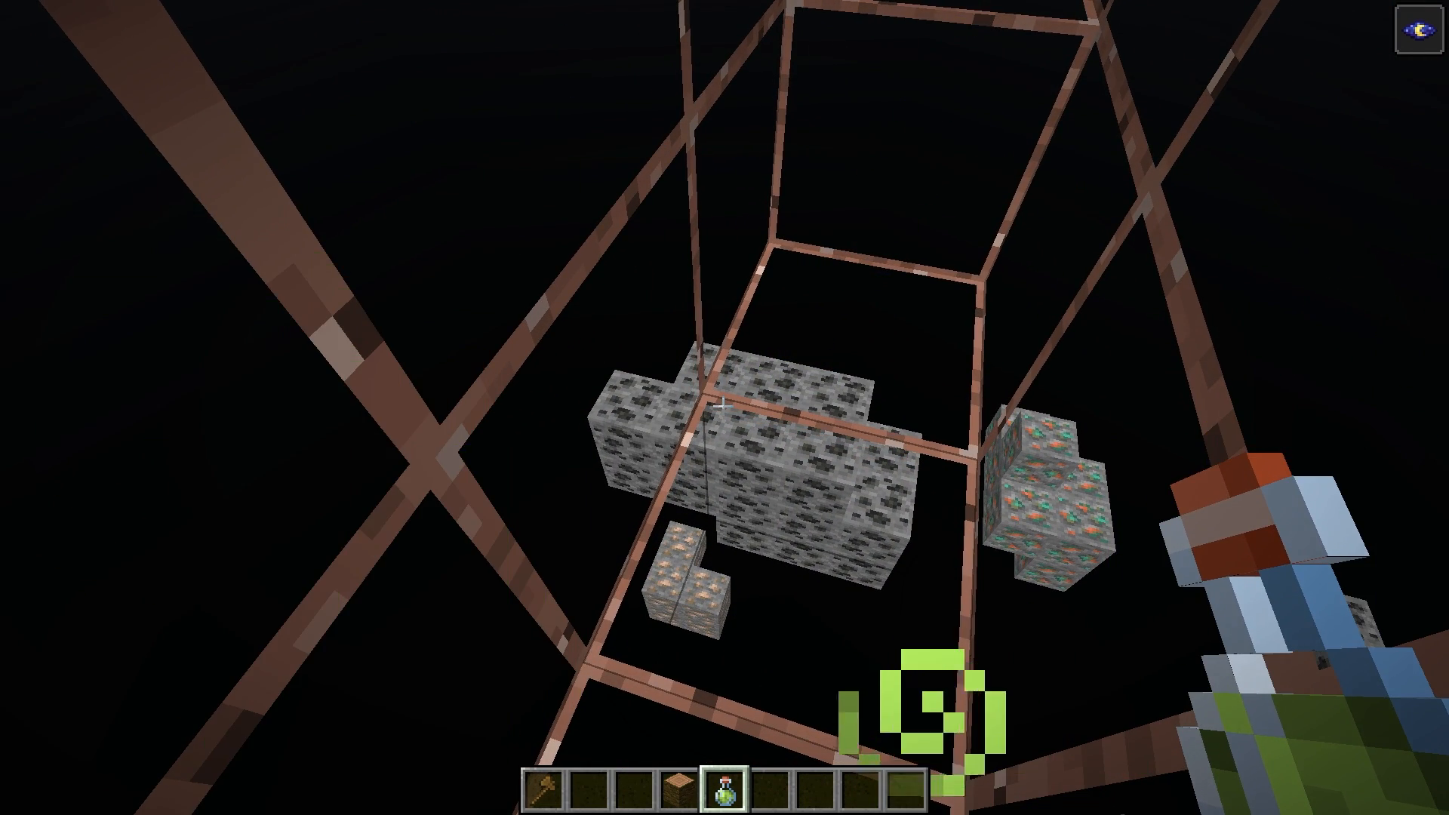
pyautogui.press('Escape')
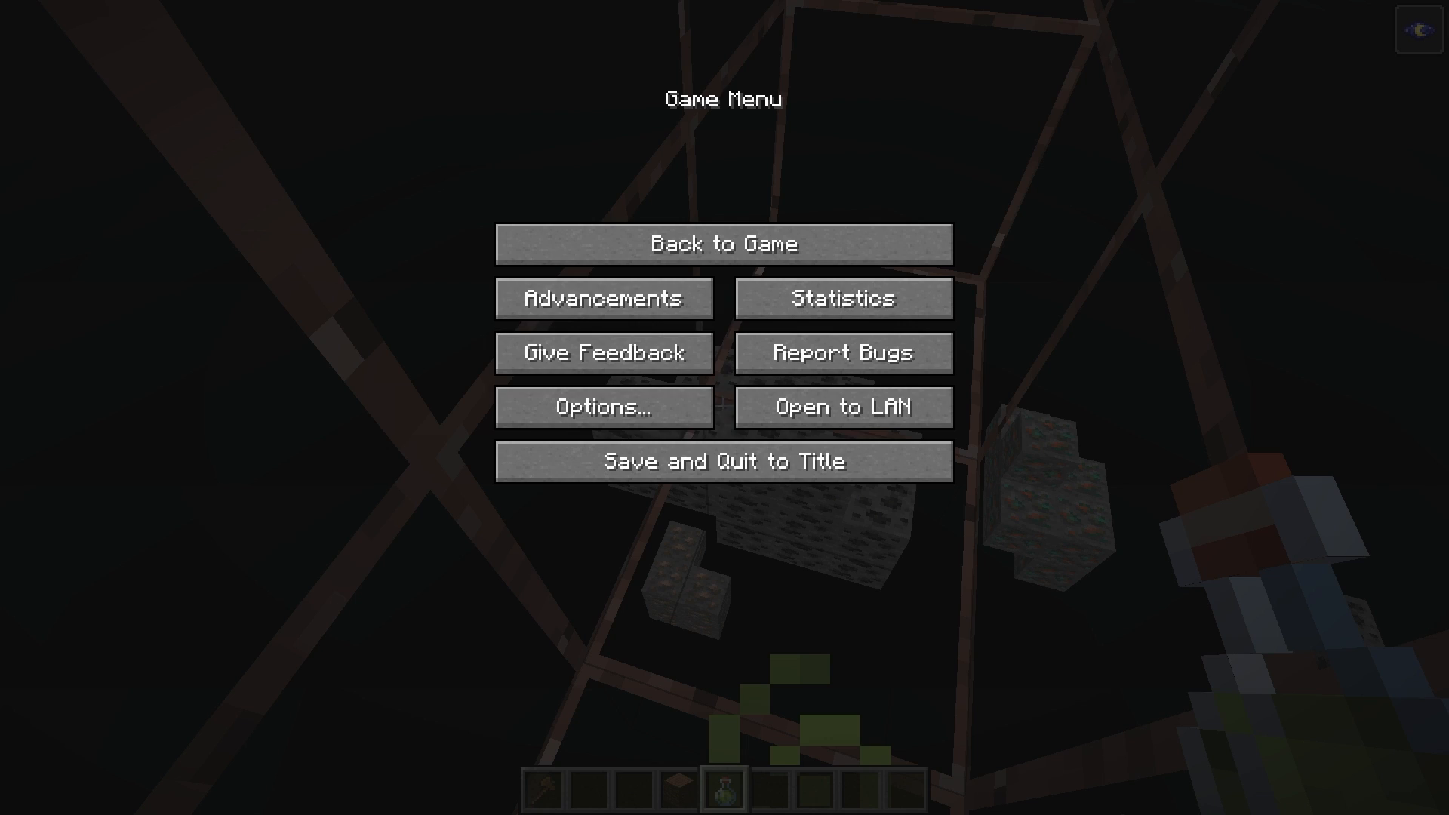
pyautogui.press('alt+tab')
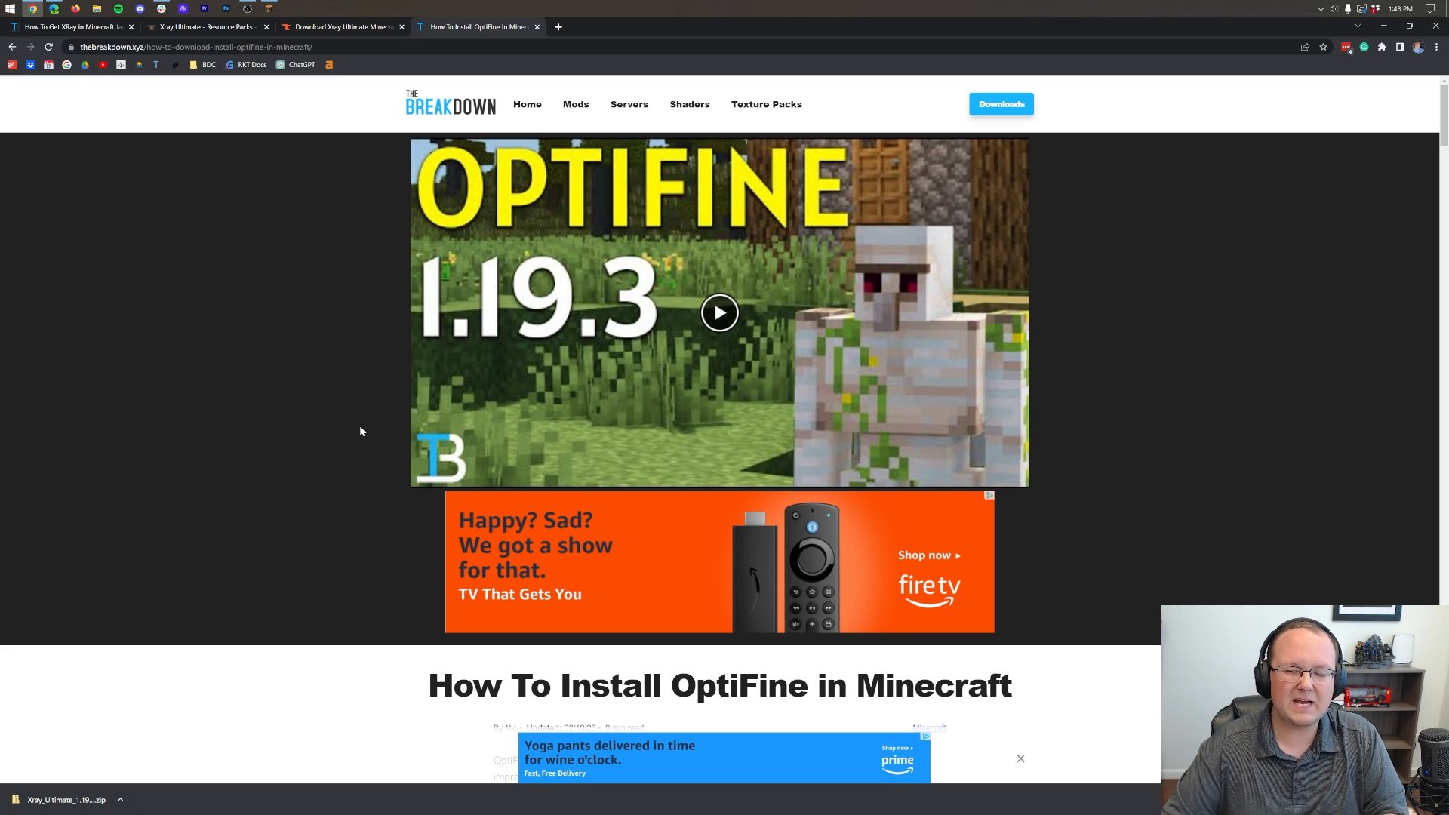
# Scroll the OptiFine install guide through its download steps and back to the top.
pyautogui.scroll(-3)
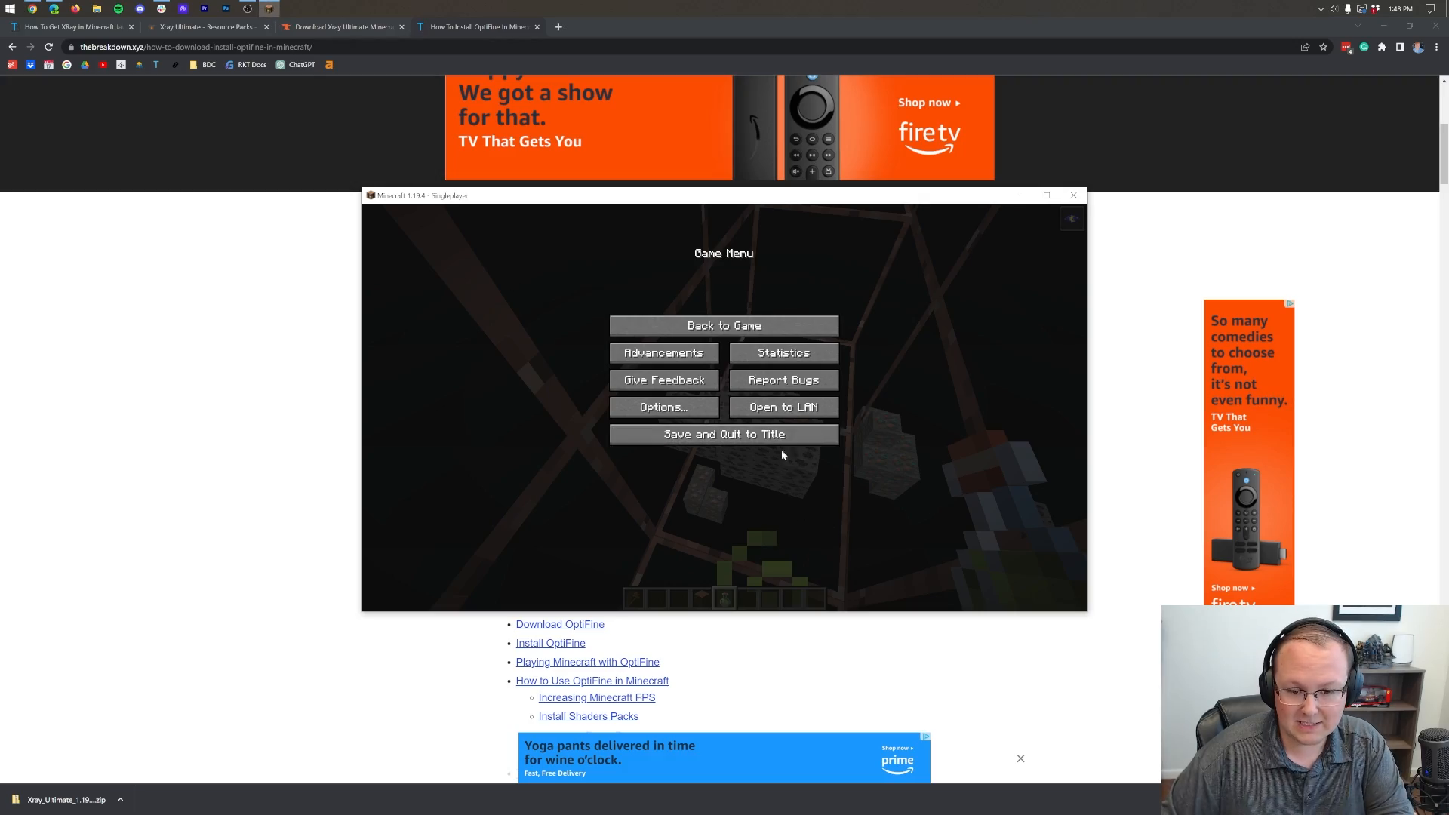
pyautogui.click(724, 325)
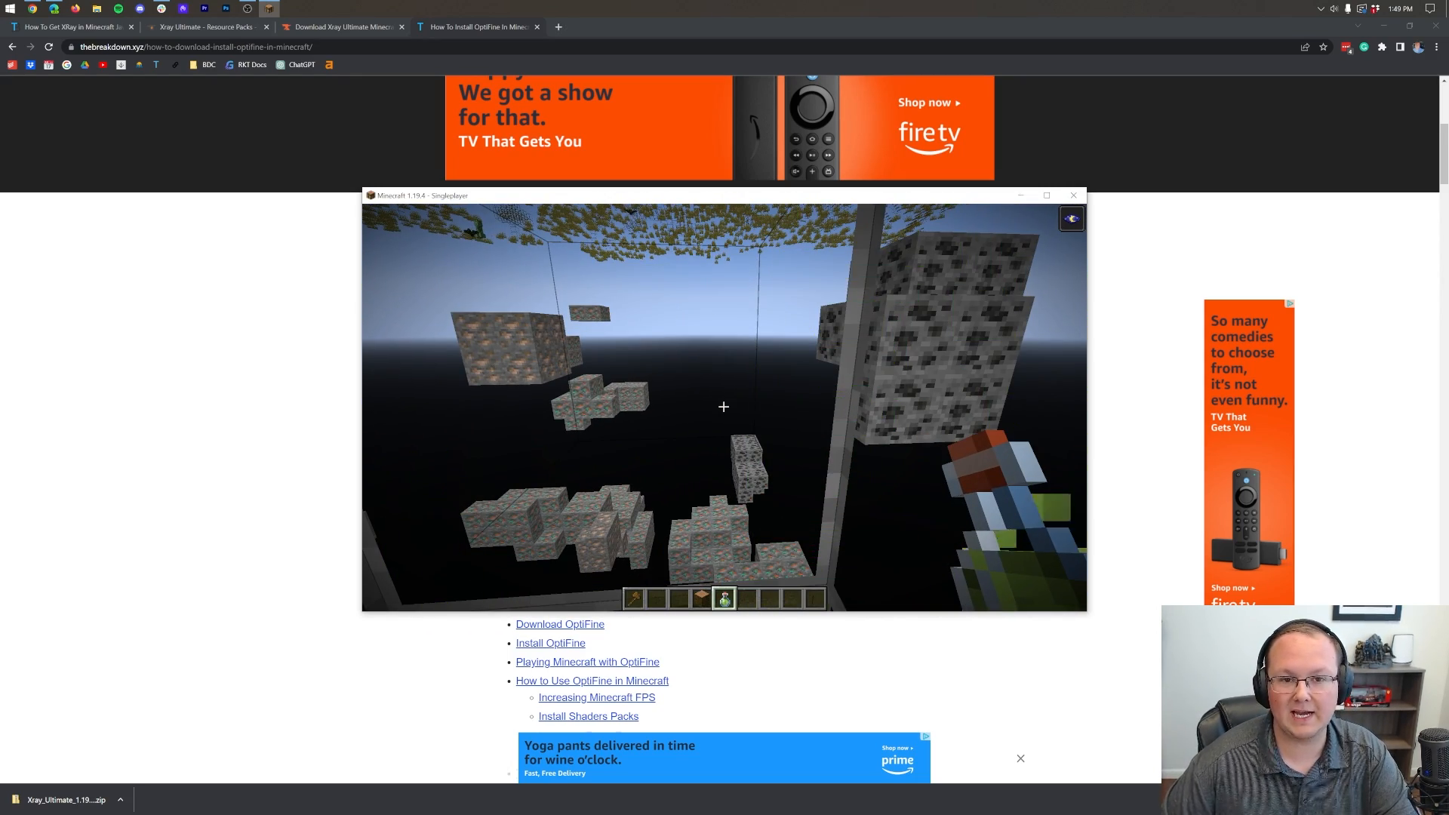
pyautogui.click(1073, 194)
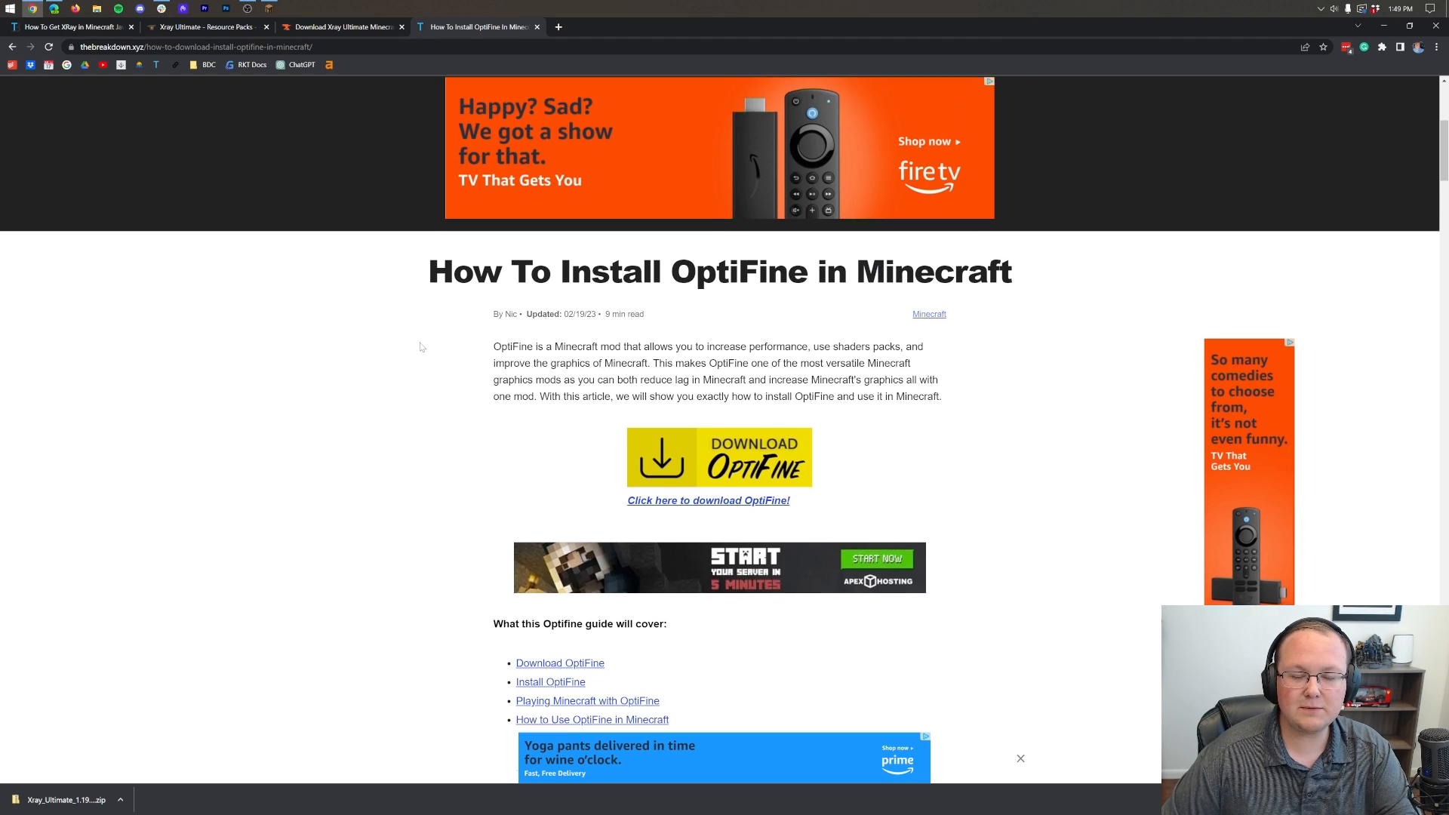
pyautogui.scroll(3)
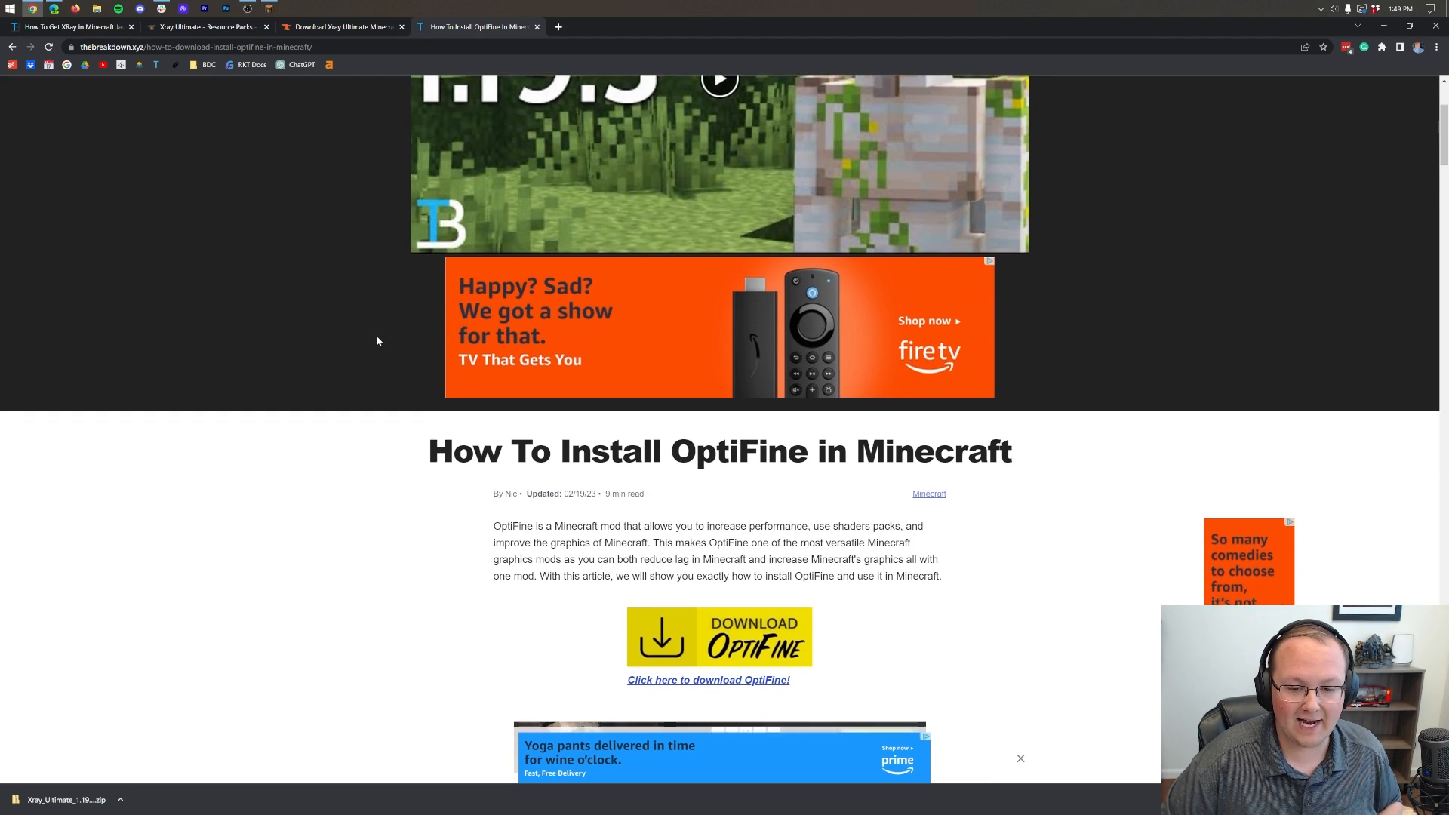
pyautogui.scroll(-3)
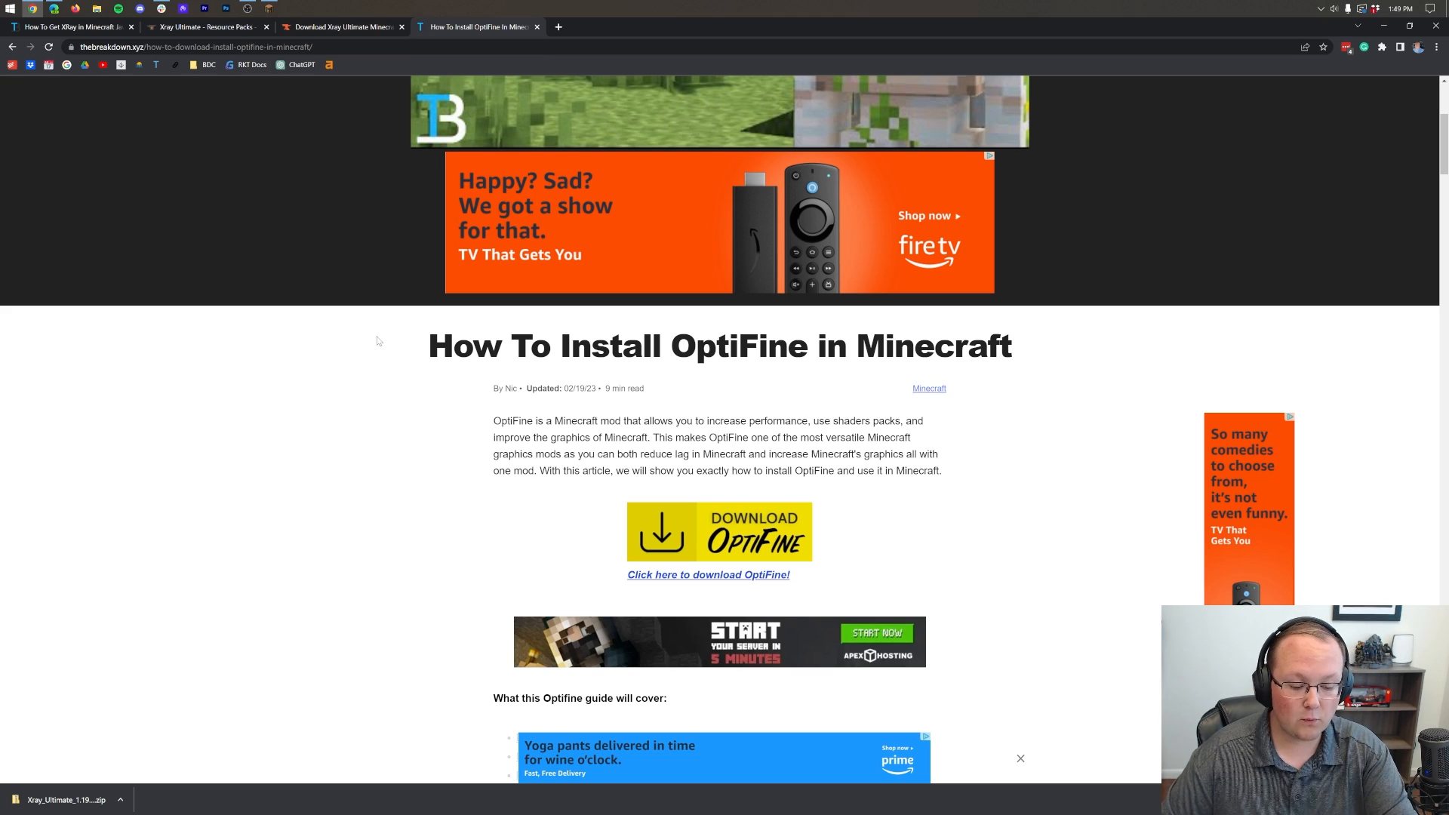
pyautogui.scroll(3)
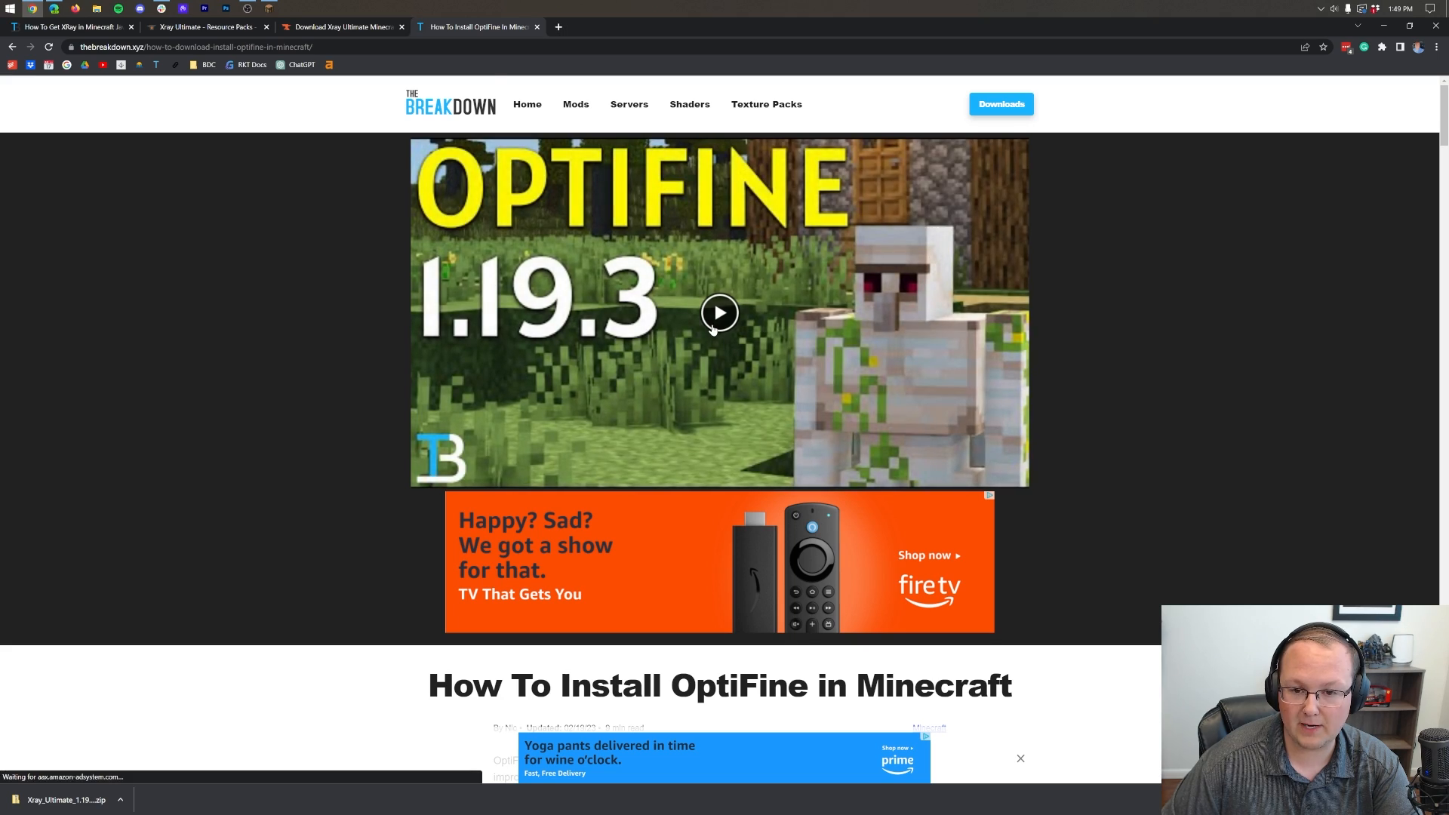
pyautogui.scroll(-3)
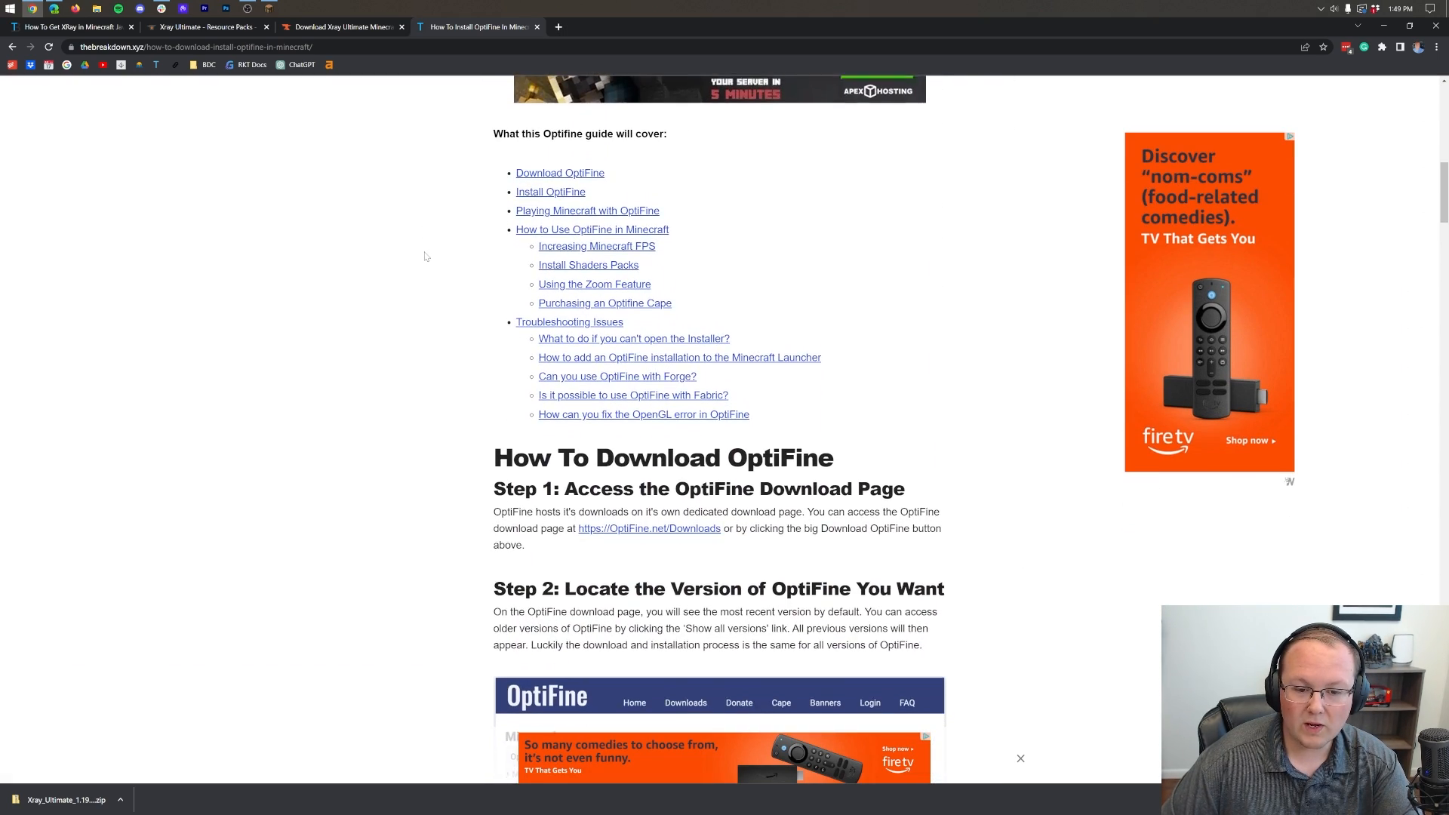
pyautogui.scroll(-3)
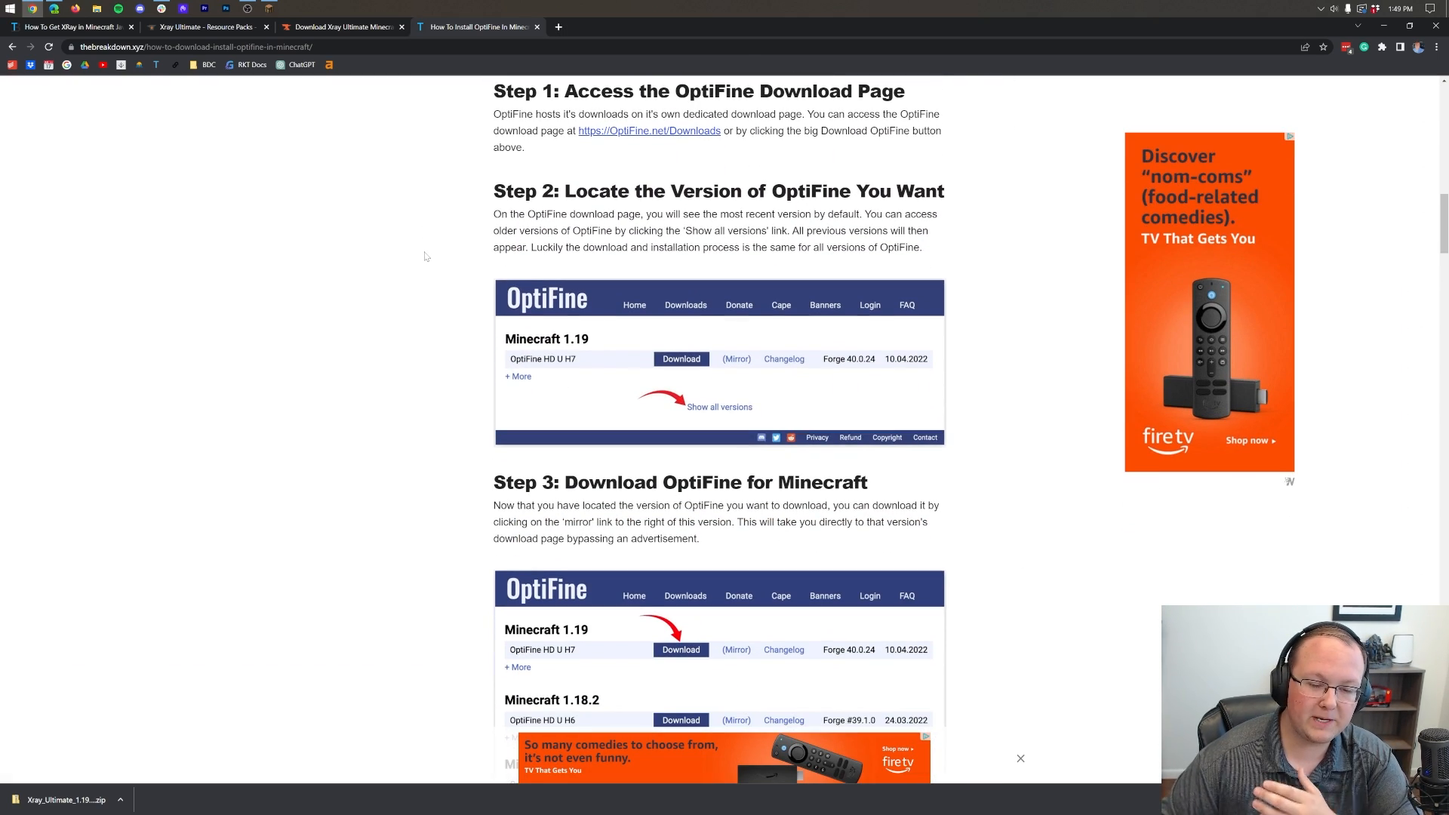
pyautogui.scroll(3)
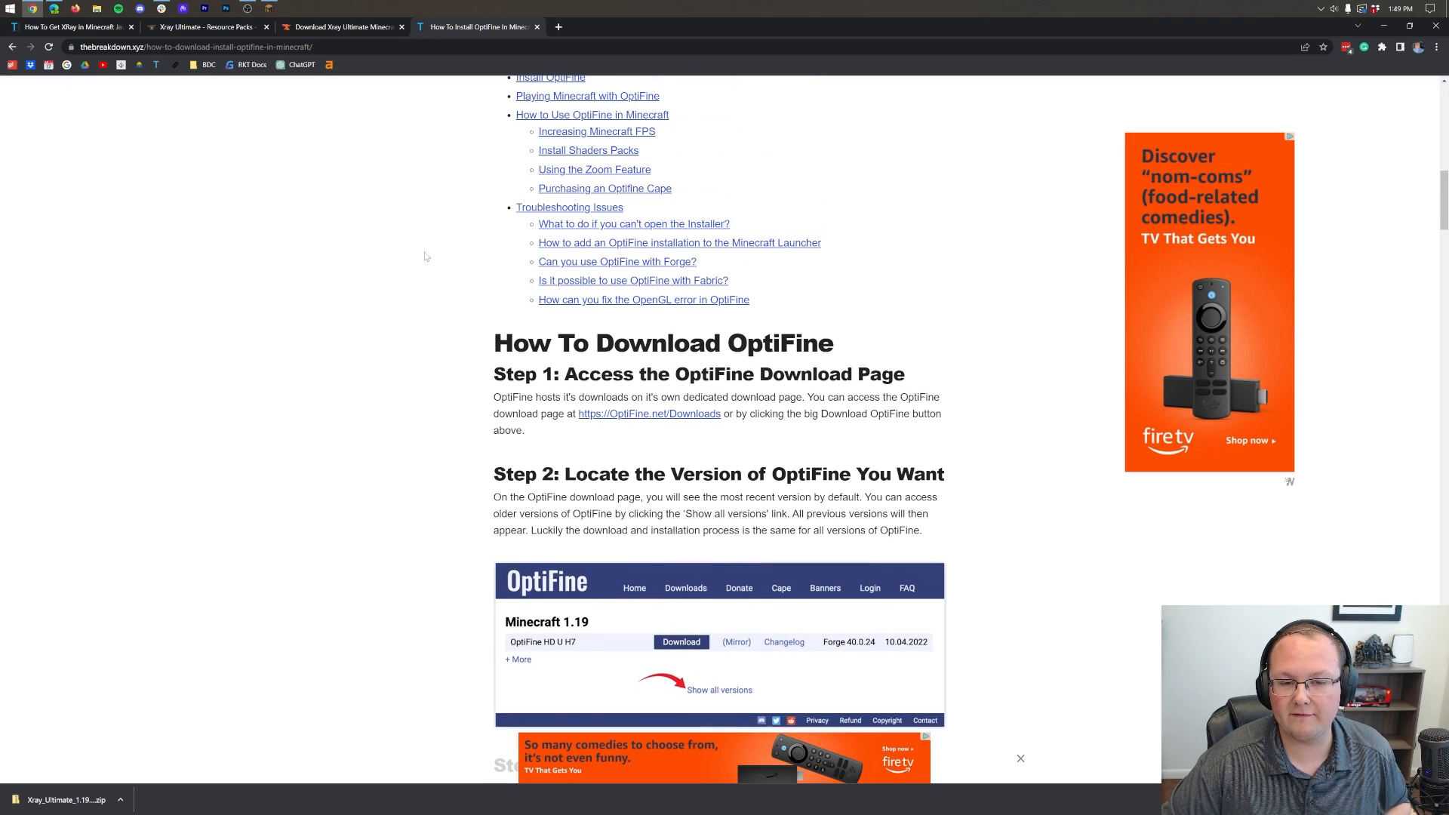
pyautogui.scroll(3)
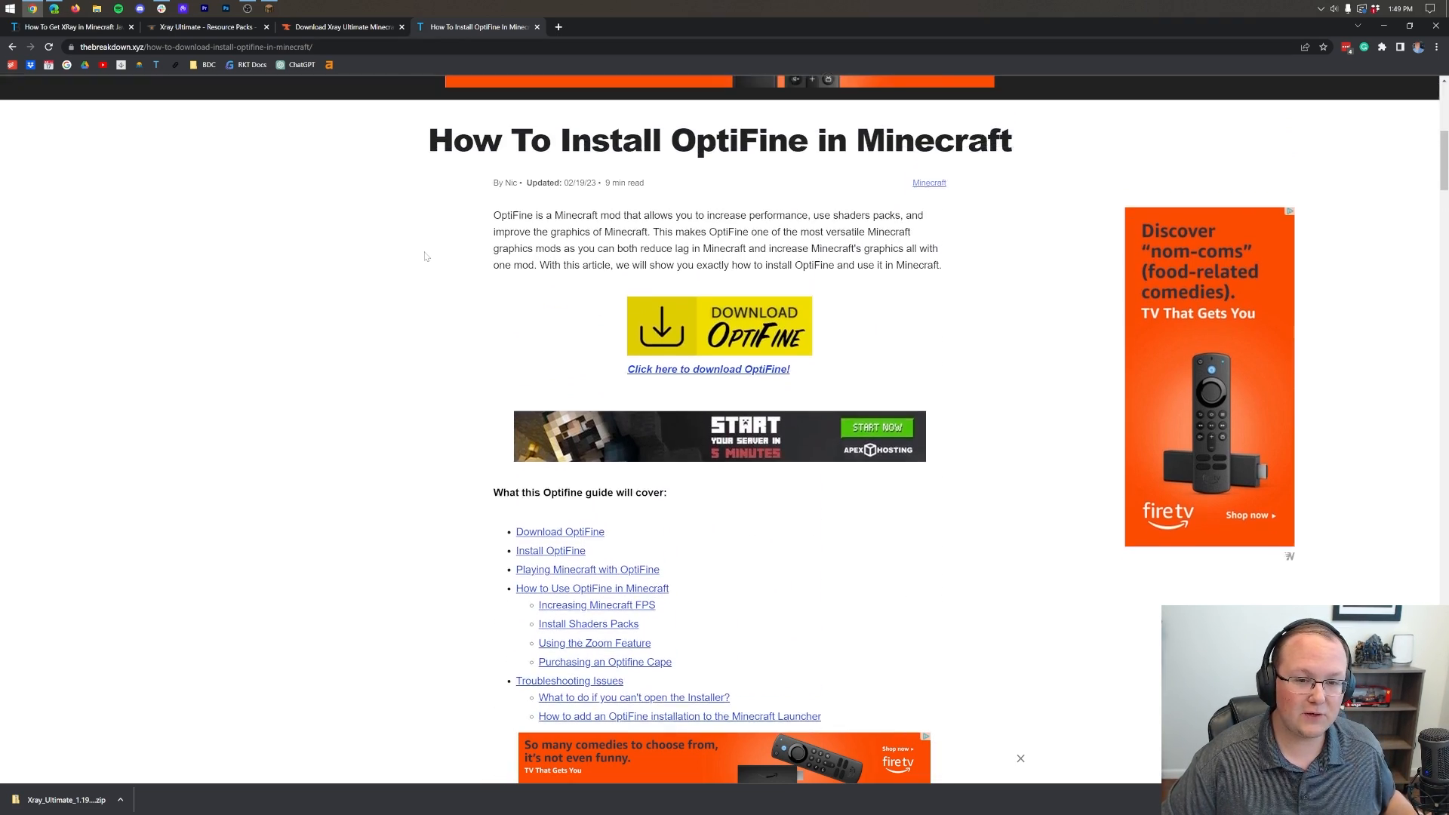
pyautogui.scroll(3)
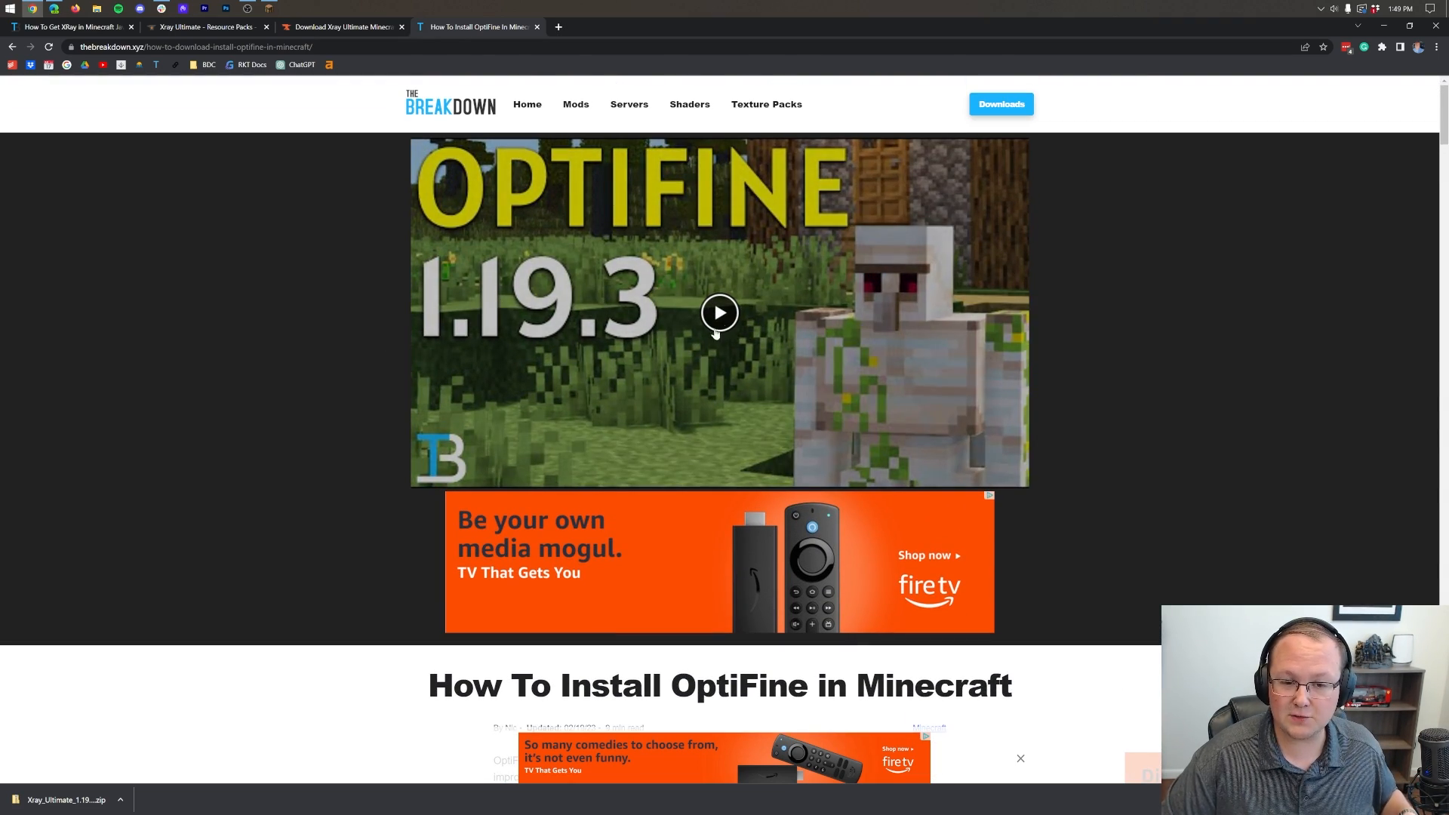
pyautogui.moveTo(1165, 480)
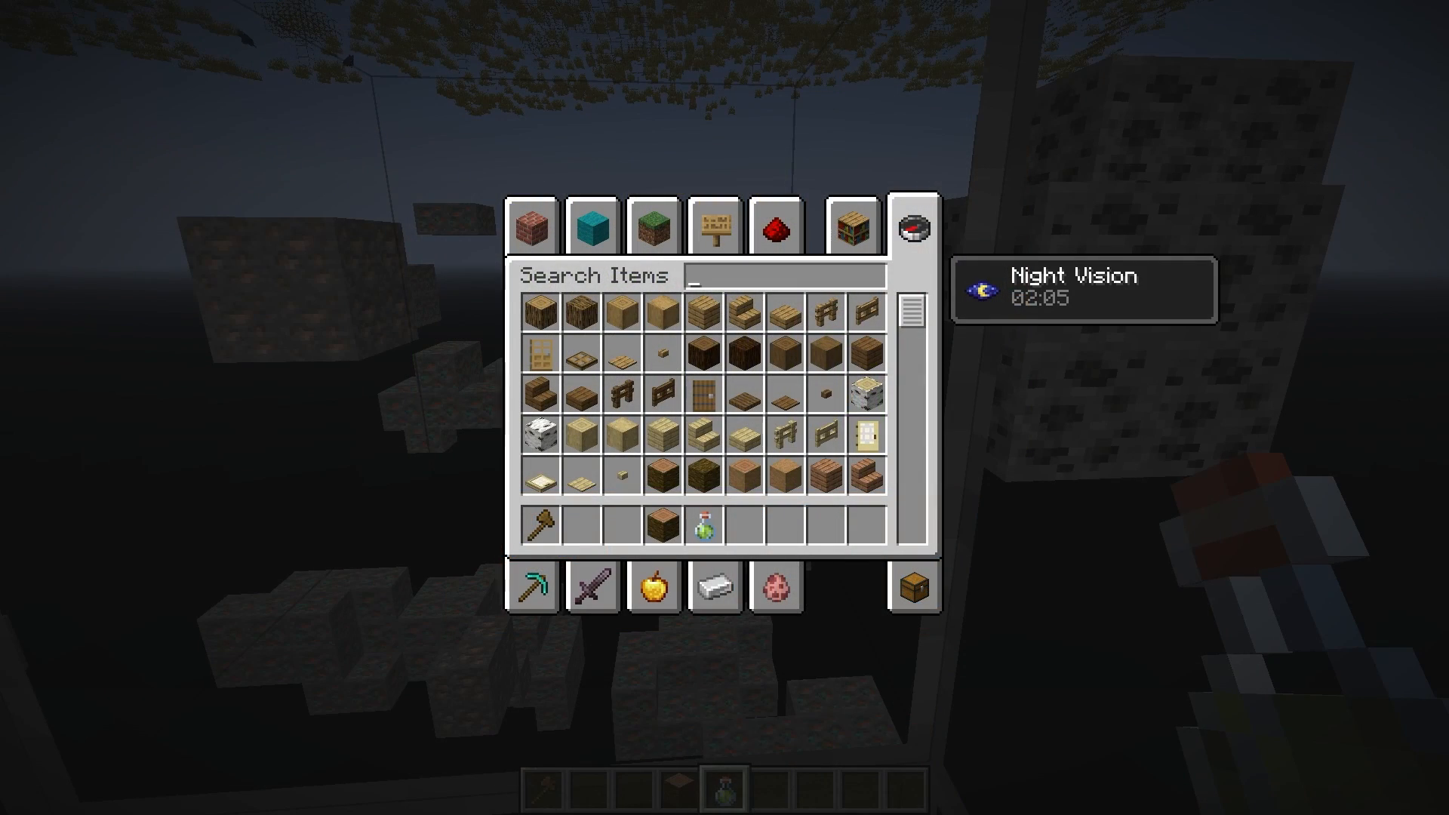
# Close the creative inventory and fly around viewing ores through transparent terrain.
pyautogui.press('Escape')
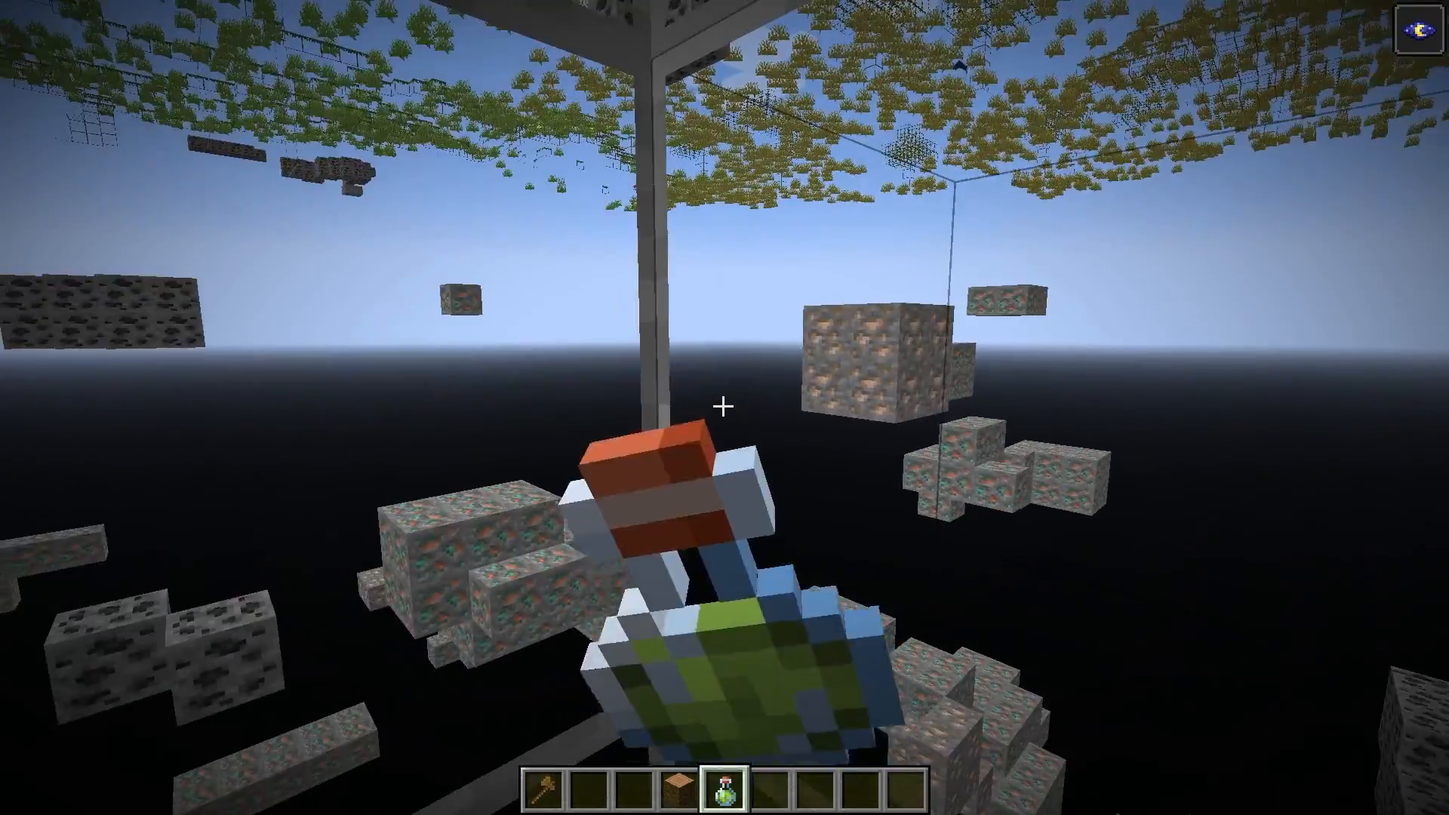
pyautogui.moveTo(724, 408)
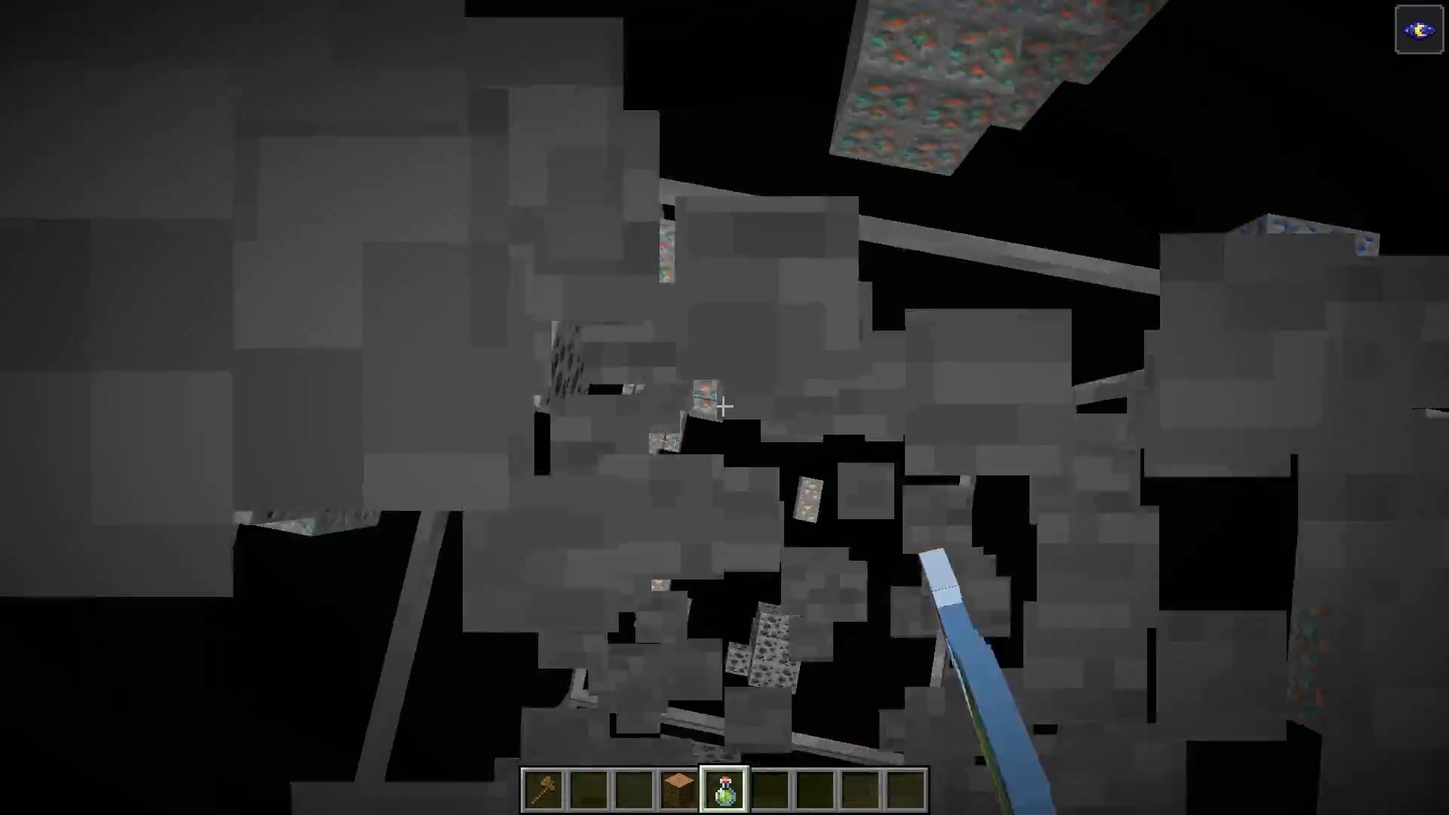
pyautogui.moveTo(724, 408)
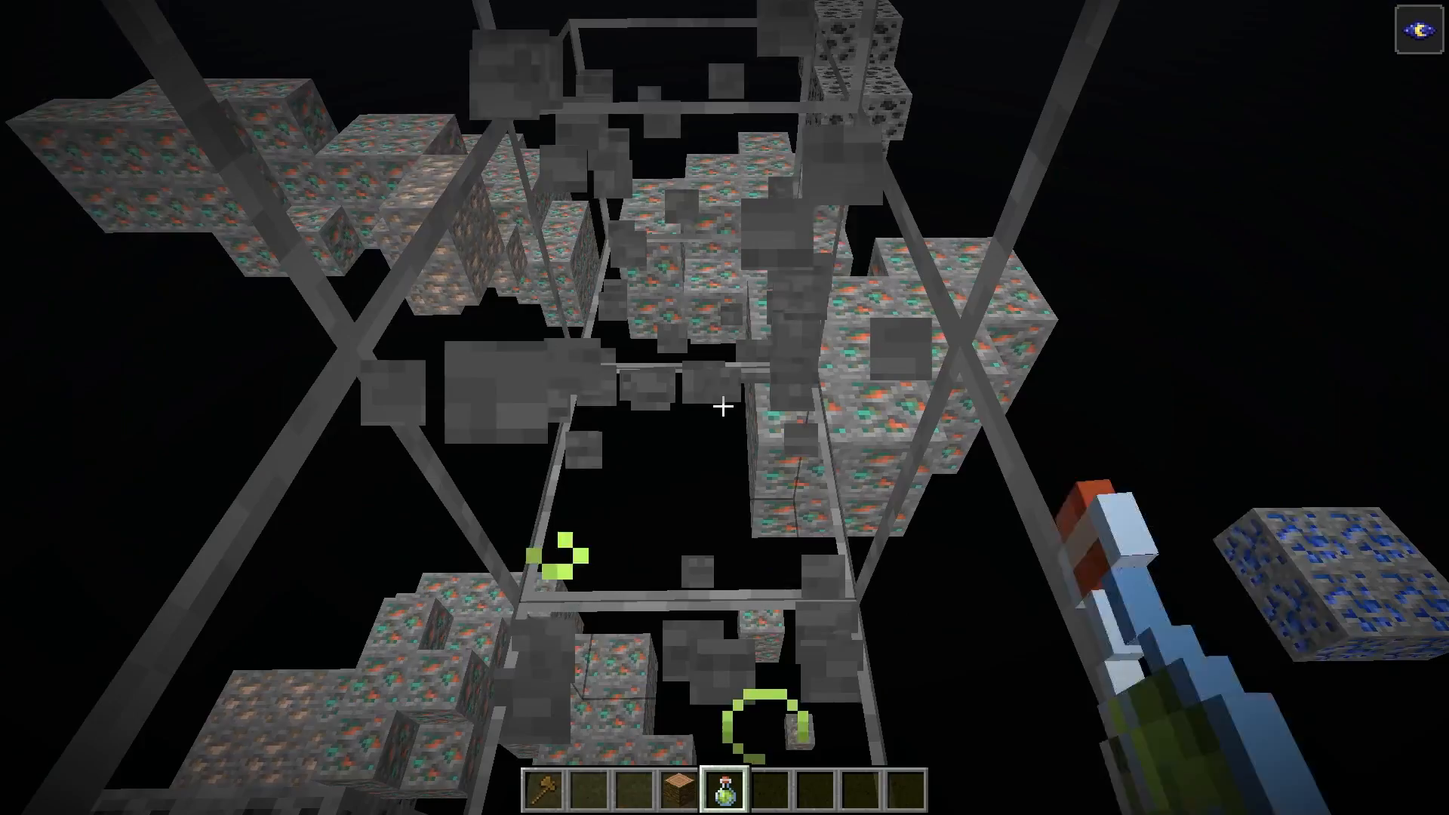
pyautogui.moveTo(725, 407)
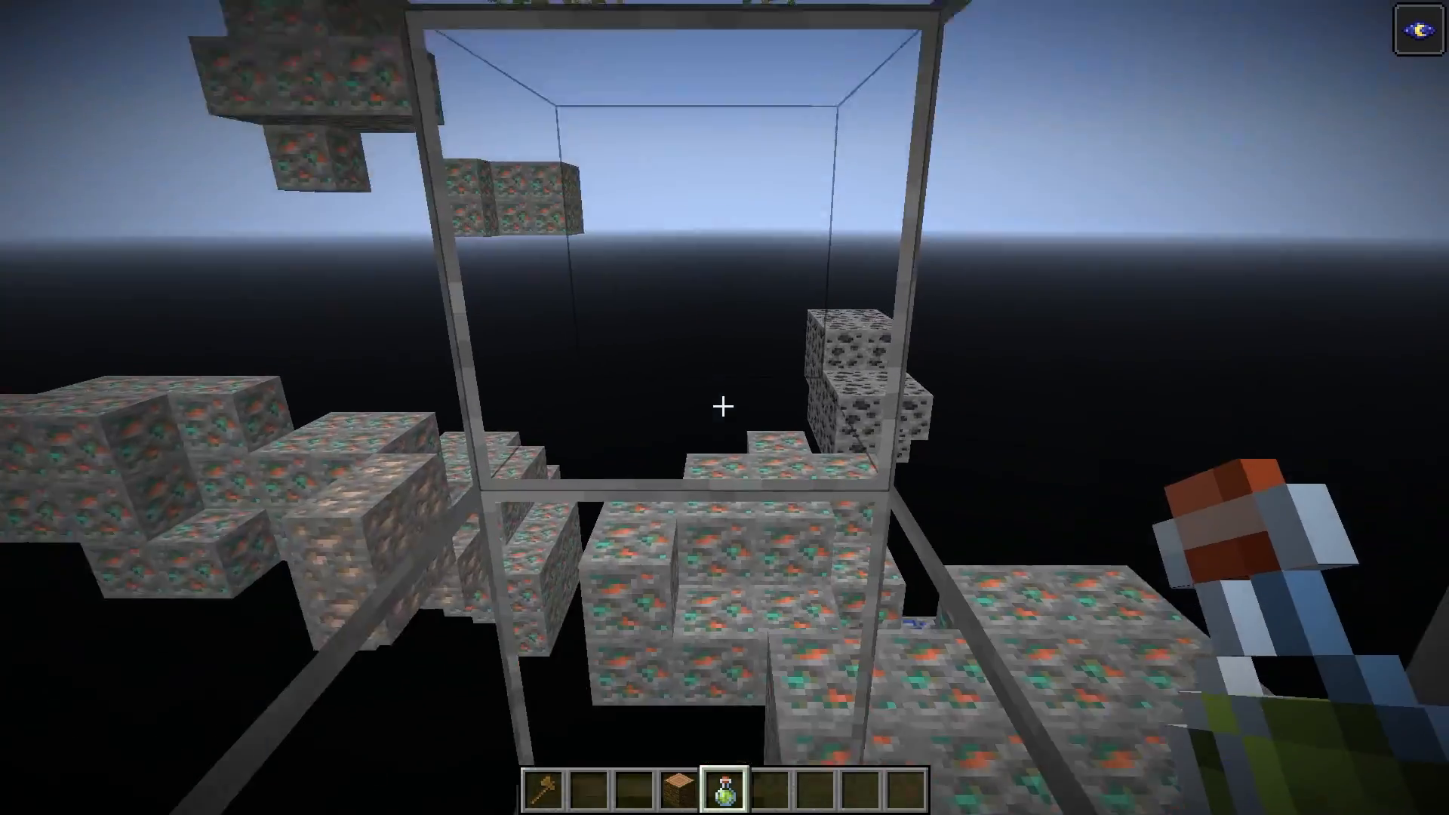
pyautogui.moveTo(725, 407)
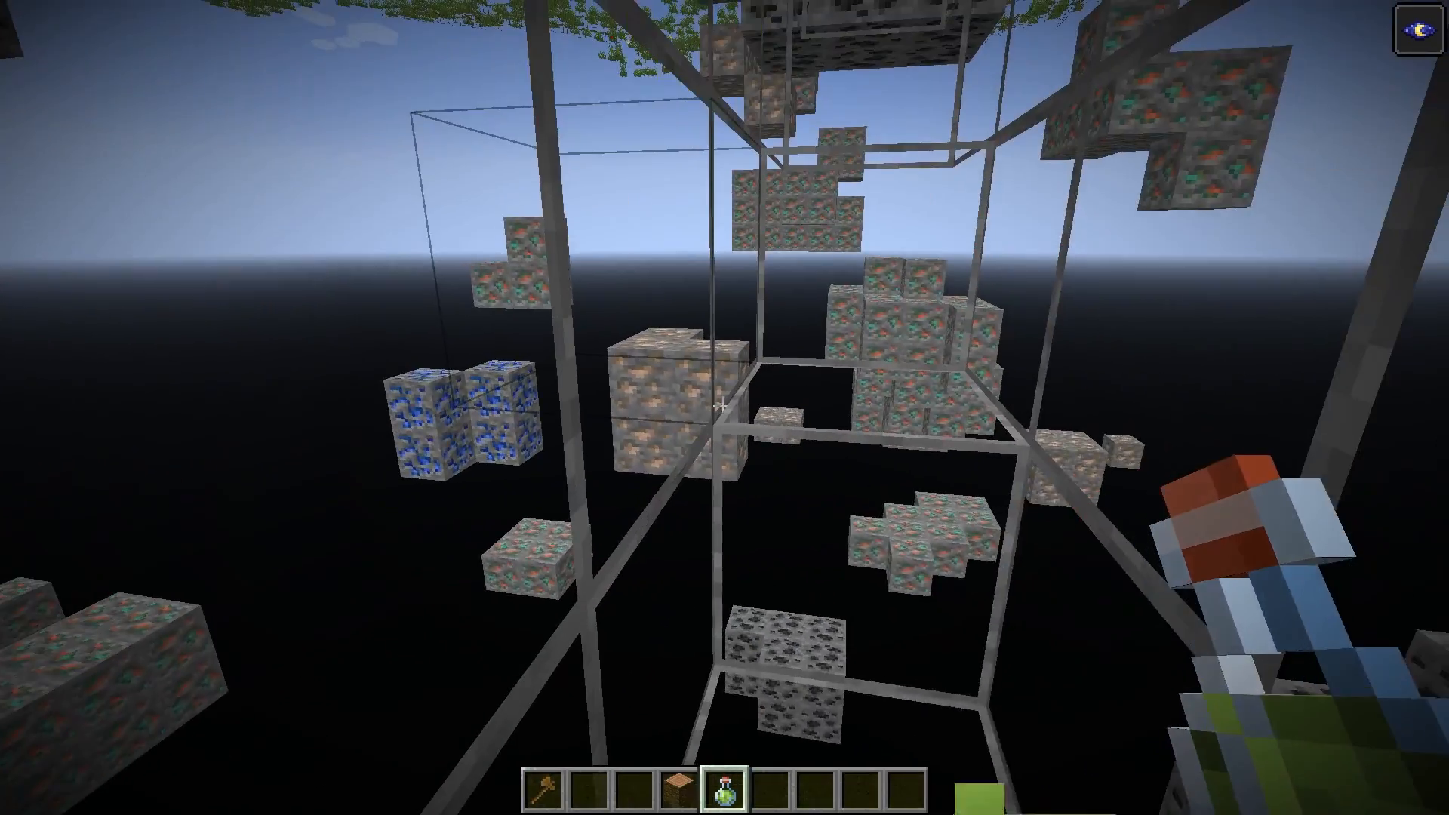
# Move the Xray Ultimate pack from Selected back to Available and apply the change.
pyautogui.press('Escape')
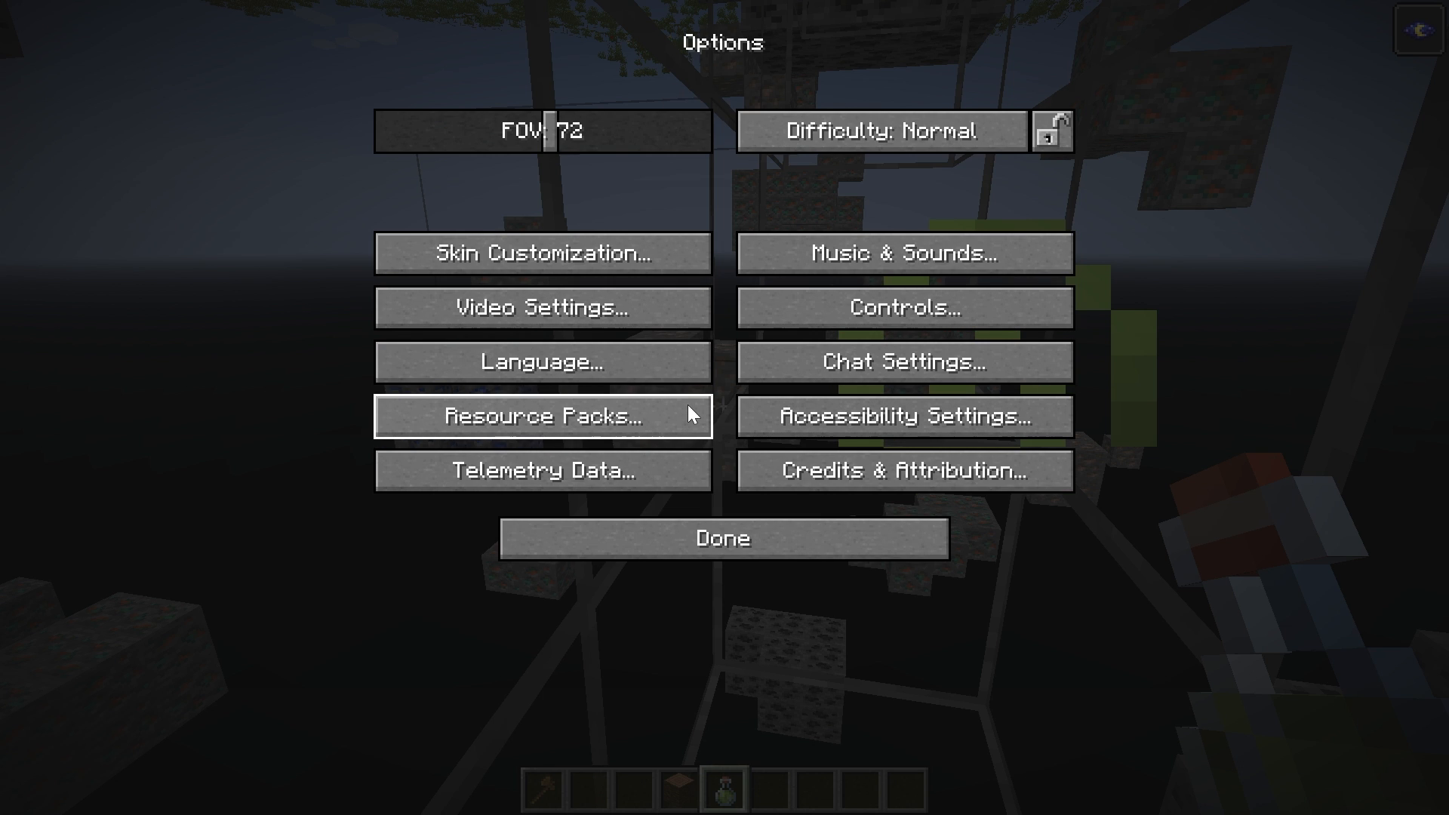
pyautogui.click(542, 416)
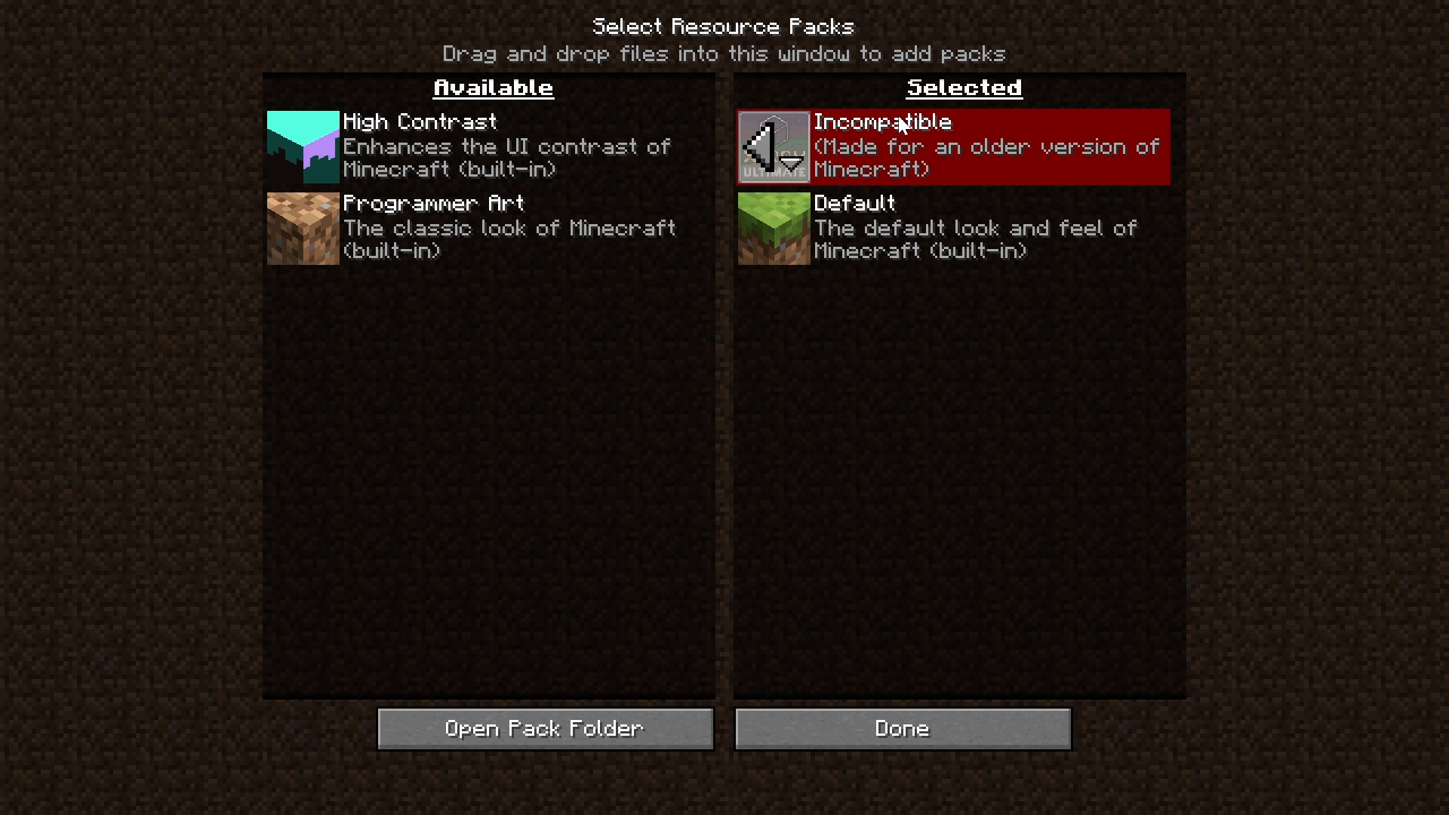
pyautogui.moveTo(762, 153)
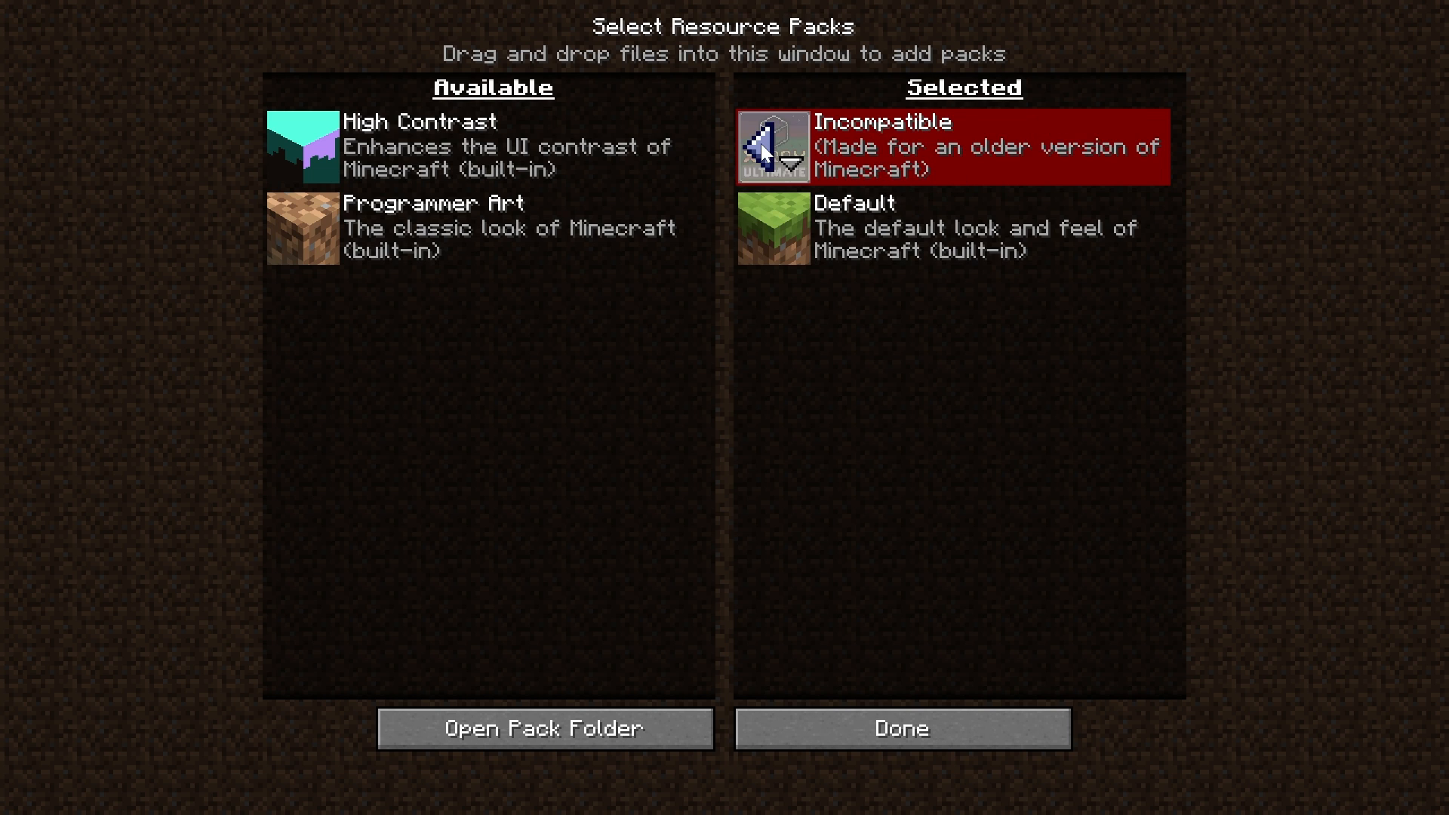
pyautogui.click(774, 145)
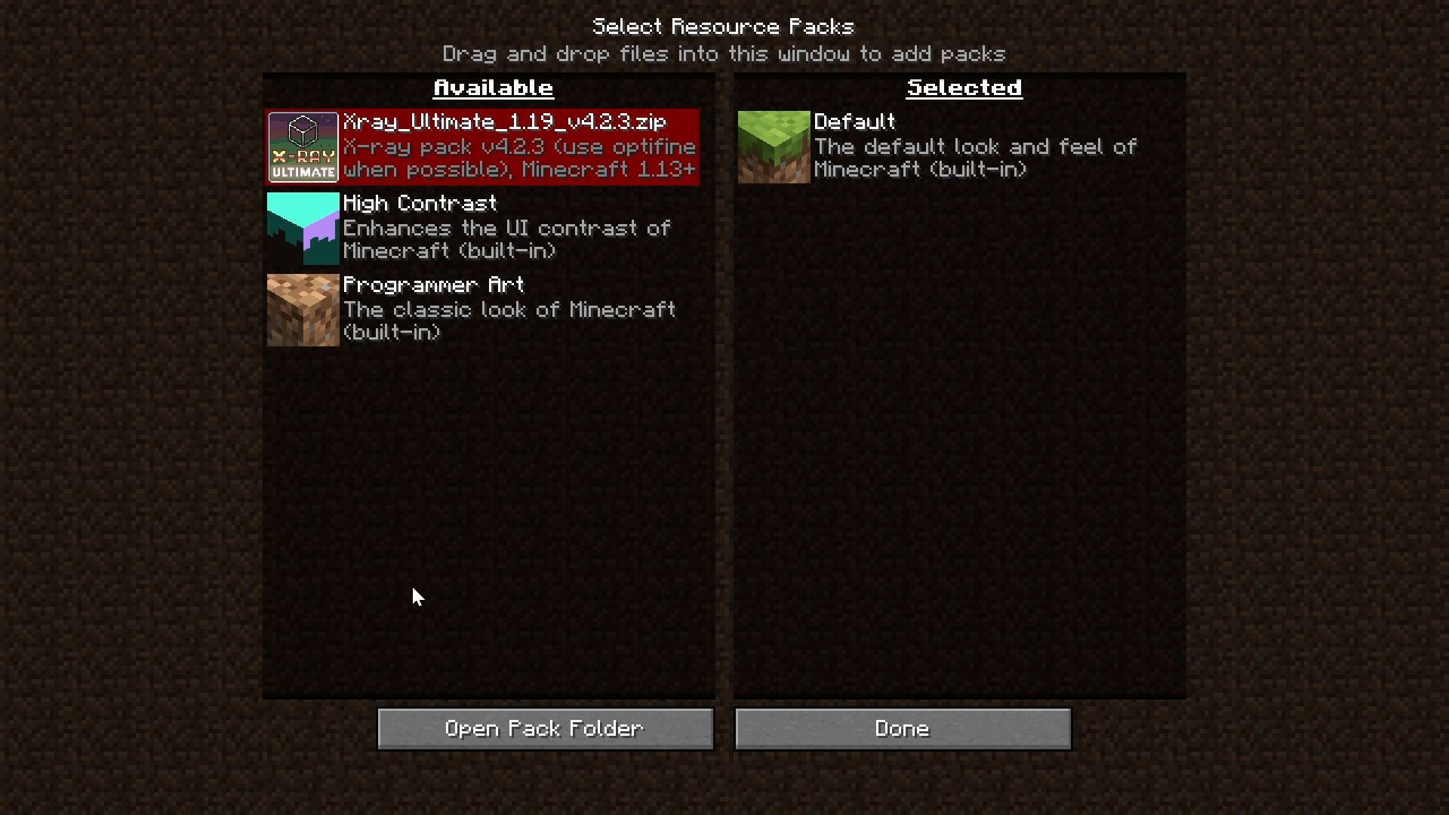
pyautogui.click(899, 728)
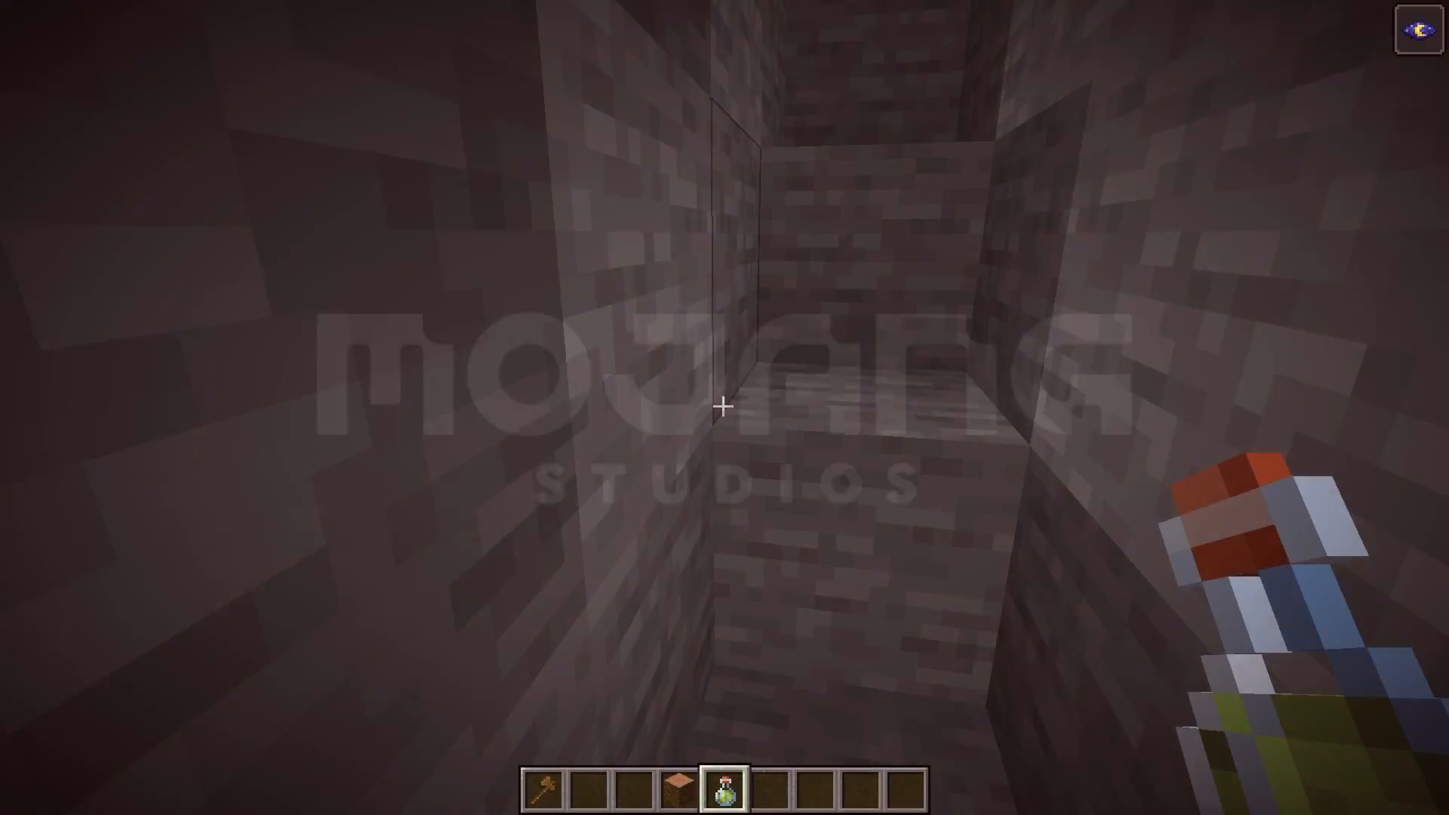
pyautogui.moveTo(724, 407)
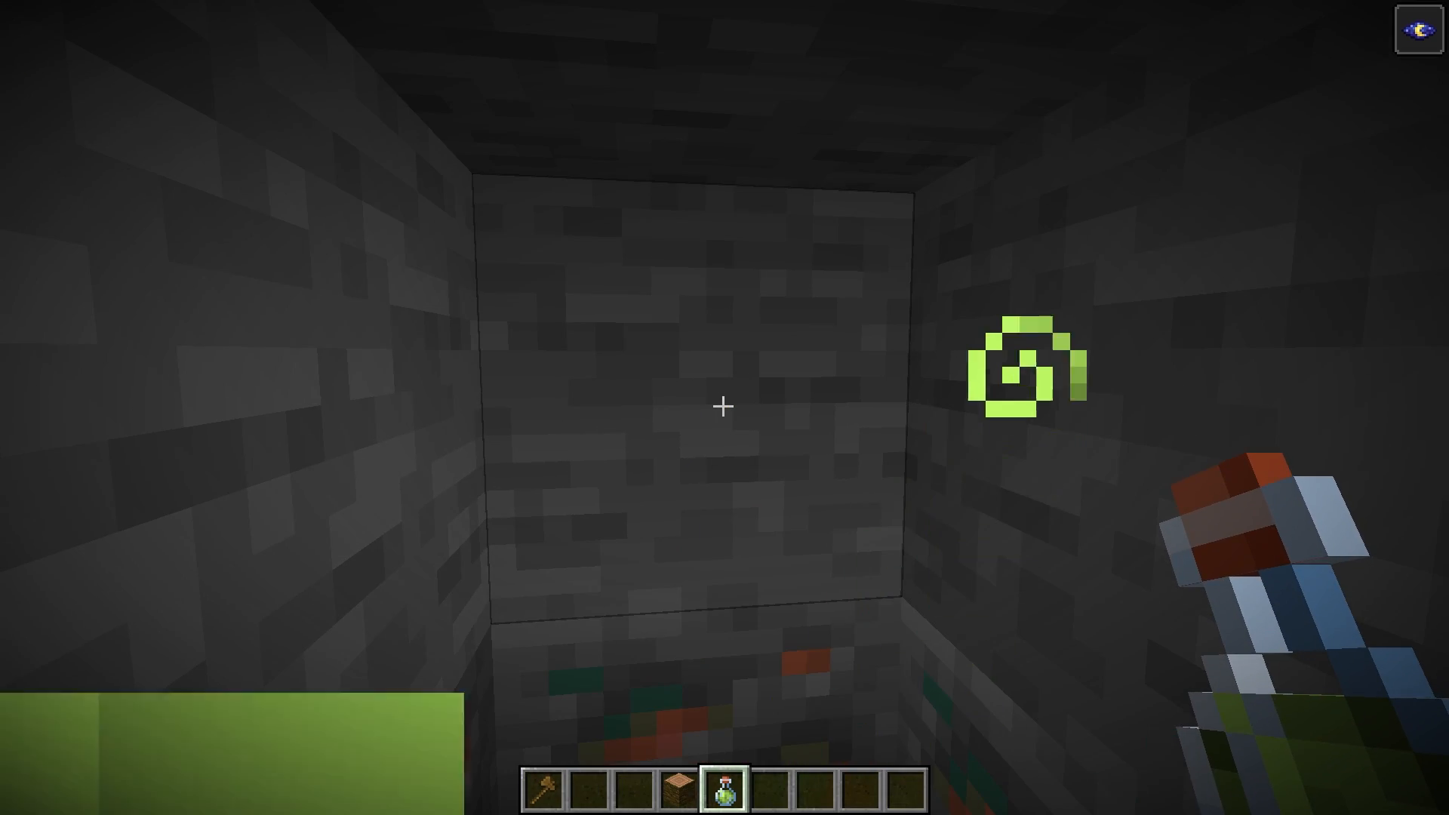
# Move Xray Ultimate back to Selected, confirm the older-version warning, and apply.
pyautogui.press('Escape')
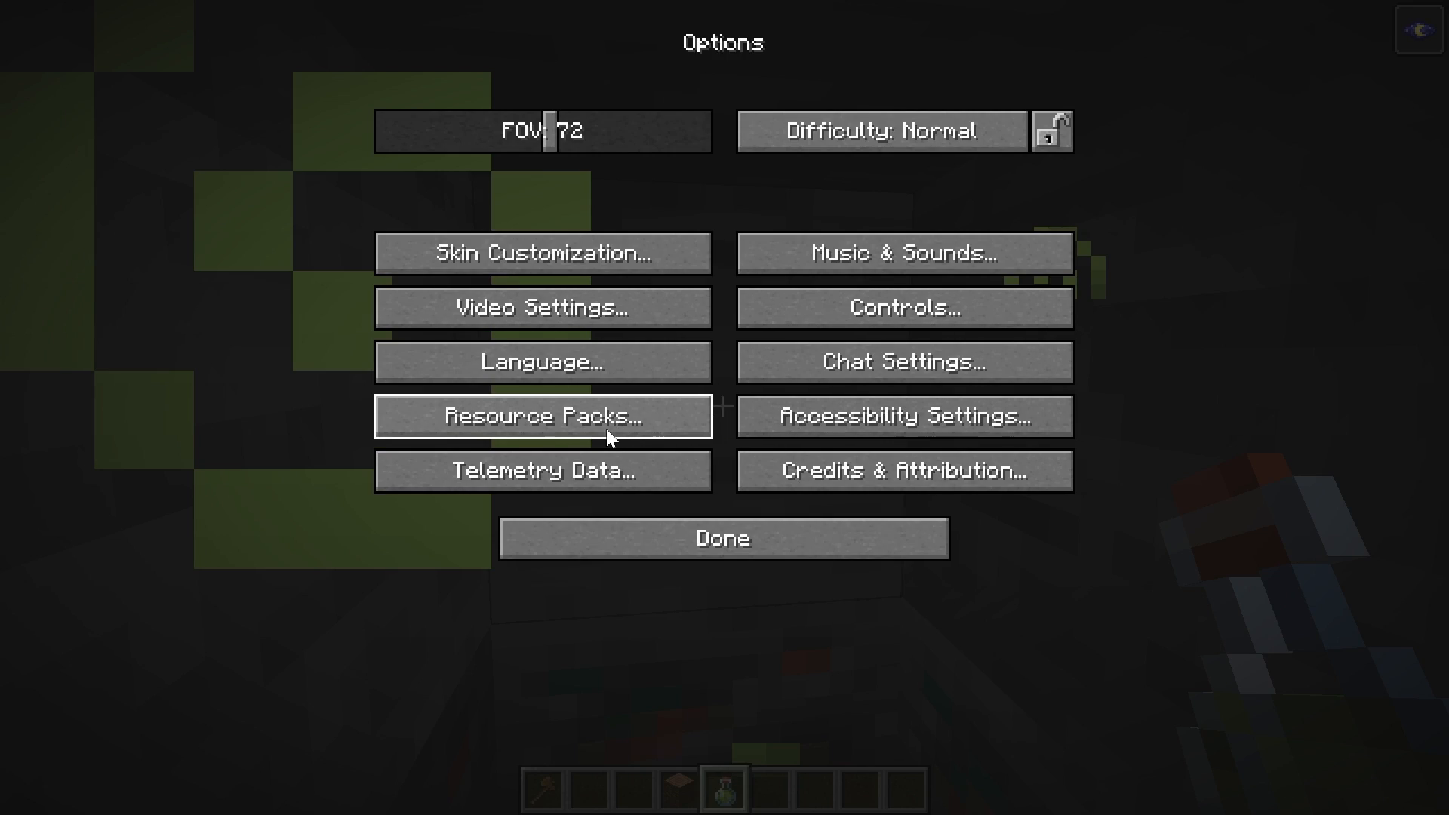
pyautogui.click(543, 416)
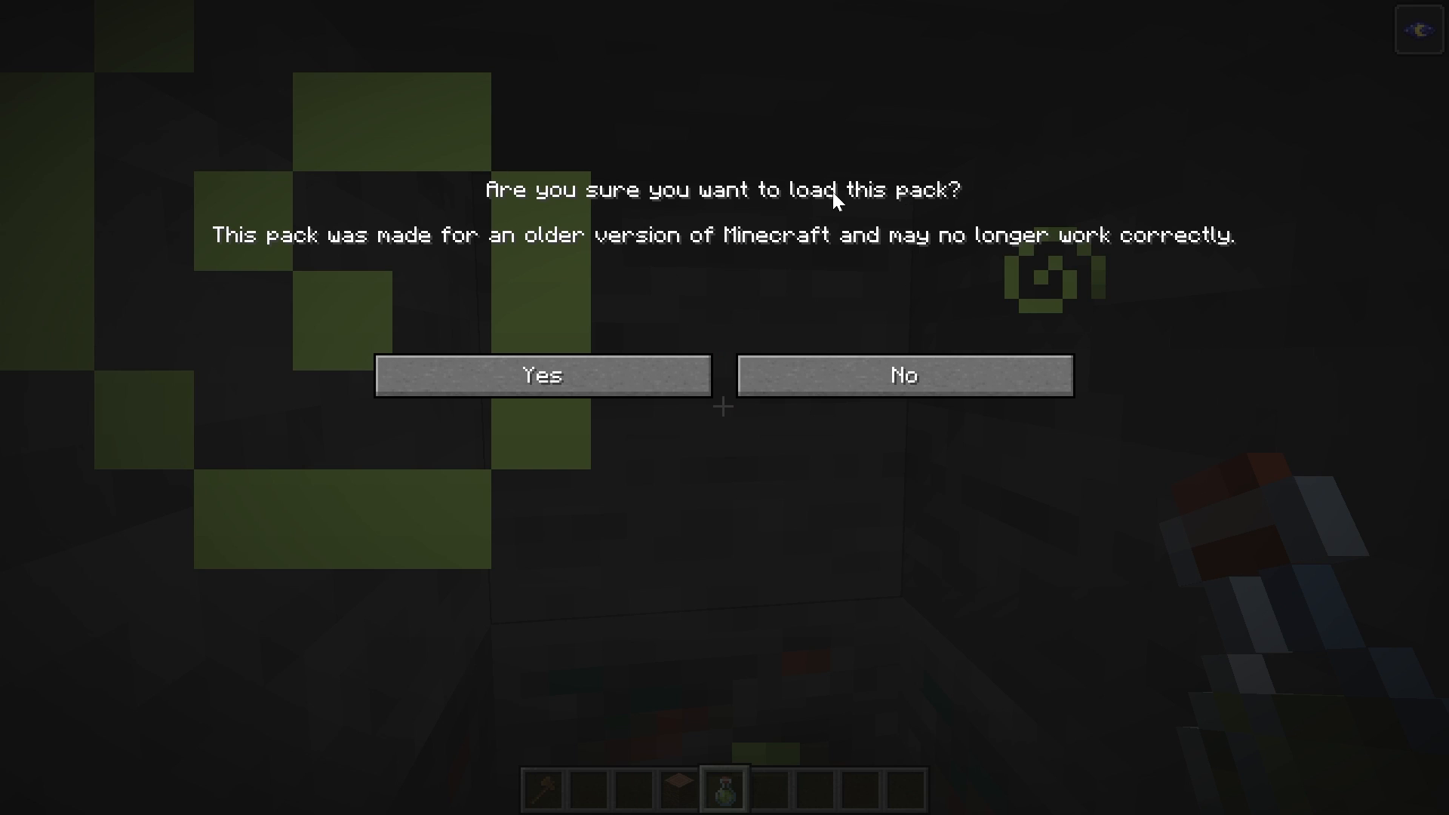
pyautogui.click(543, 374)
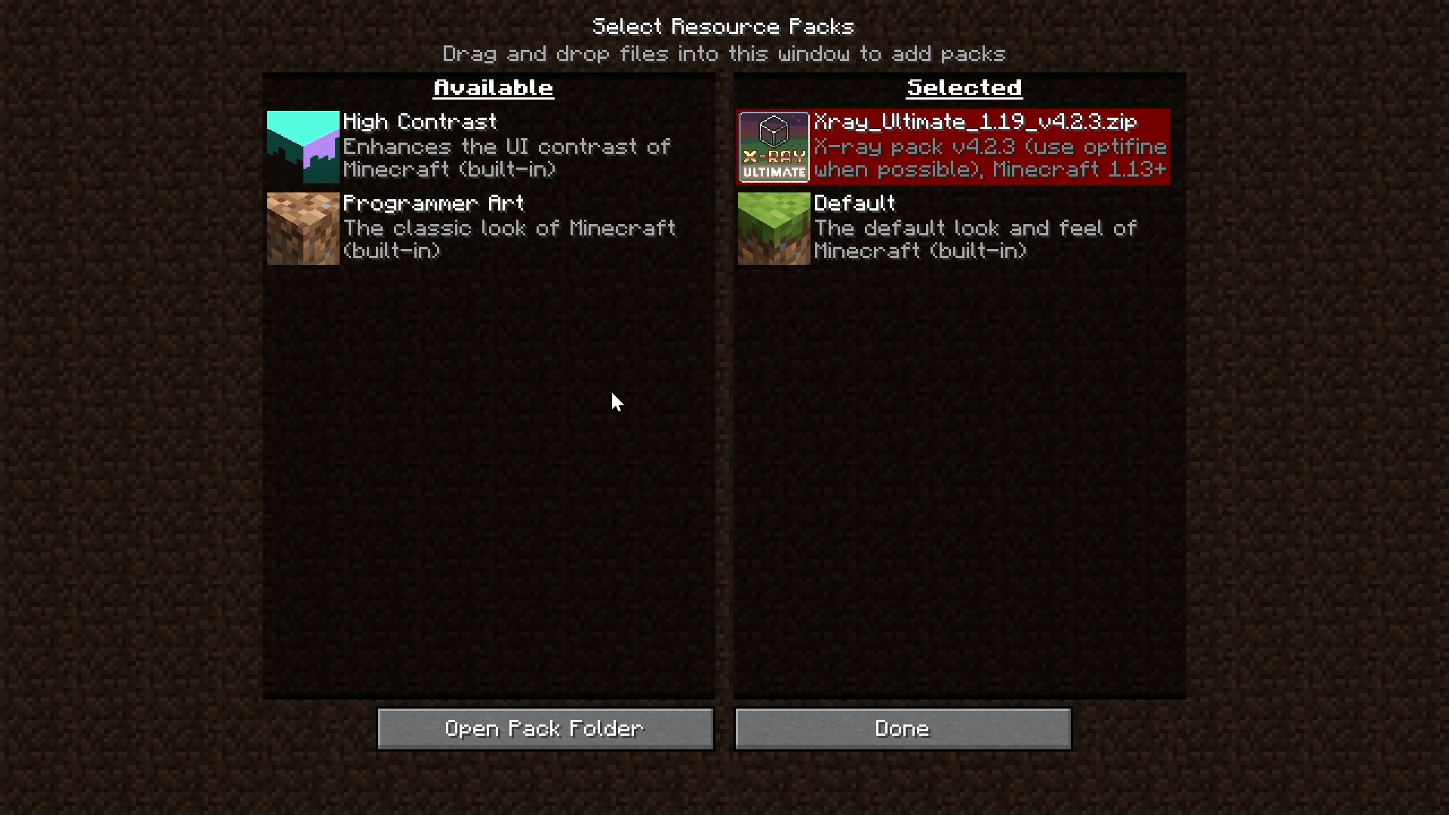
pyautogui.moveTo(901, 729)
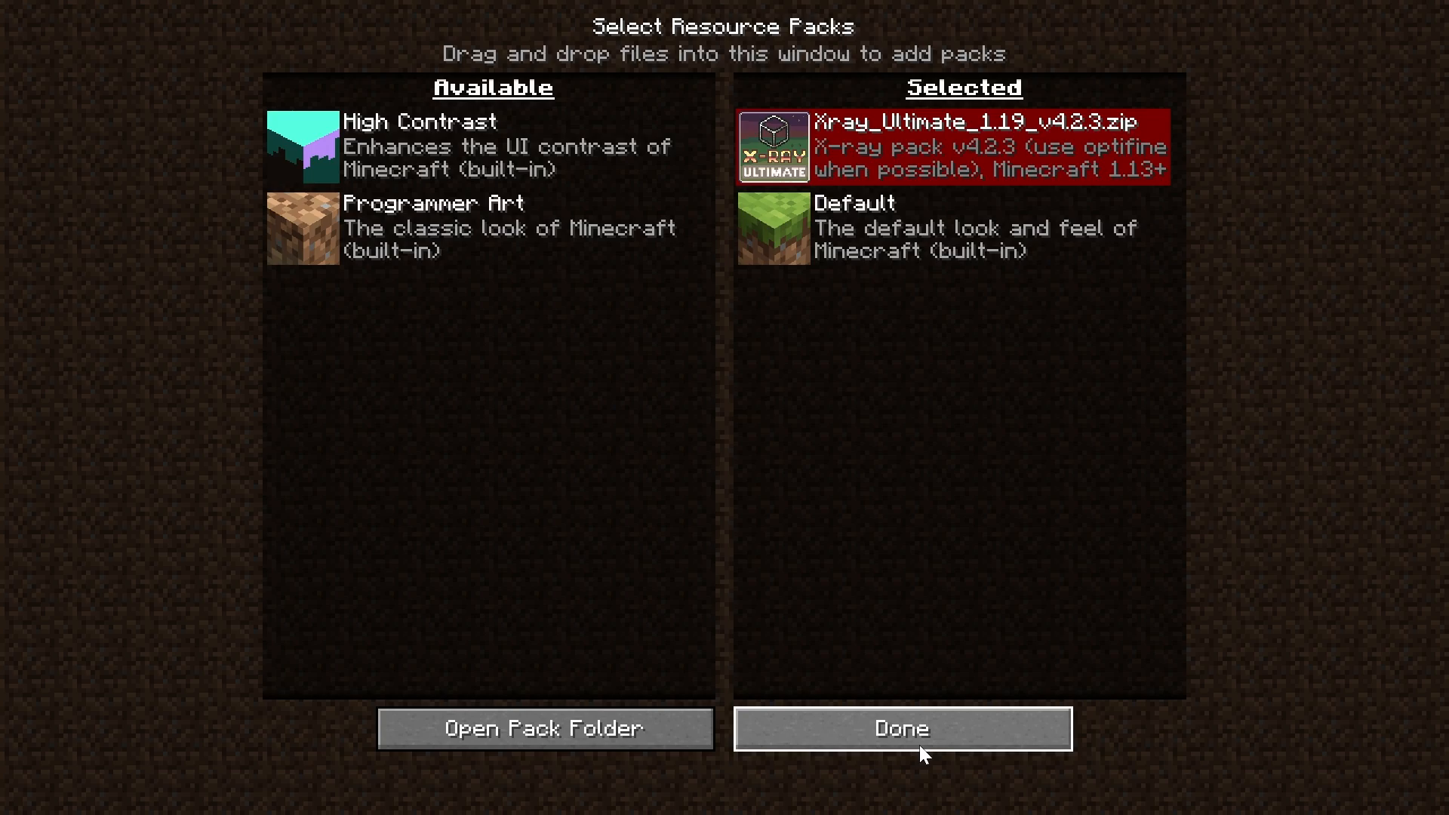
pyautogui.click(899, 728)
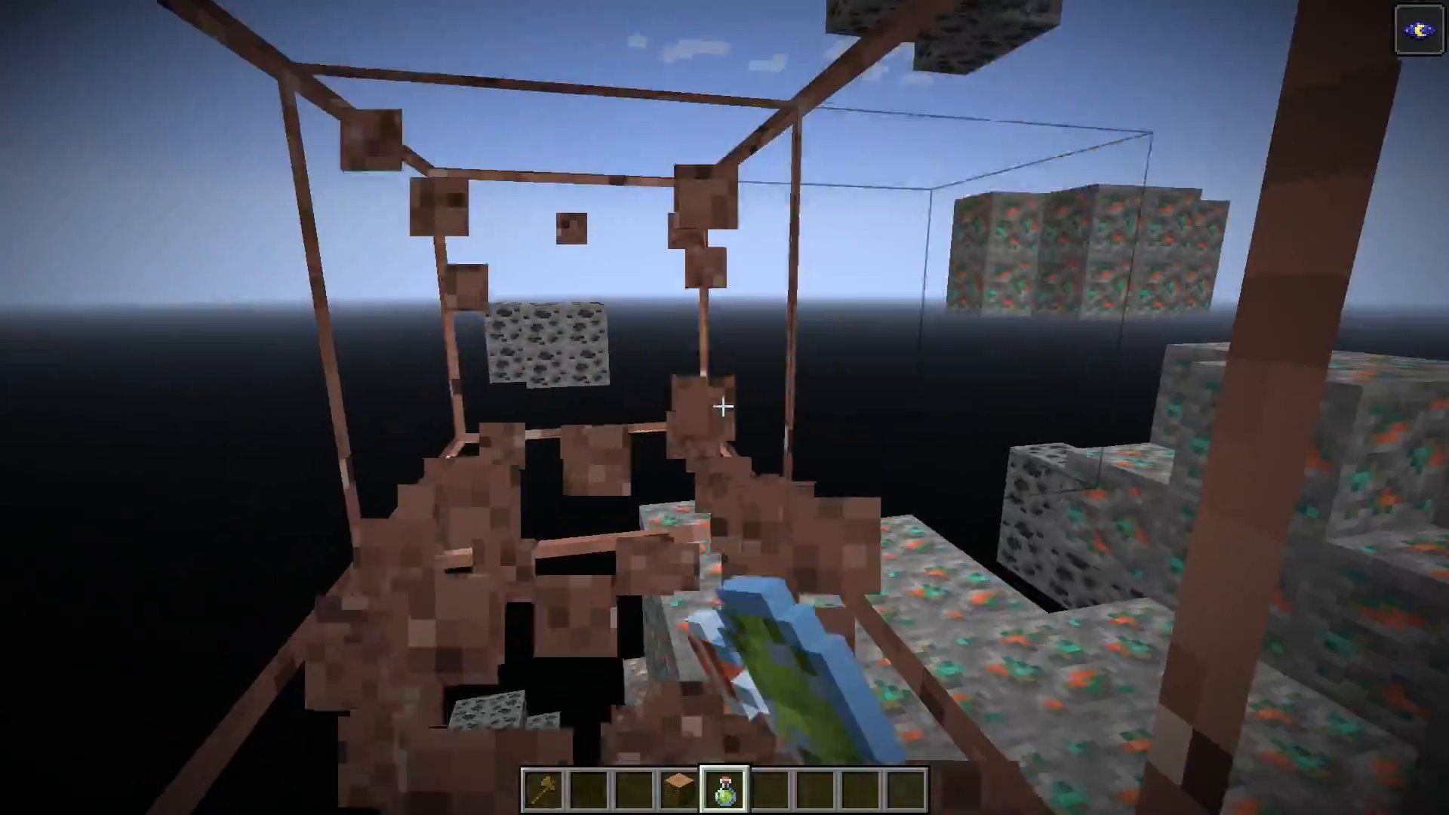
pyautogui.moveTo(724, 407)
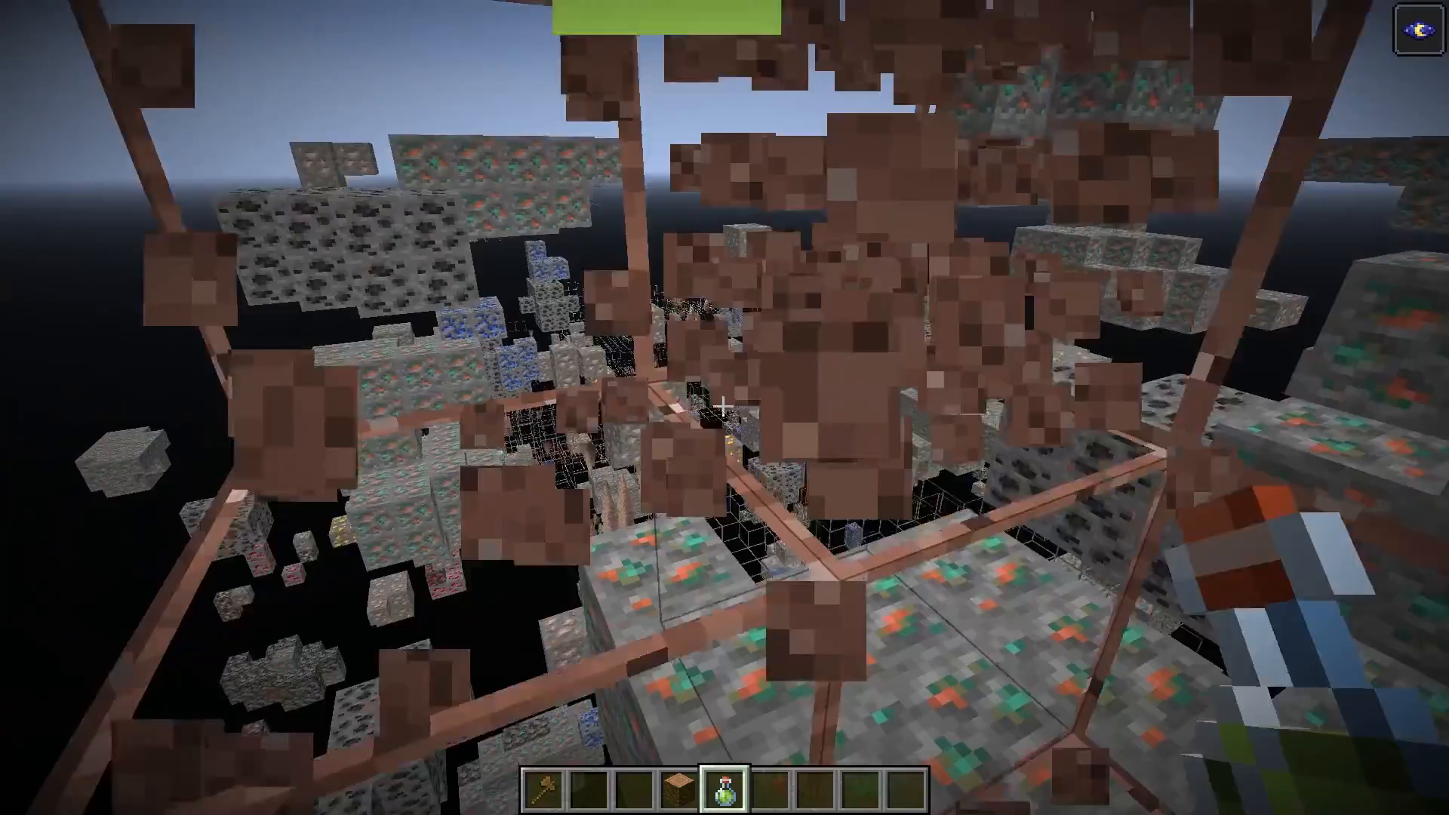